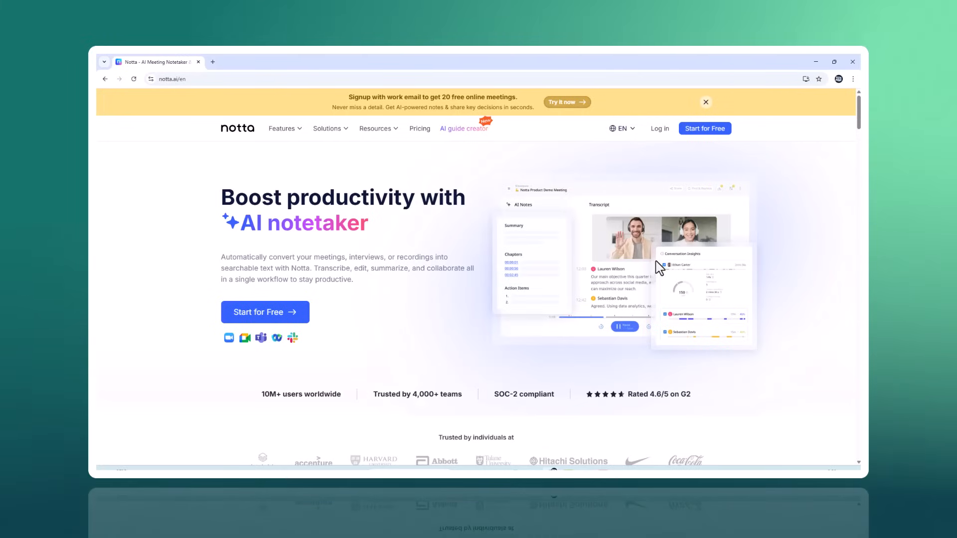
{"action": "mouse_move", "coordinate": [690, 215]}
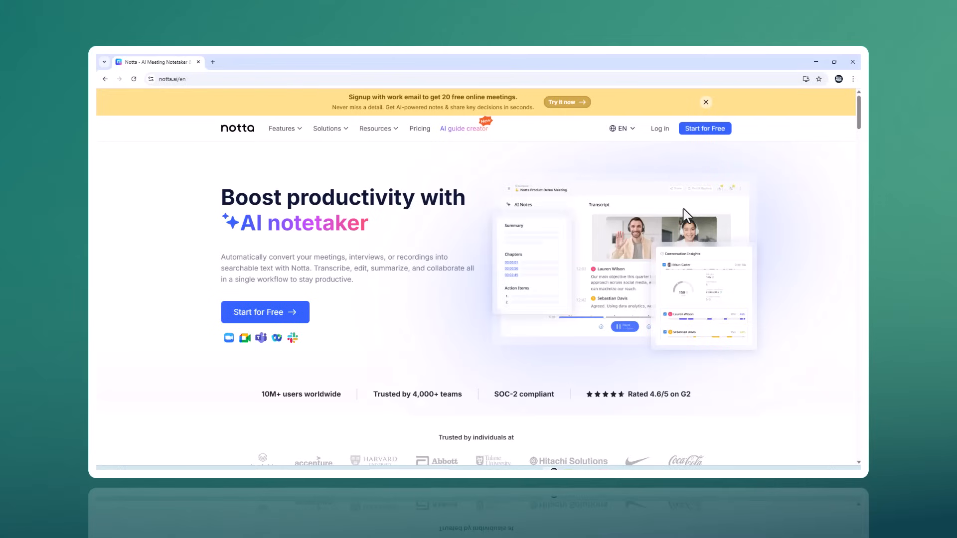
Step: Browse down the Notta marketing homepage and follow its feature links
{"action": "scroll", "scroll_direction": "down", "scroll_amount": 3}
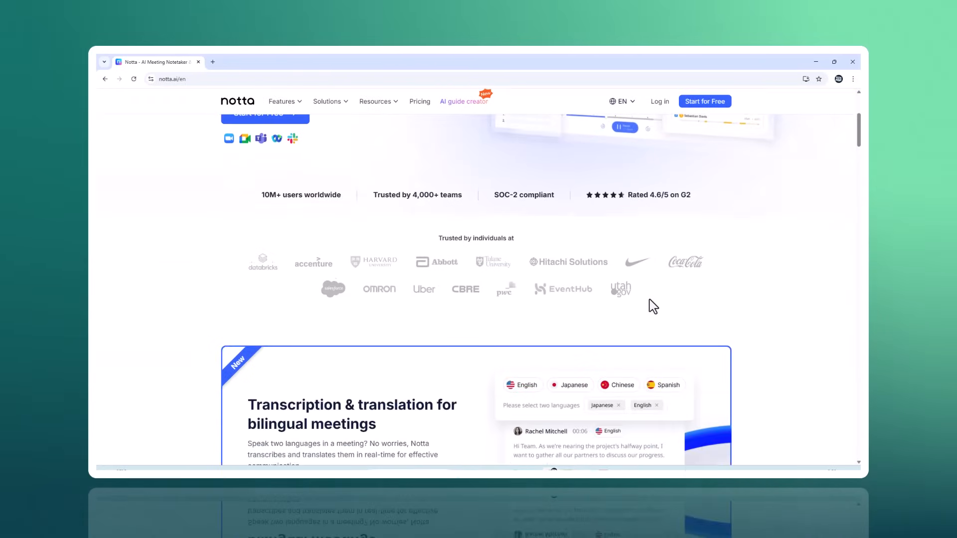
{"action": "scroll", "scroll_direction": "down", "scroll_amount": 3}
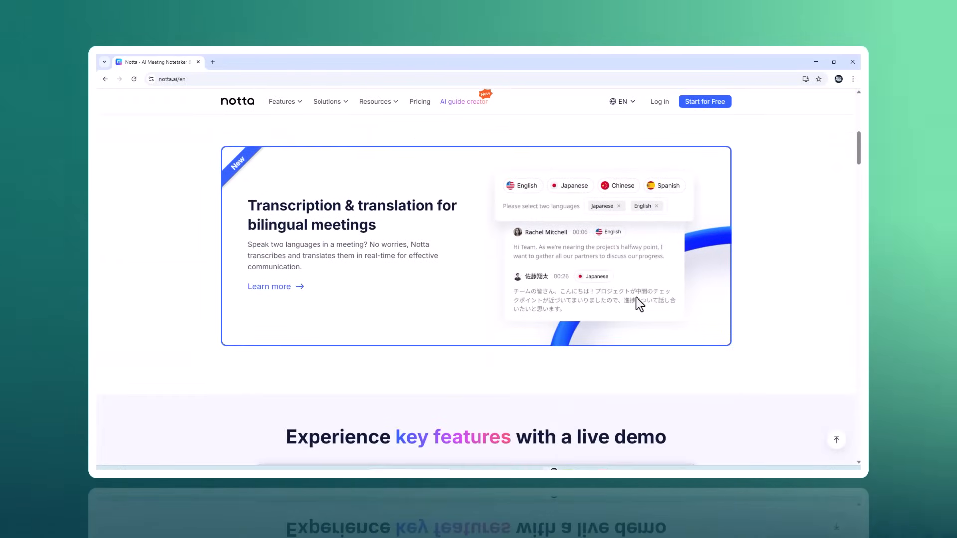
{"action": "scroll", "scroll_direction": "down", "scroll_amount": 3}
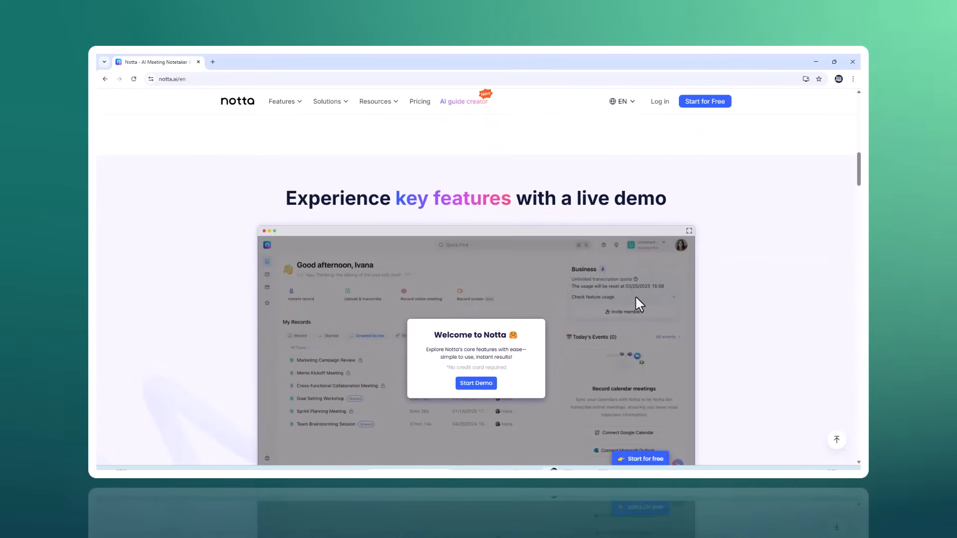
{"action": "scroll", "scroll_direction": "down", "scroll_amount": 3}
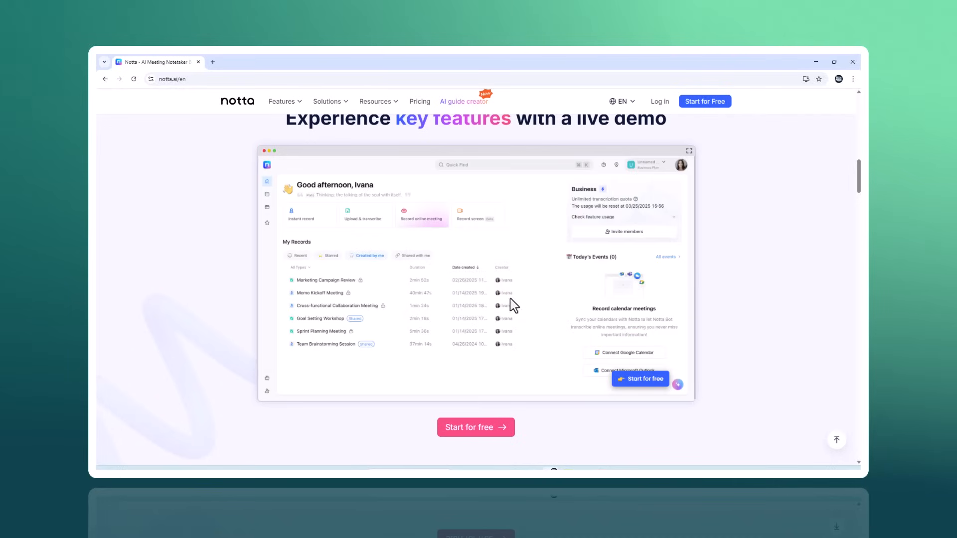
{"action": "left_click", "coordinate": [421, 213]}
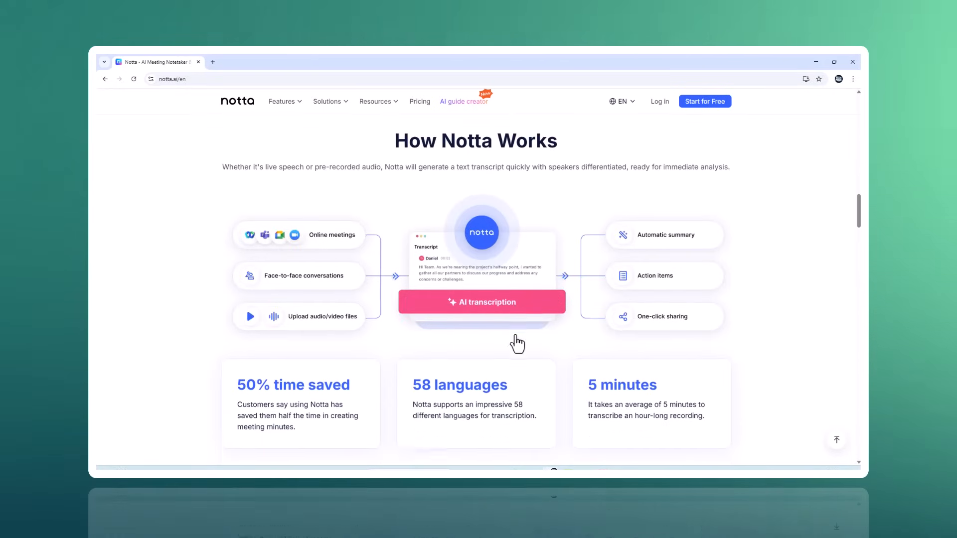
{"action": "scroll", "scroll_direction": "down", "scroll_amount": 3}
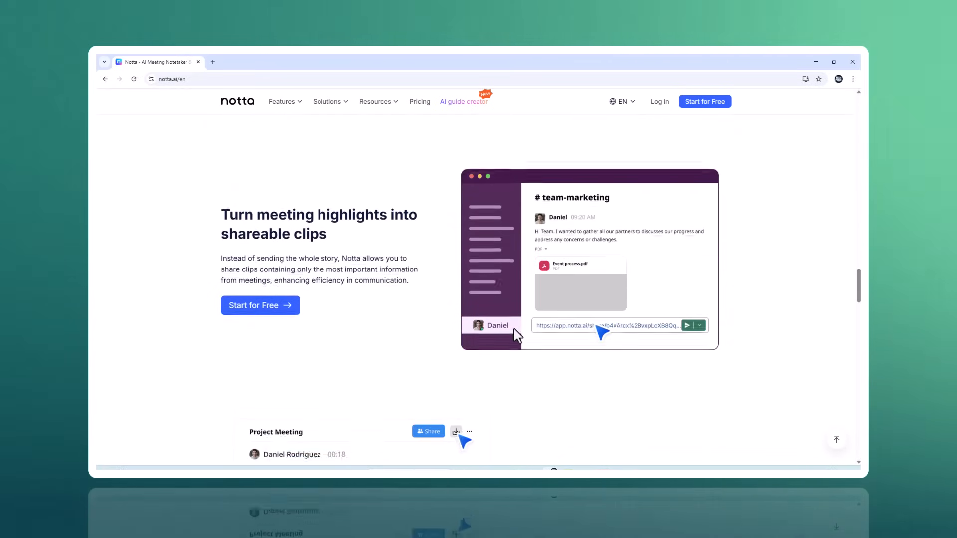
{"action": "left_click", "coordinate": [456, 432]}
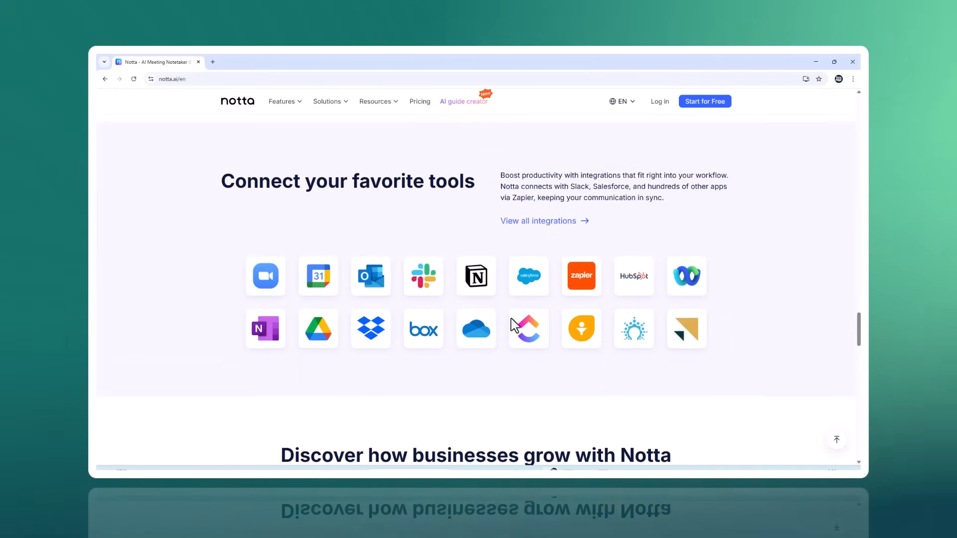
Step: Use Start for Free to enter the signed-in app.notta.ai dashboard with existing recordings
{"action": "scroll", "scroll_direction": "down", "scroll_amount": 3}
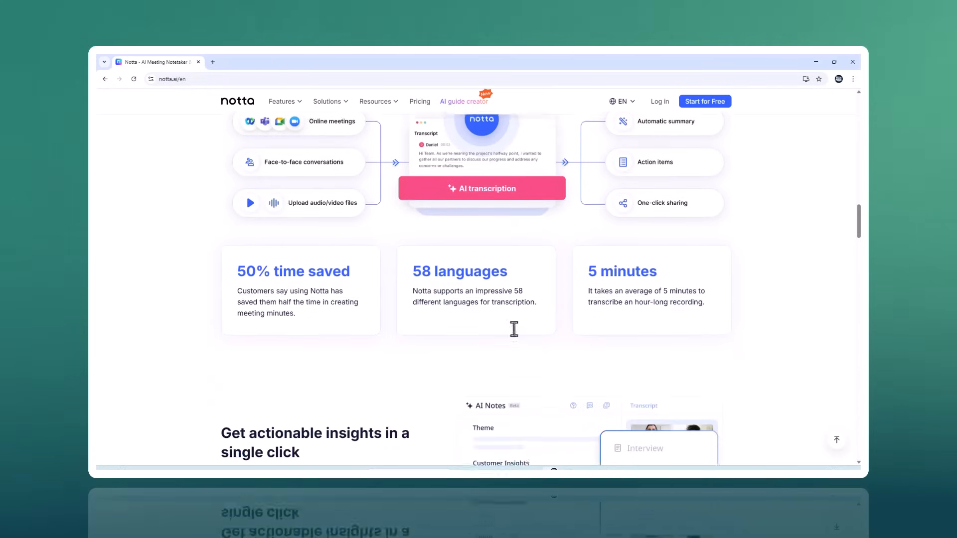
{"action": "scroll", "scroll_direction": "down", "scroll_amount": 3}
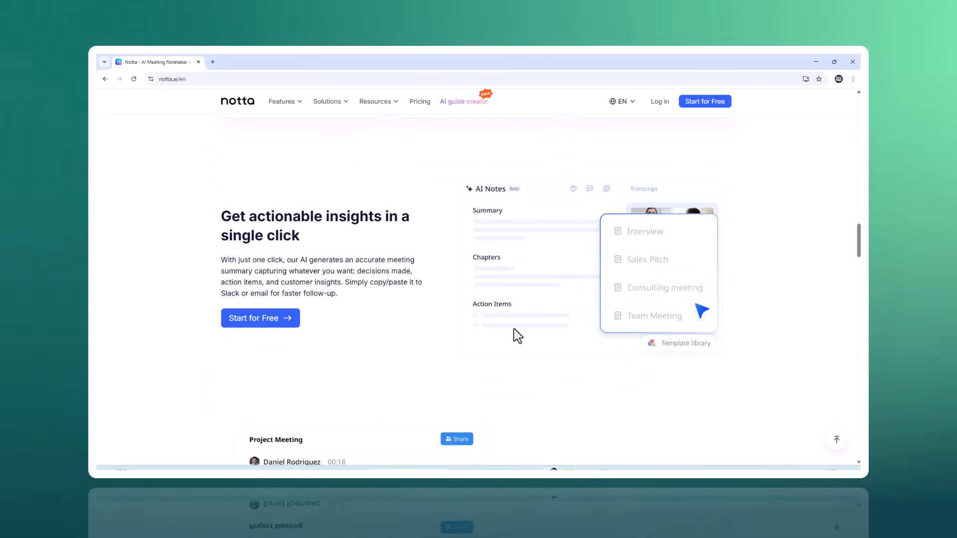
{"action": "scroll", "scroll_direction": "down", "scroll_amount": 3}
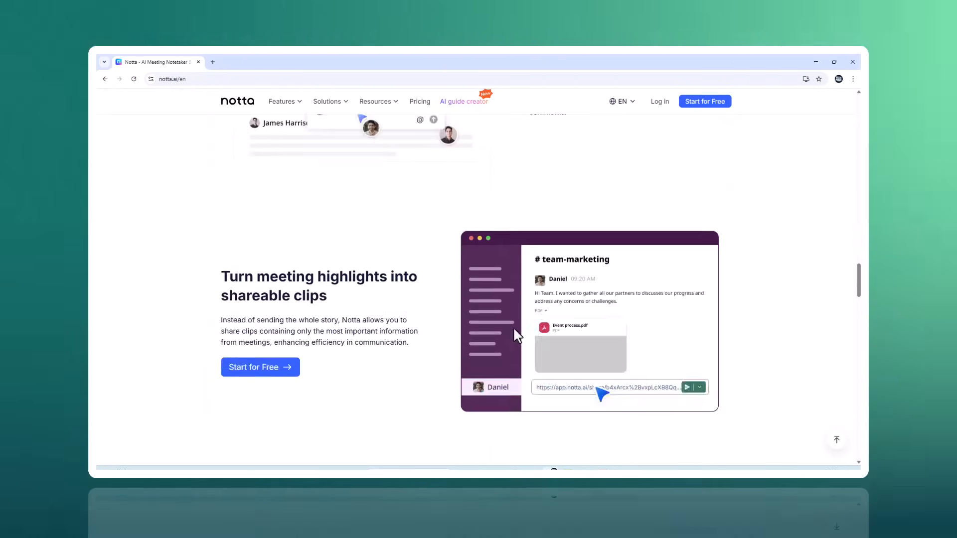
{"action": "scroll", "scroll_direction": "down", "scroll_amount": 3}
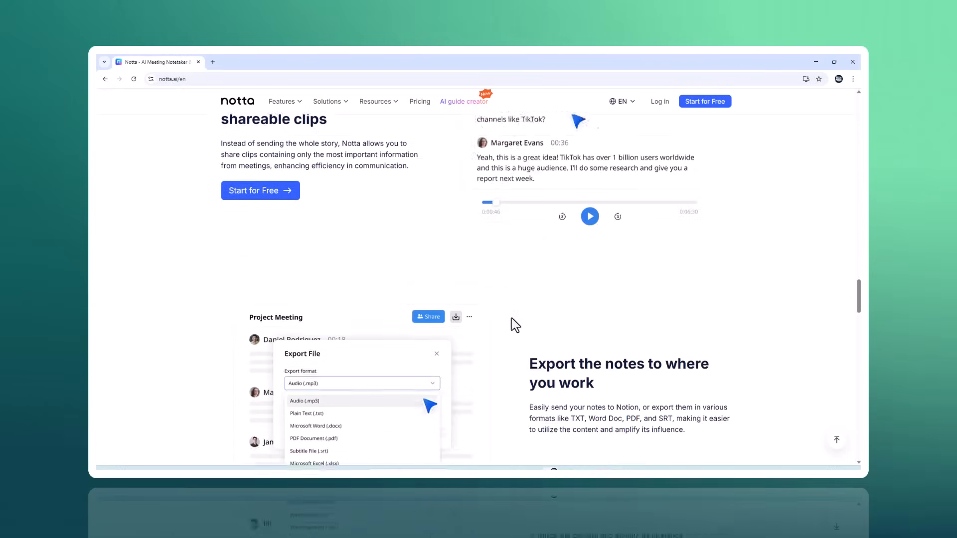
{"action": "scroll", "scroll_direction": "down", "scroll_amount": 3}
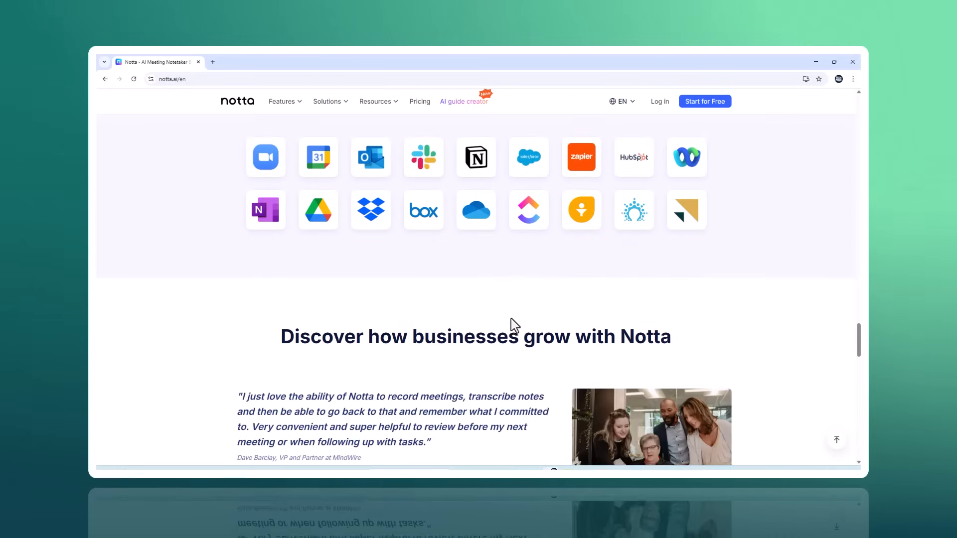
{"action": "scroll", "scroll_direction": "down", "scroll_amount": 3}
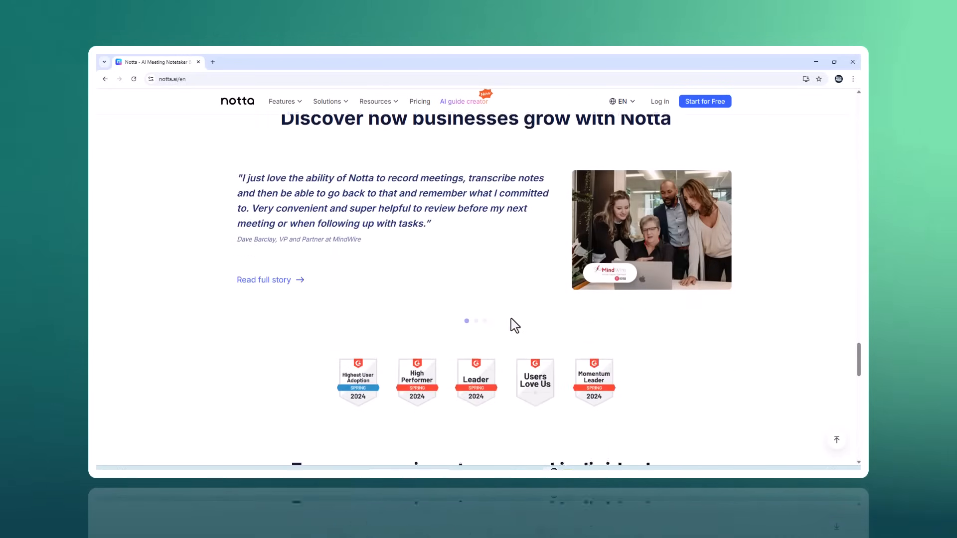
{"action": "scroll", "scroll_direction": "down", "scroll_amount": 3}
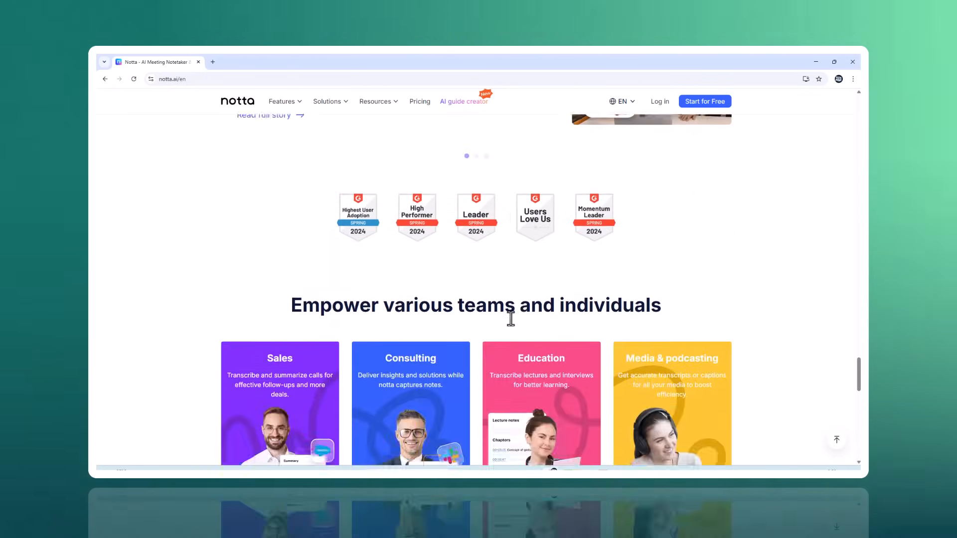
{"action": "scroll", "scroll_direction": "down", "scroll_amount": 3}
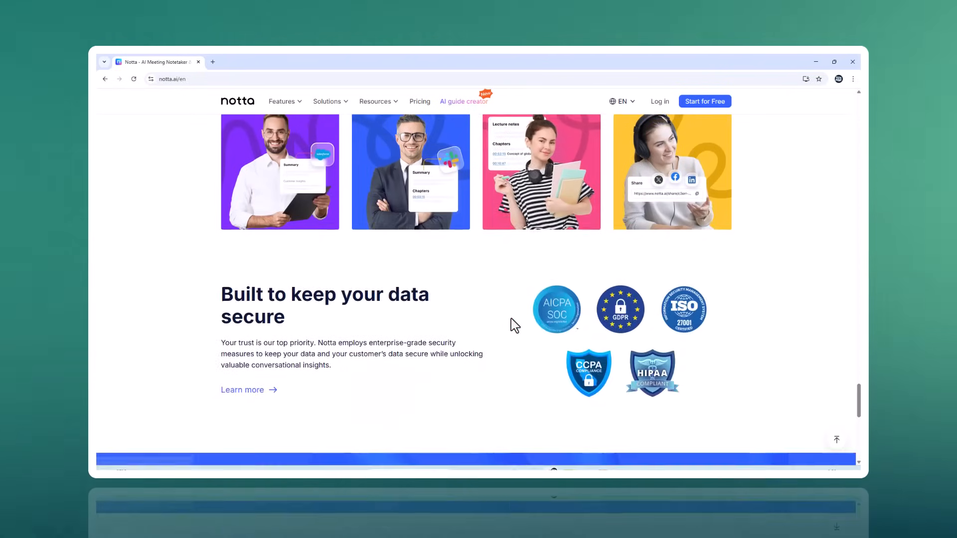
{"action": "scroll", "scroll_direction": "down", "scroll_amount": 3}
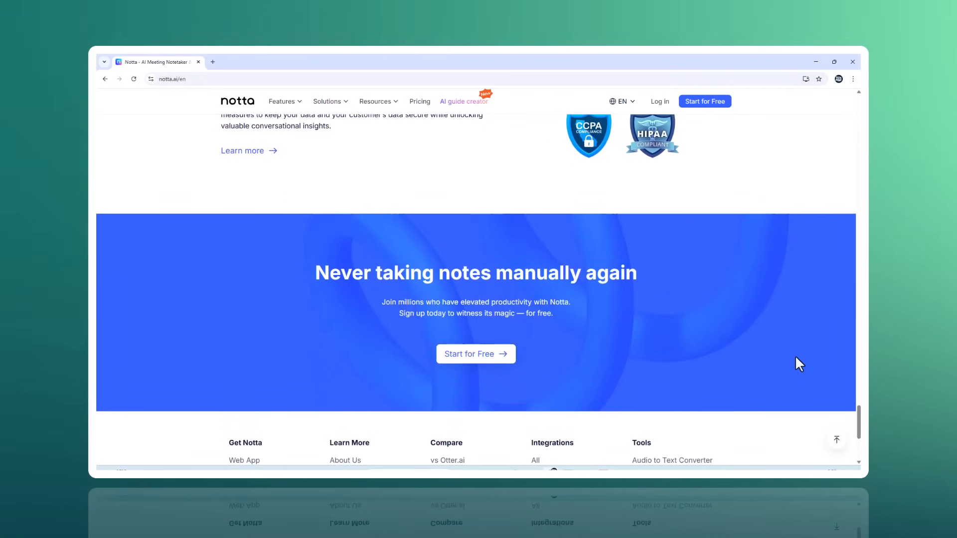
{"action": "scroll", "scroll_direction": "up", "scroll_amount": 3}
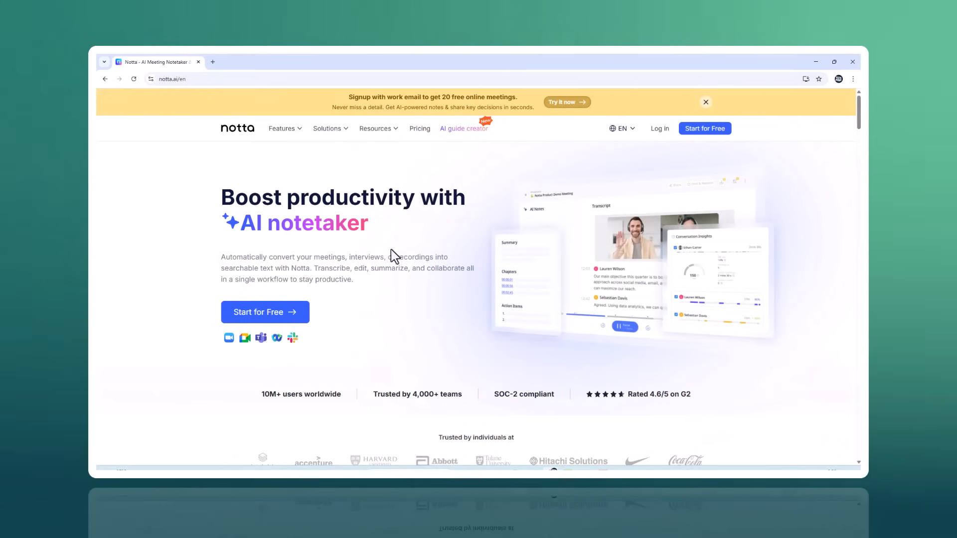
{"action": "mouse_move", "coordinate": [280, 320]}
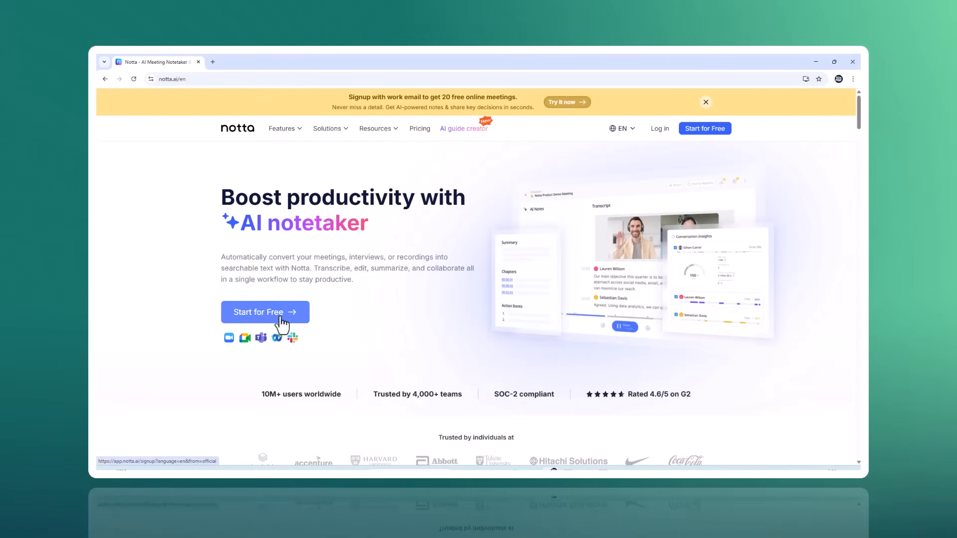
{"action": "mouse_move", "coordinate": [403, 273]}
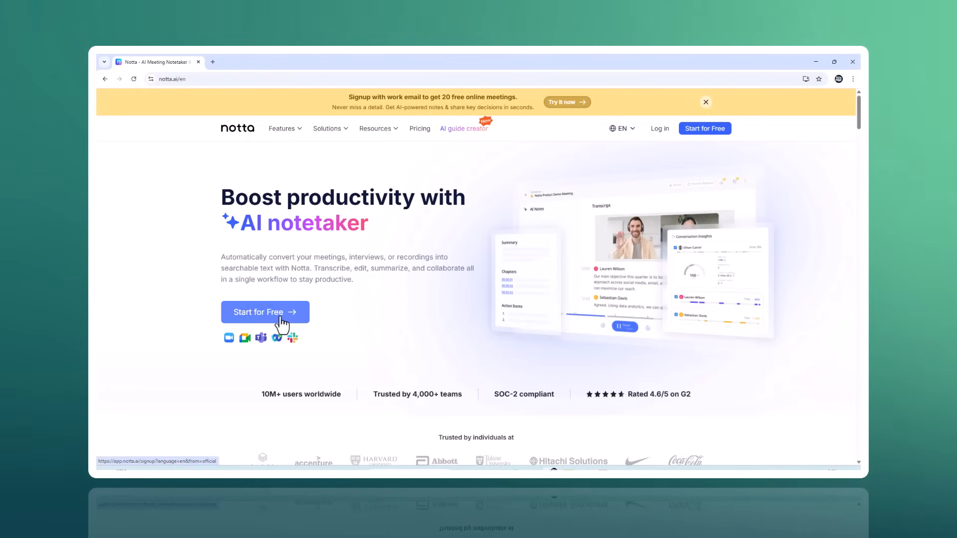
{"action": "left_click", "coordinate": [264, 312]}
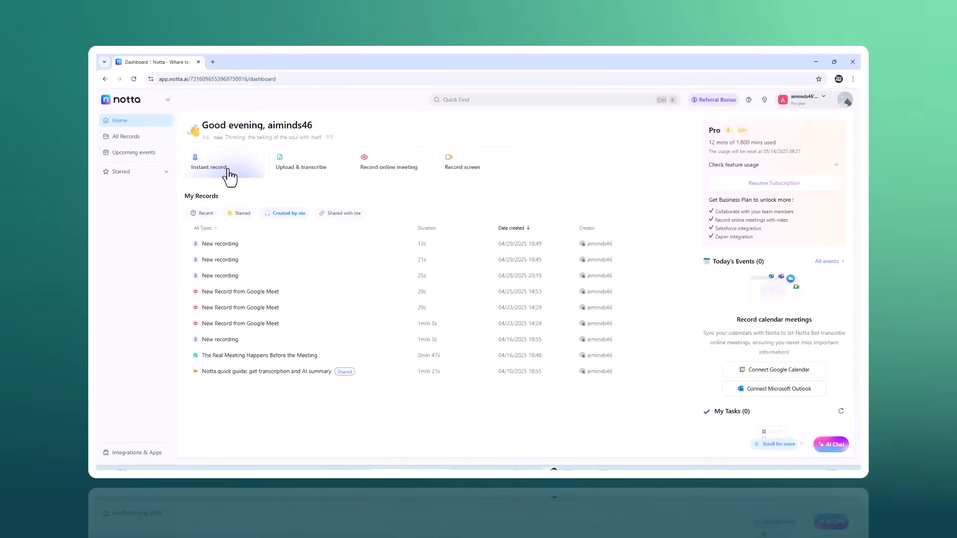
{"action": "mouse_move", "coordinate": [328, 174]}
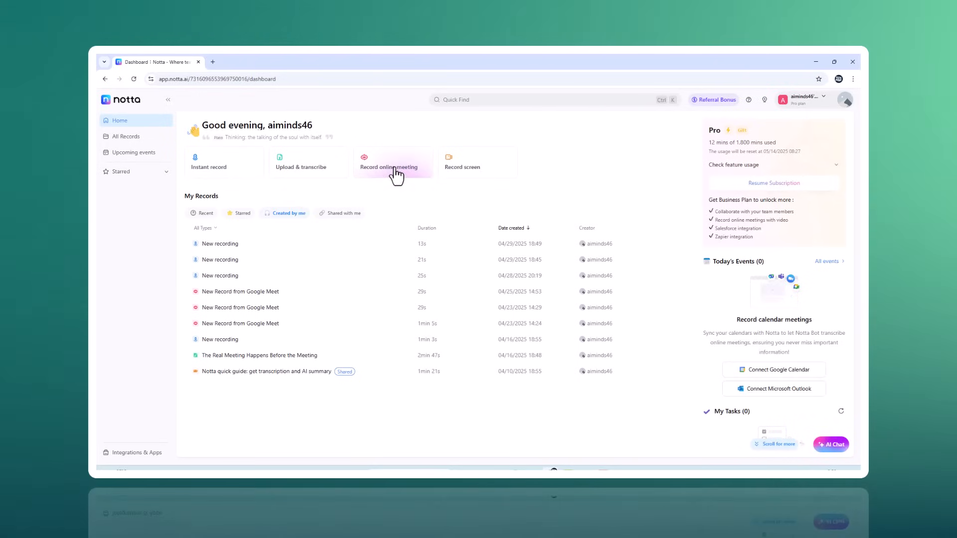
{"action": "mouse_move", "coordinate": [462, 178]}
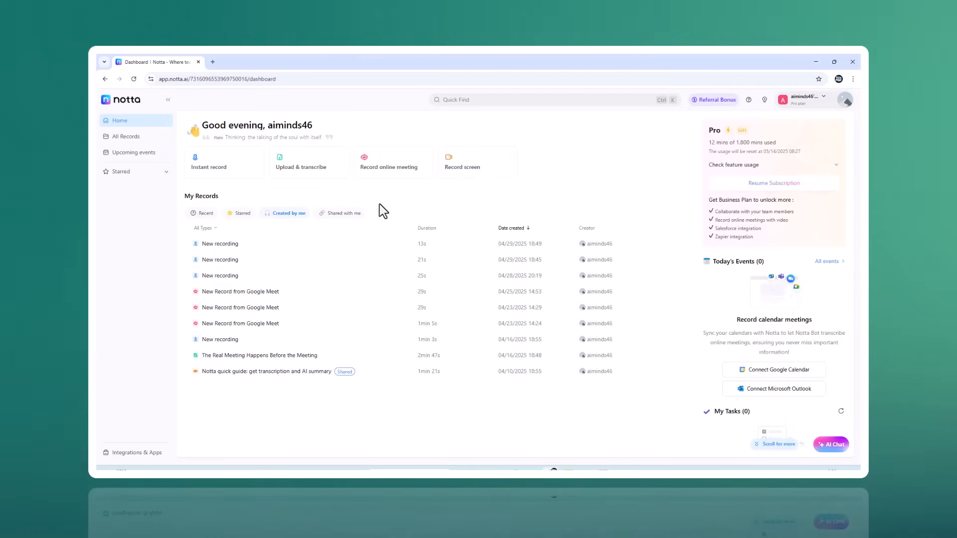
Step: Begin an instant recording with single-language transcription and real-time translation into French
{"action": "left_click", "coordinate": [210, 162]}
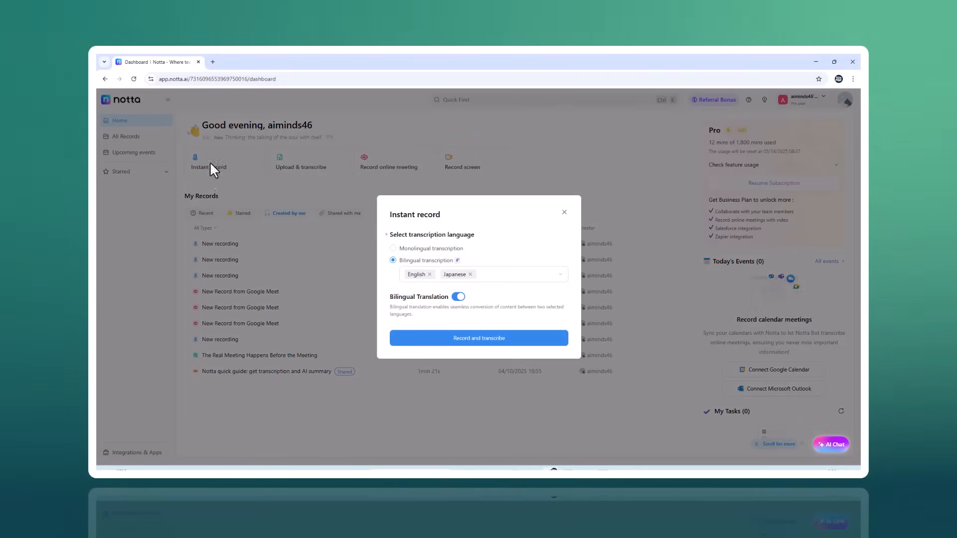
{"action": "mouse_move", "coordinate": [421, 269]}
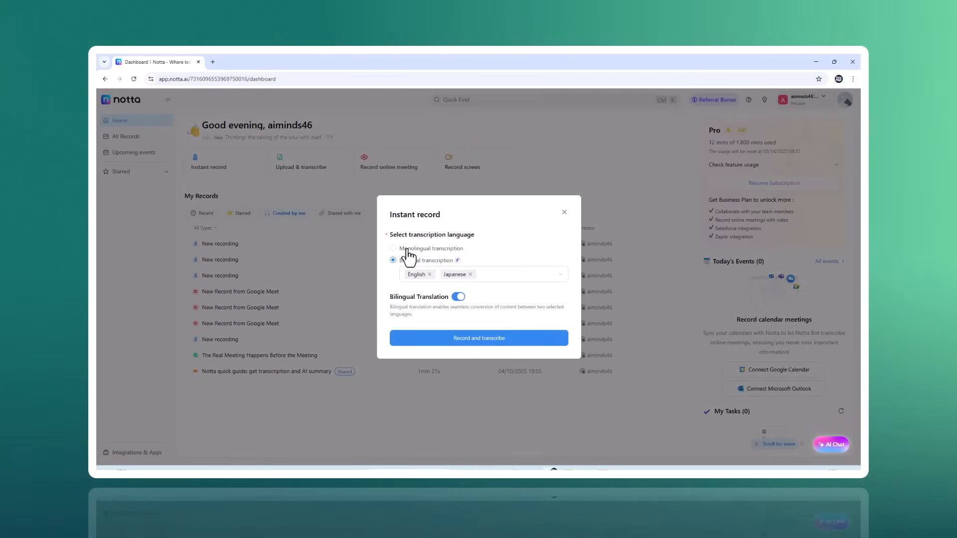
{"action": "left_click", "coordinate": [393, 249]}
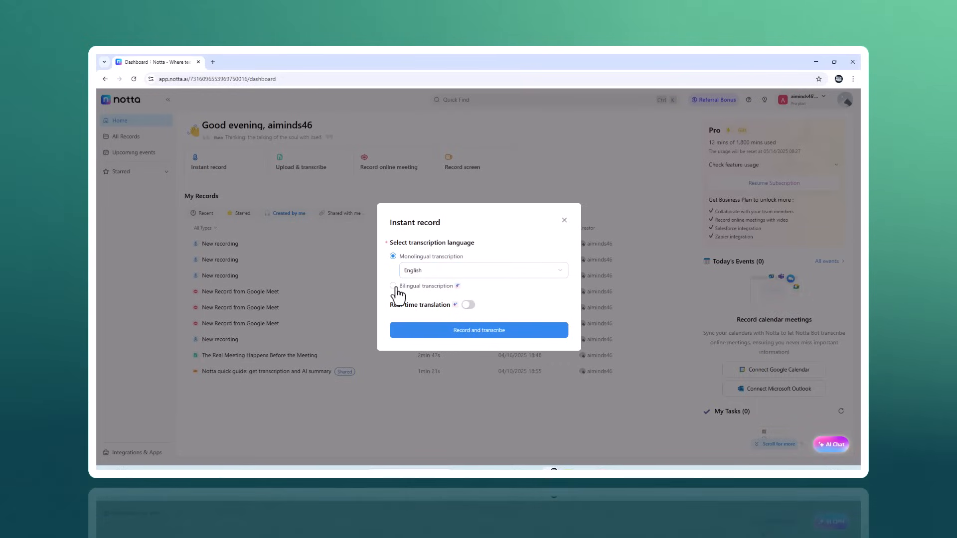
{"action": "mouse_move", "coordinate": [449, 317]}
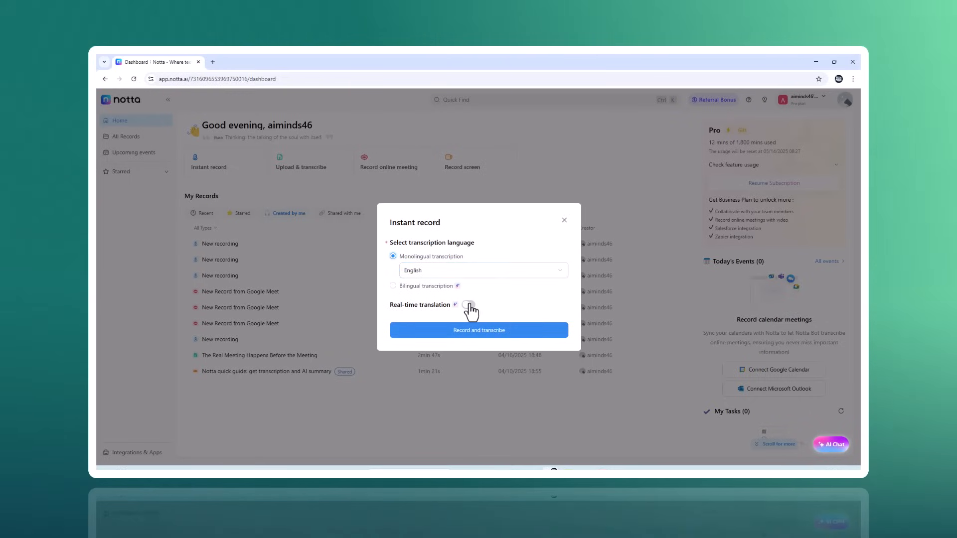
{"action": "left_click", "coordinate": [468, 305]}
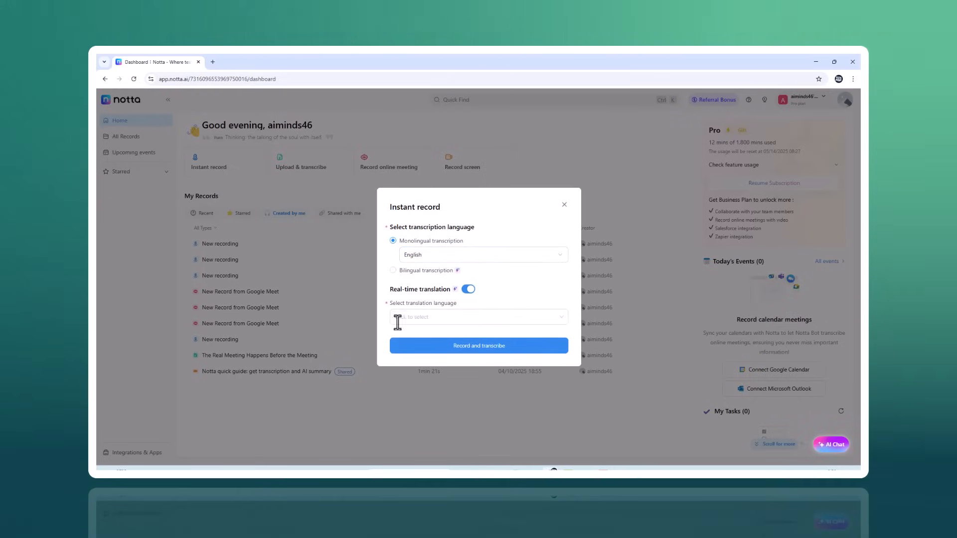
{"action": "left_click", "coordinate": [478, 317]}
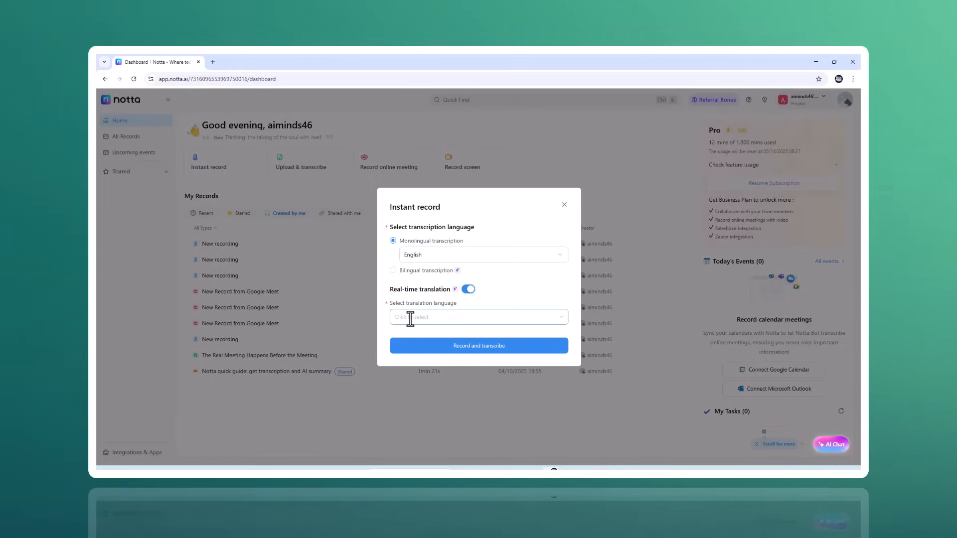
{"action": "left_click", "coordinate": [477, 317]}
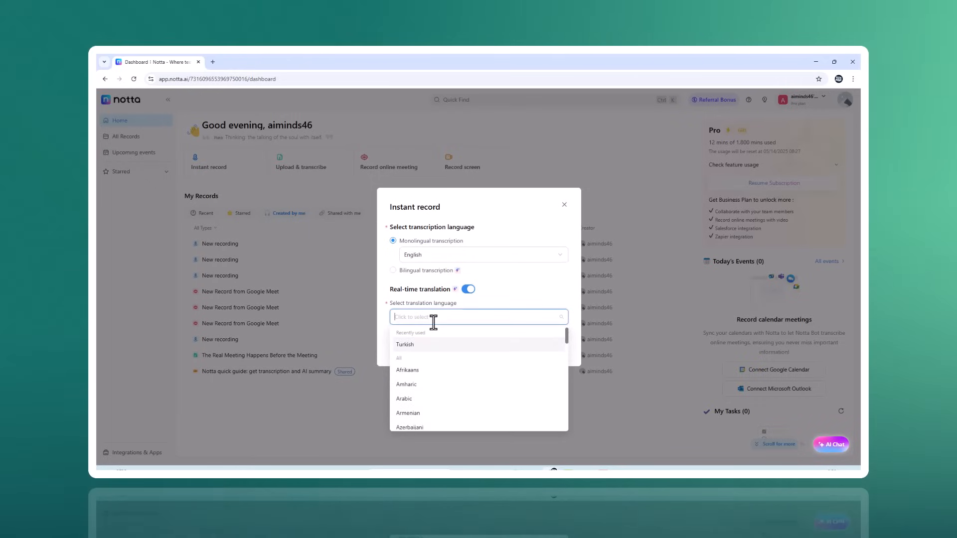
{"action": "scroll", "scroll_direction": "down", "scroll_amount": 3}
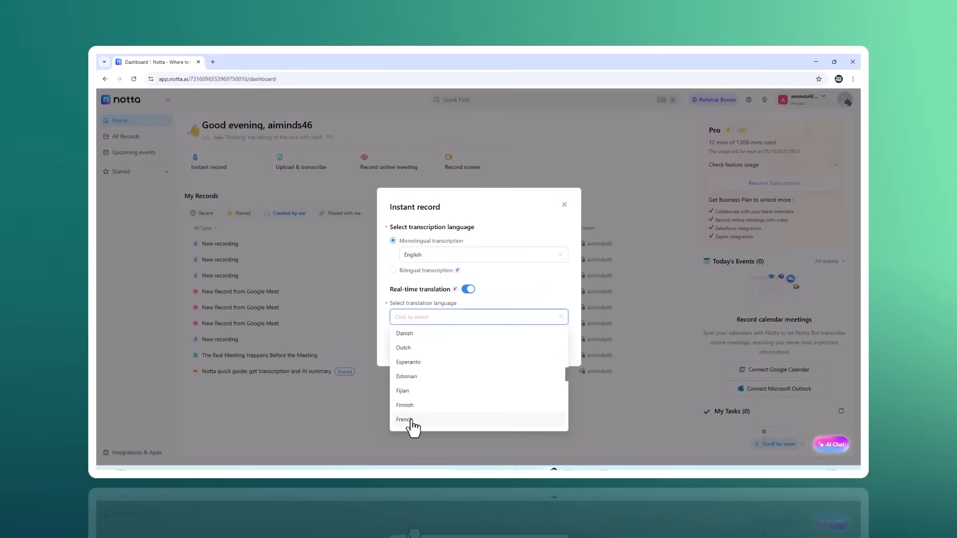
{"action": "left_click", "coordinate": [405, 419]}
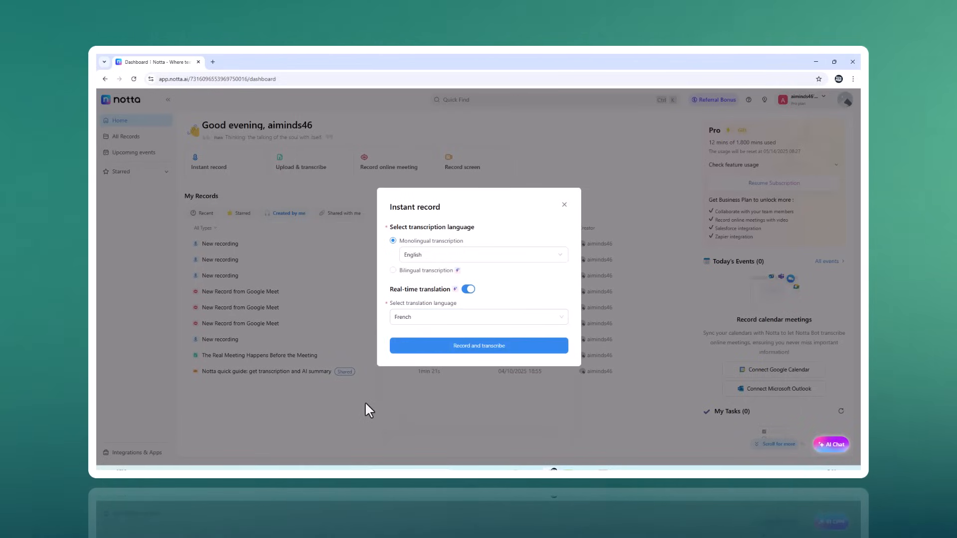
{"action": "mouse_move", "coordinate": [393, 389]}
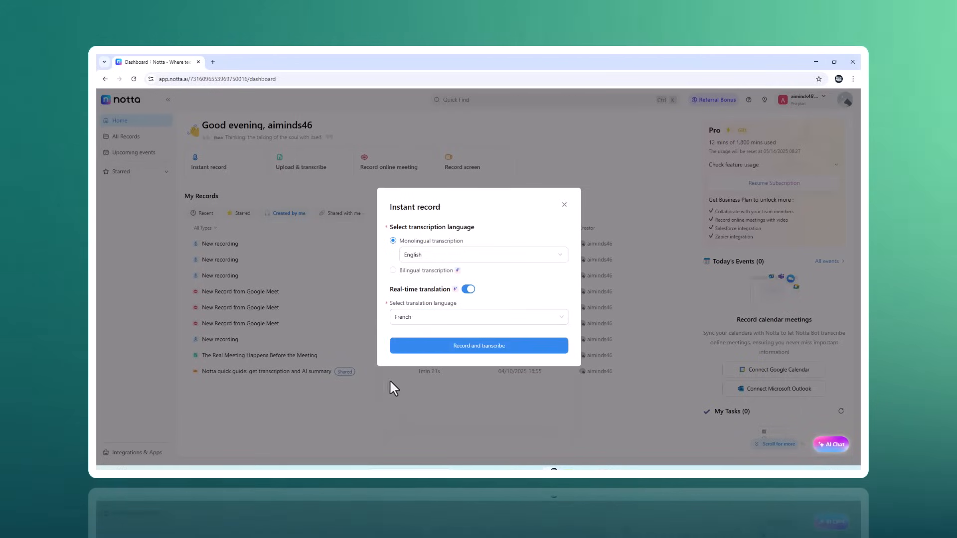
{"action": "mouse_move", "coordinate": [437, 279]}
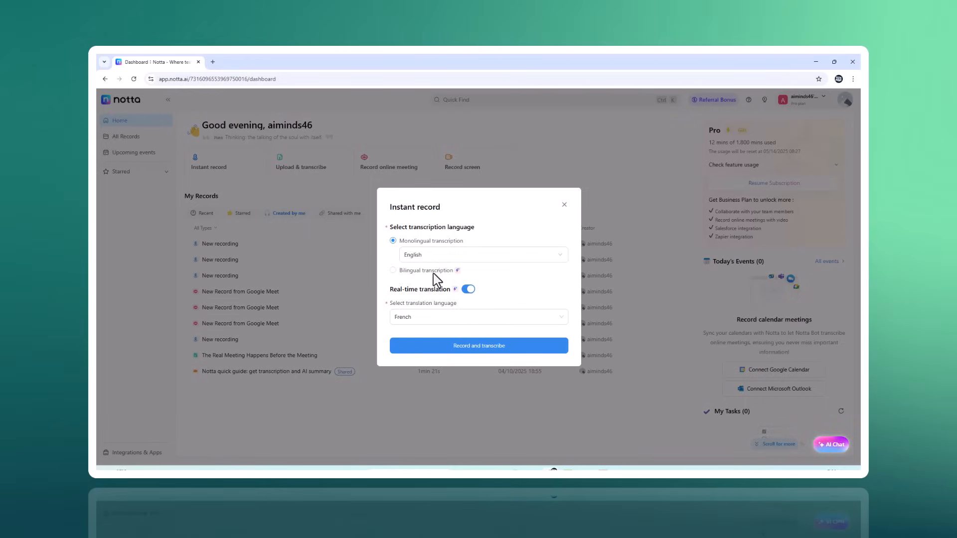
Step: Switch to bilingual transcription with French added beside English, keeping bilingual translation on
{"action": "left_click", "coordinate": [392, 257]}
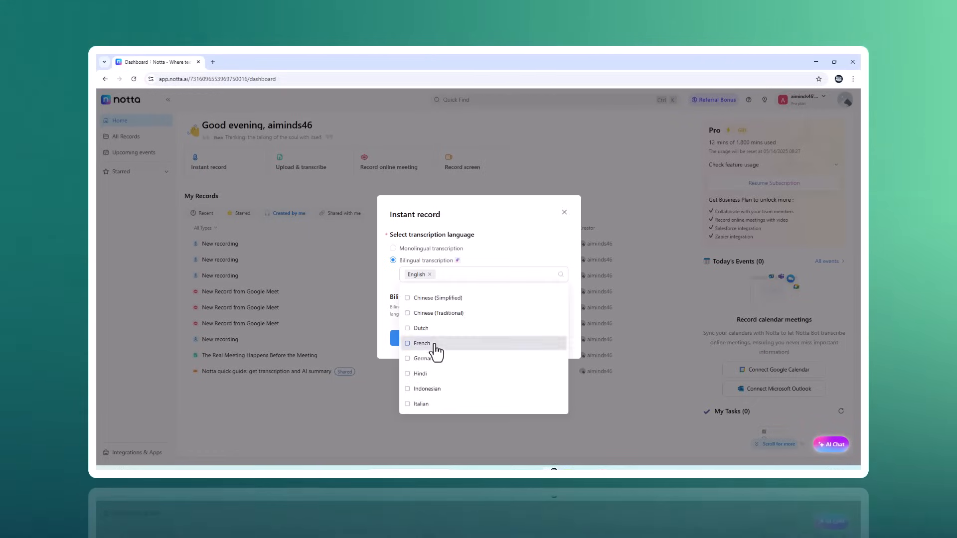
{"action": "left_click", "coordinate": [421, 343]}
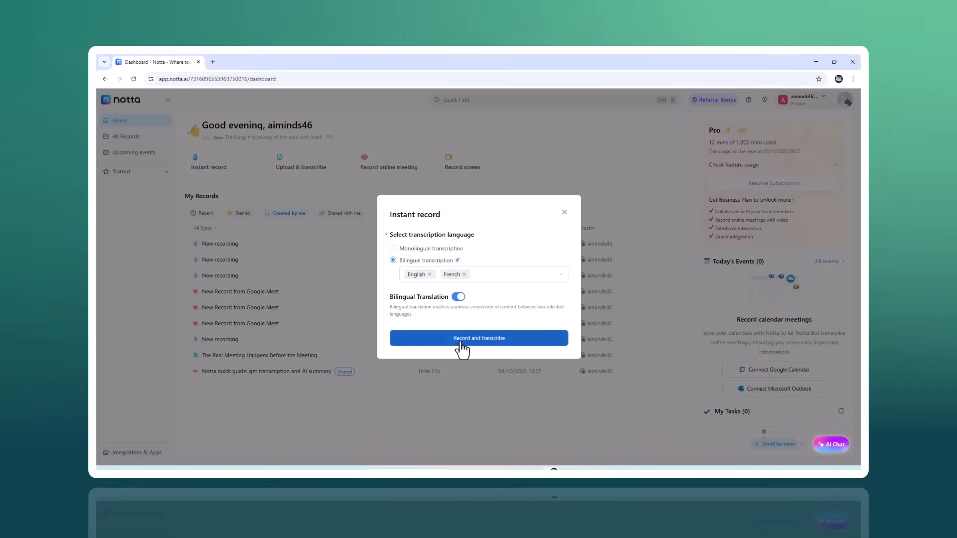
Step: Record a short English–French clip, stop it, and request AI notes with Generate Now
{"action": "left_click", "coordinate": [479, 338]}
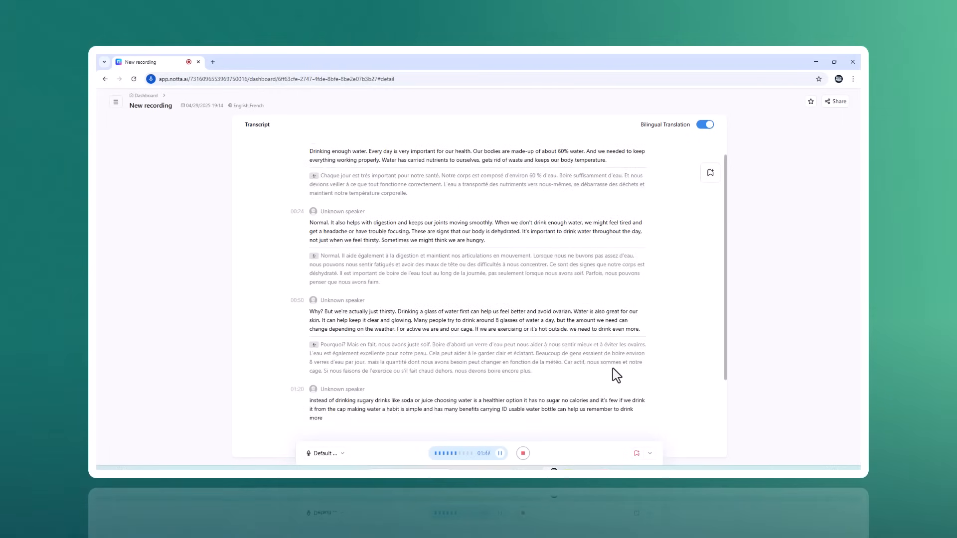
{"action": "left_click", "coordinate": [523, 453]}
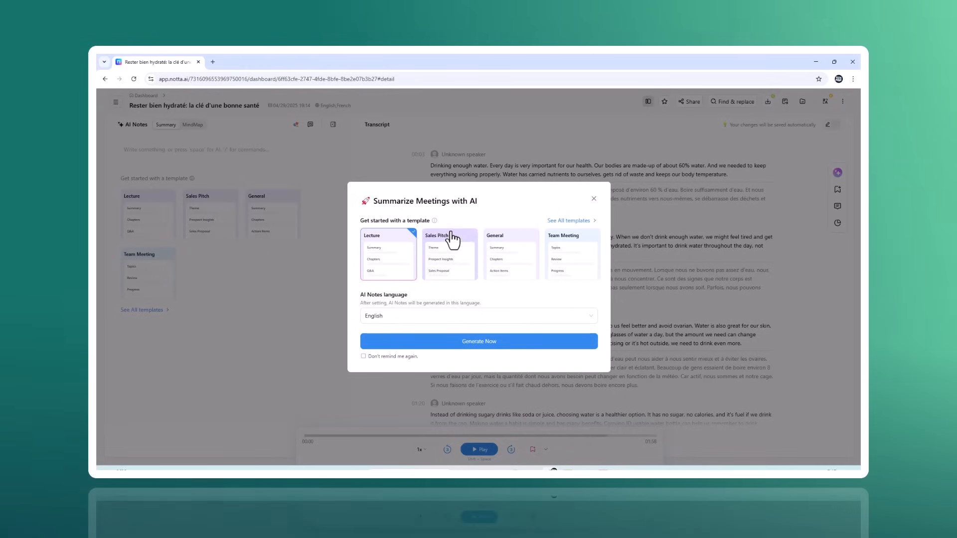
{"action": "left_click", "coordinate": [388, 253]}
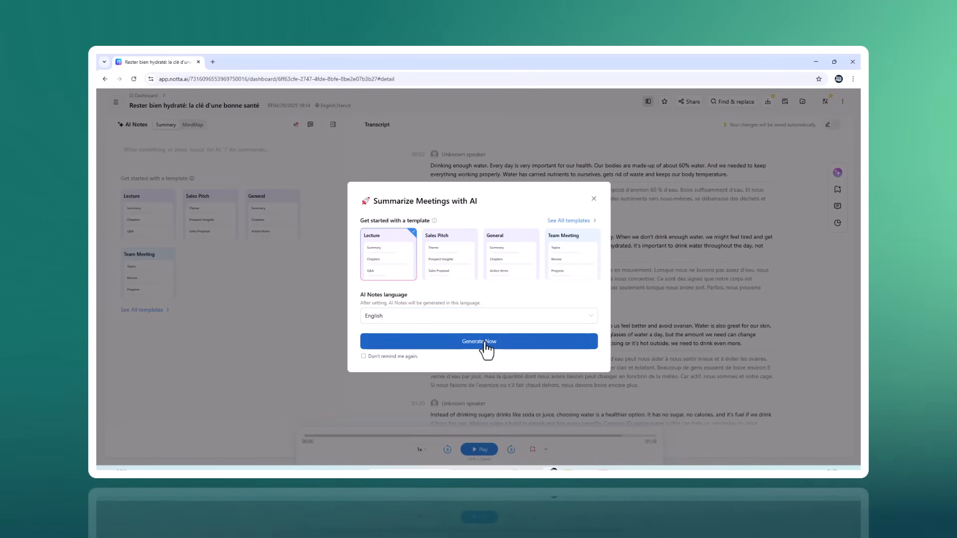
{"action": "left_click", "coordinate": [480, 341]}
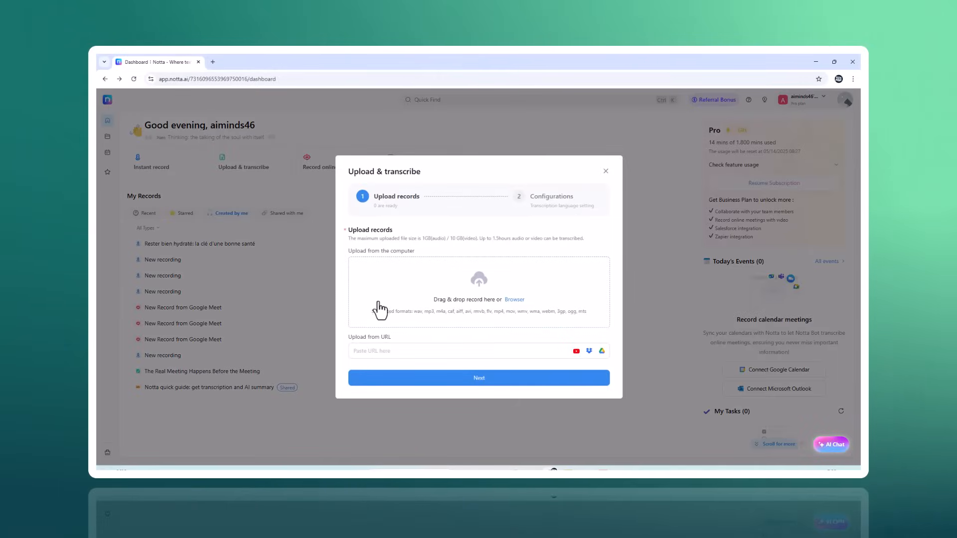
{"action": "mouse_move", "coordinate": [445, 379]}
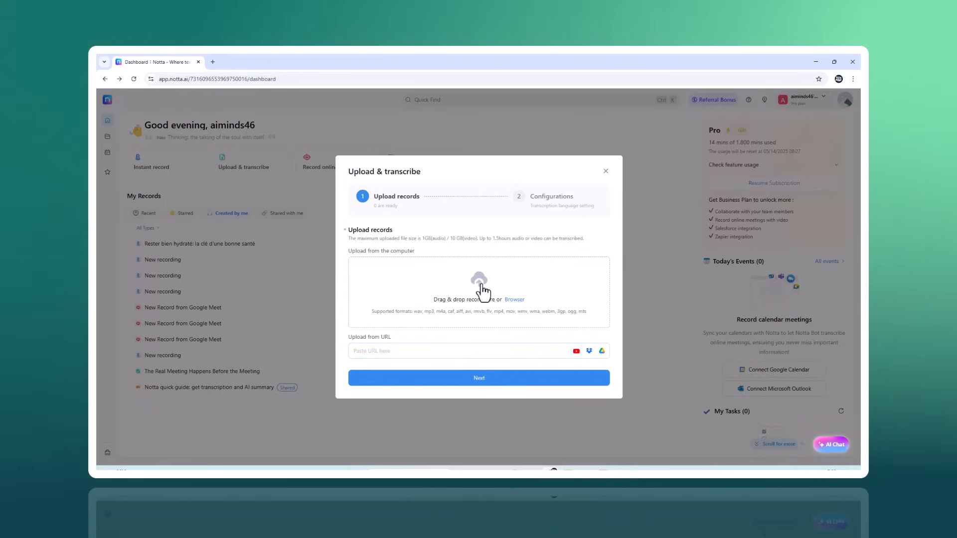
Step: Pick the Top AI Tools You Need to Know in 2024 mp4 and keep Monolingual English transcription
{"action": "left_click", "coordinate": [514, 300]}
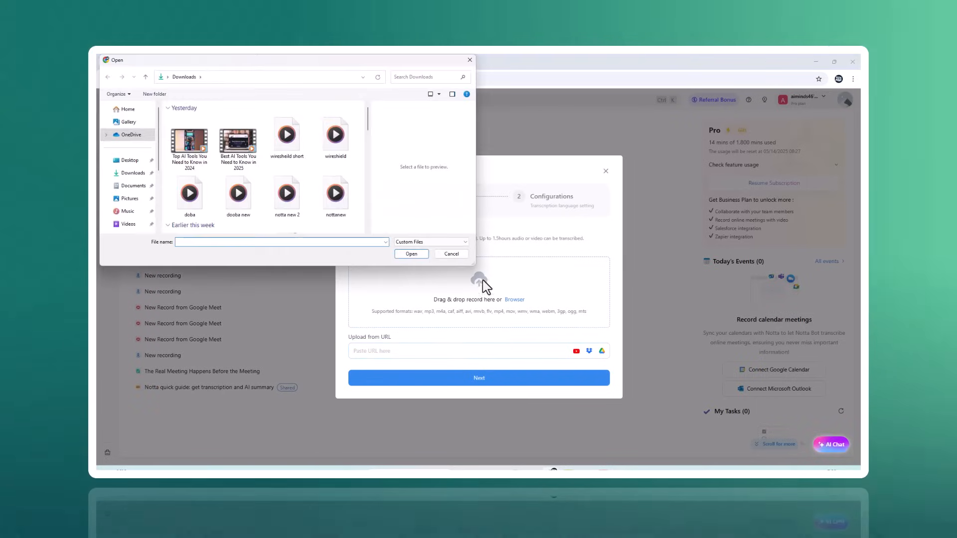
{"action": "left_click", "coordinate": [190, 138]}
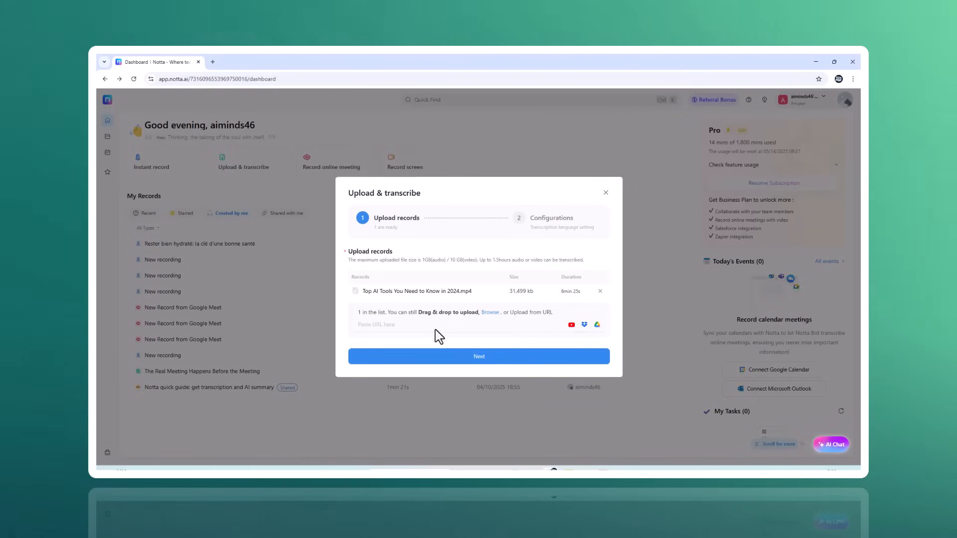
{"action": "mouse_move", "coordinate": [492, 300]}
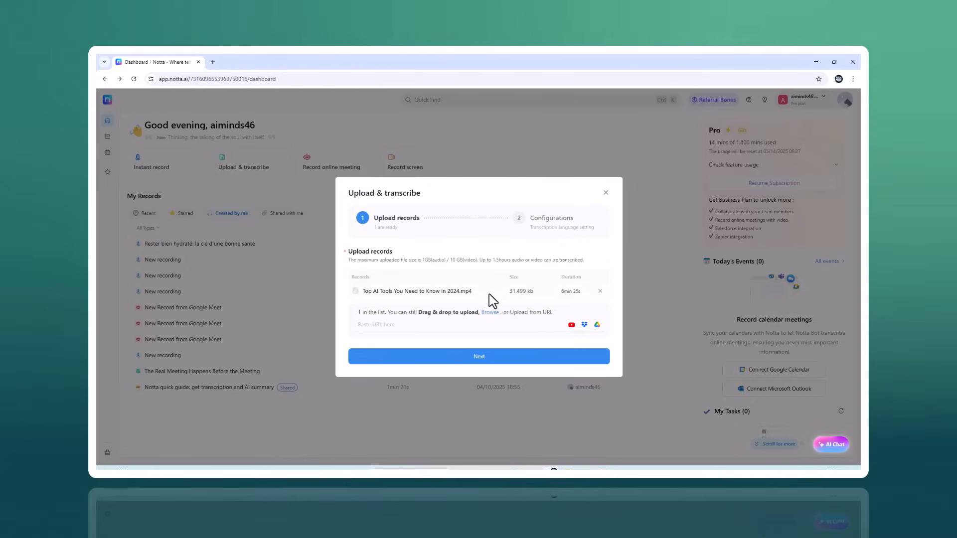
{"action": "mouse_move", "coordinate": [412, 369]}
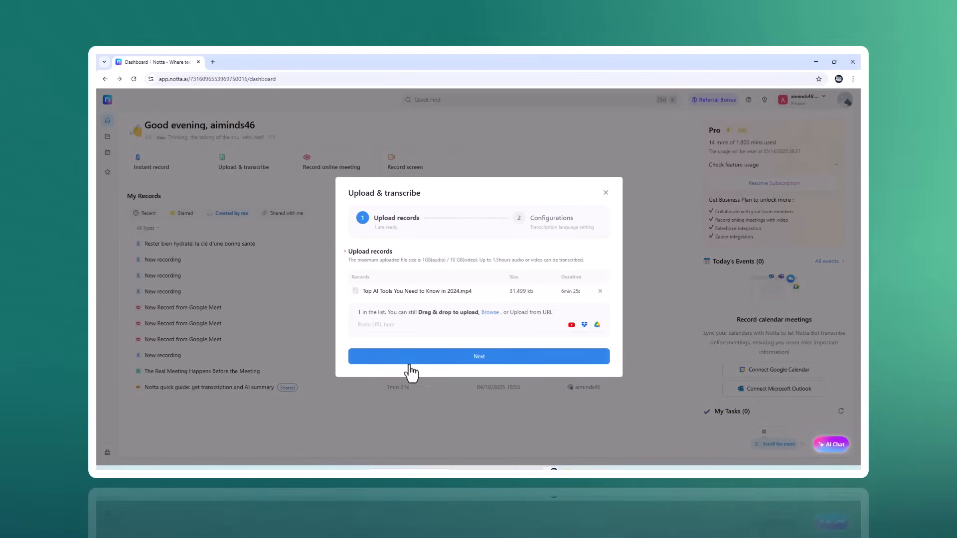
{"action": "left_click", "coordinate": [478, 357]}
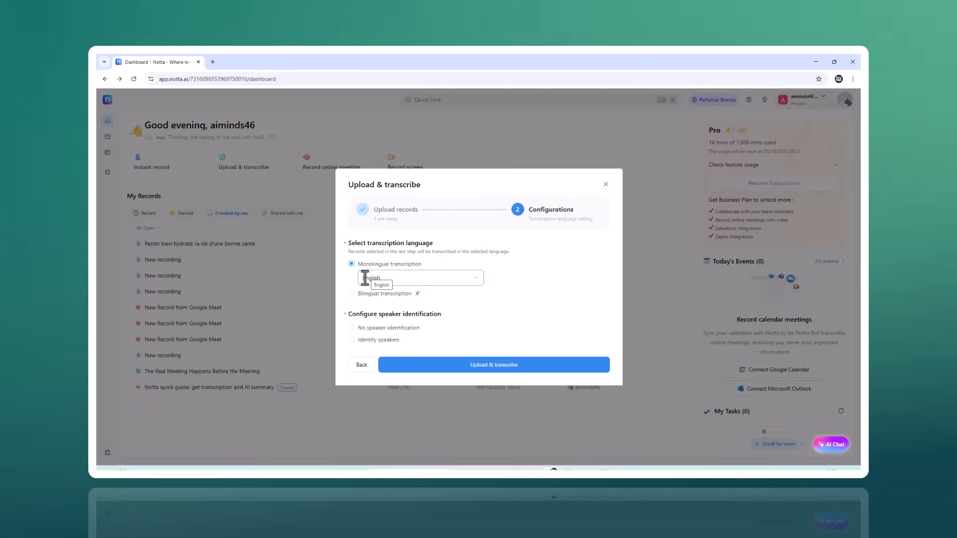
{"action": "left_click", "coordinate": [352, 293]}
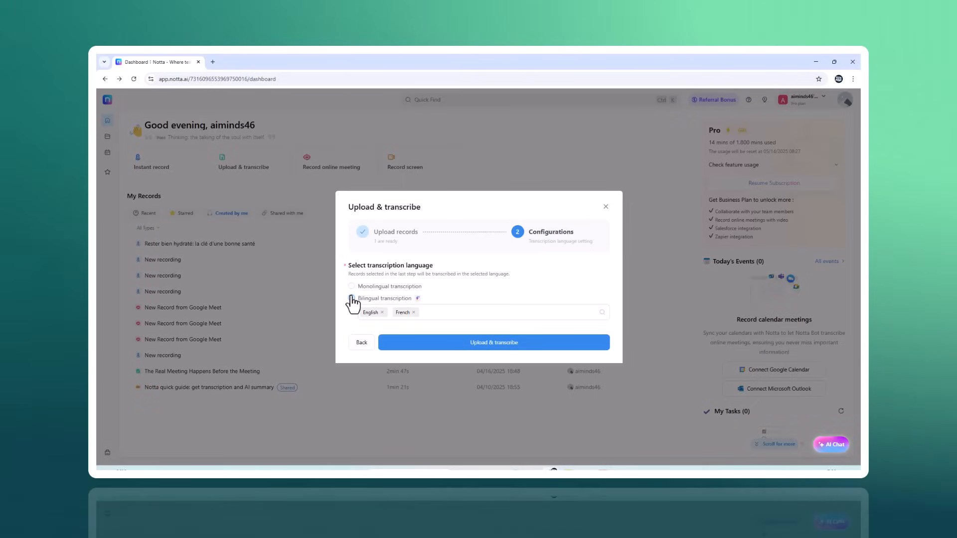
{"action": "left_click", "coordinate": [352, 286]}
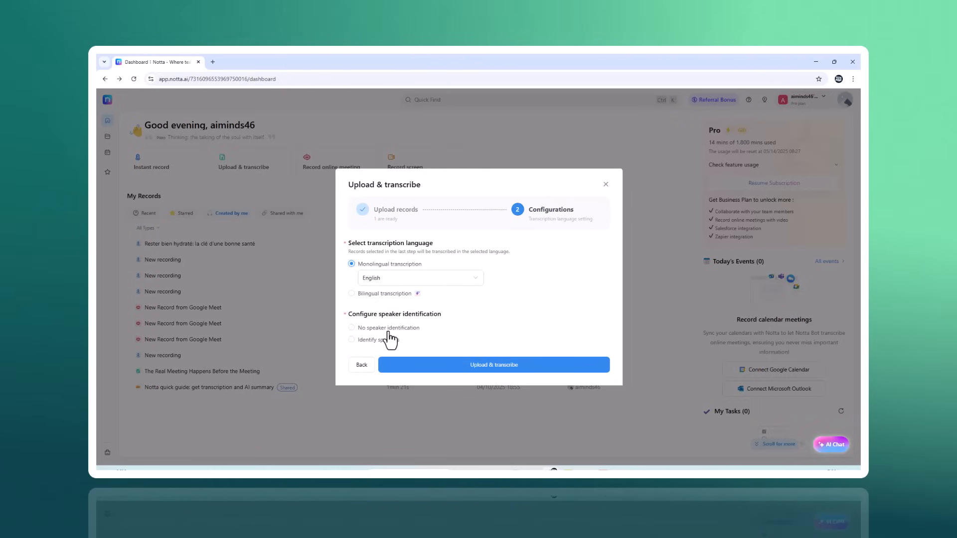
Step: Enable Identify speakers as a Two-person meeting (2) and submit the video for transcription
{"action": "left_click", "coordinate": [352, 326]}
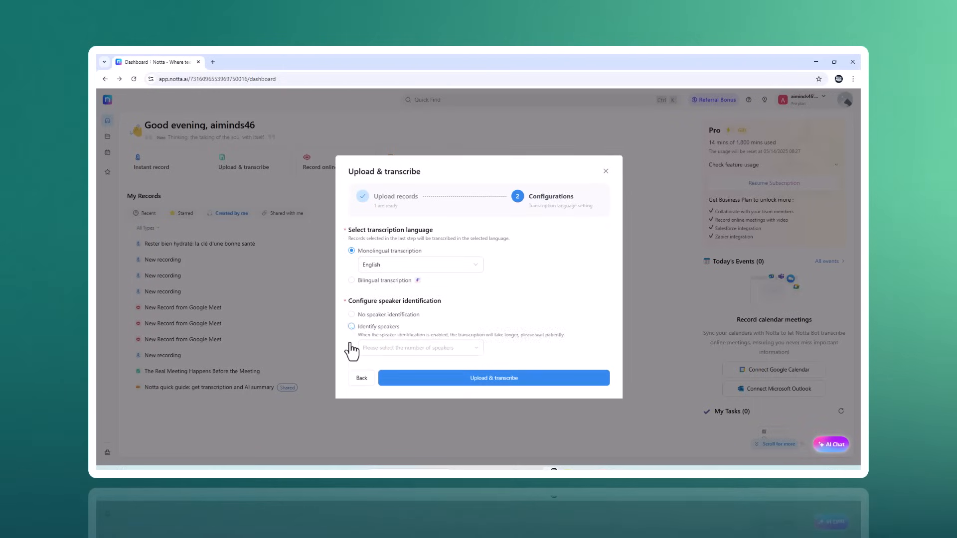
{"action": "left_click", "coordinate": [352, 326]}
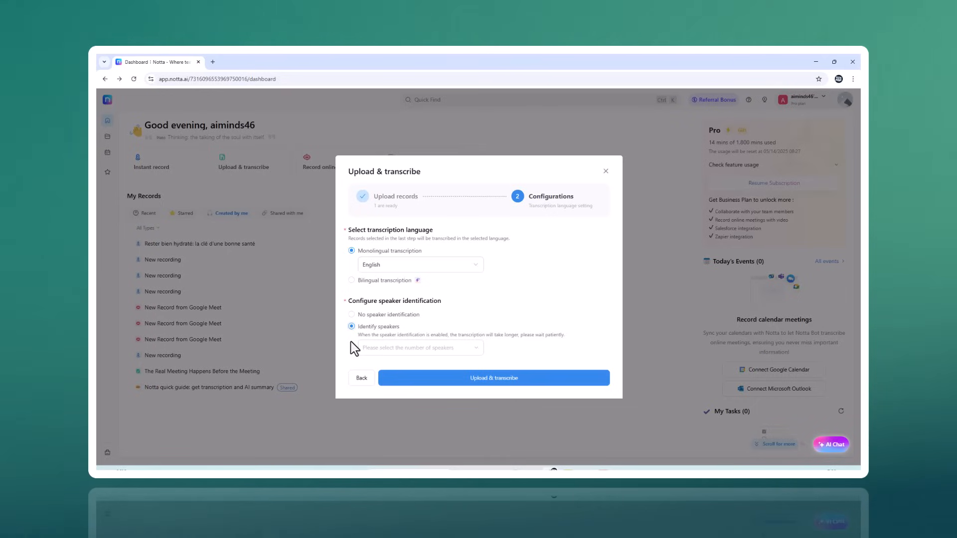
{"action": "left_click", "coordinate": [420, 347]}
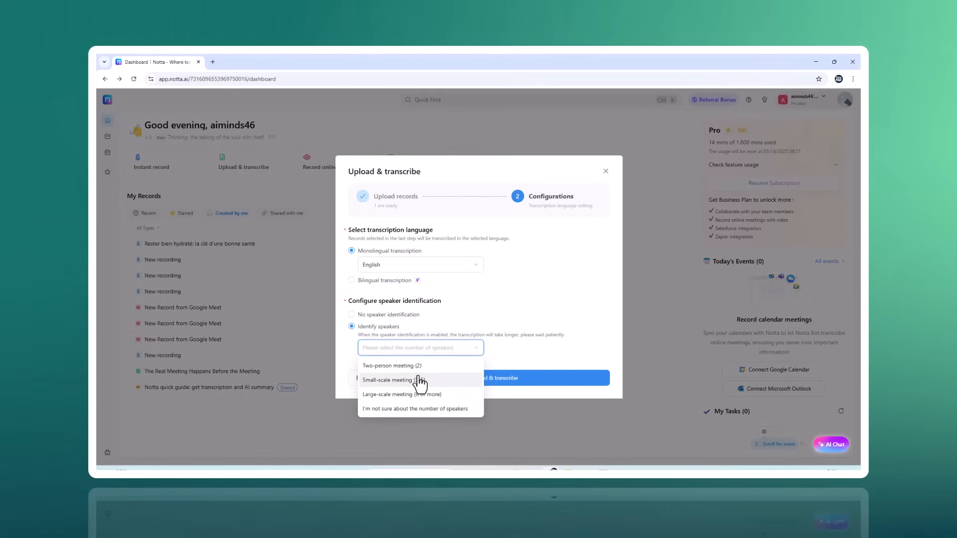
{"action": "left_click", "coordinate": [392, 366]}
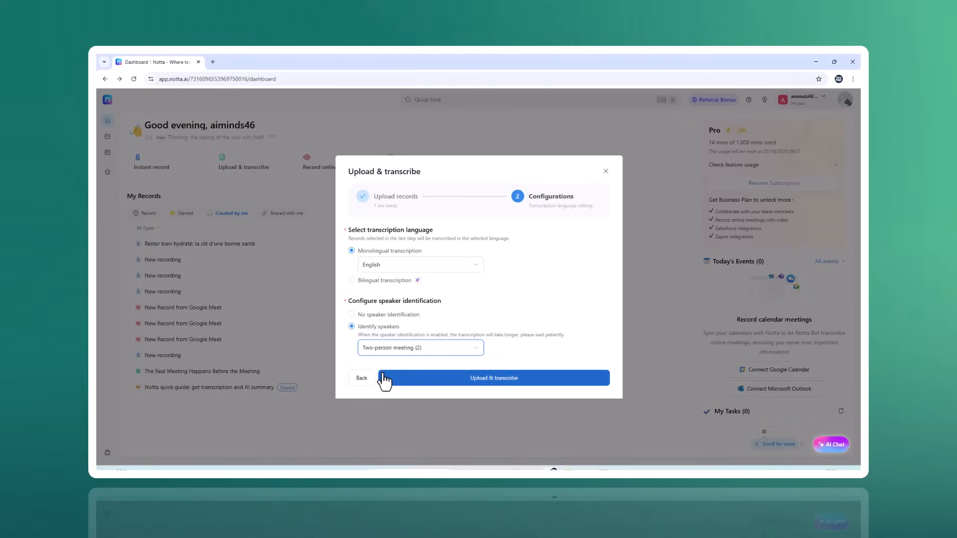
{"action": "left_click", "coordinate": [494, 378]}
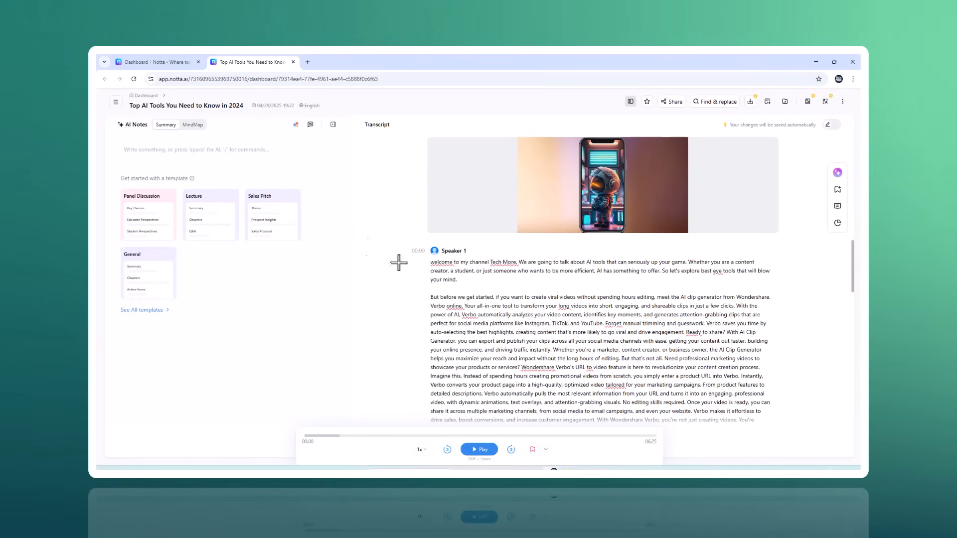
Step: Scroll through the speaker-labelled transcript of the Top AI Tools video to its end
{"action": "scroll", "scroll_direction": "down", "scroll_amount": 3}
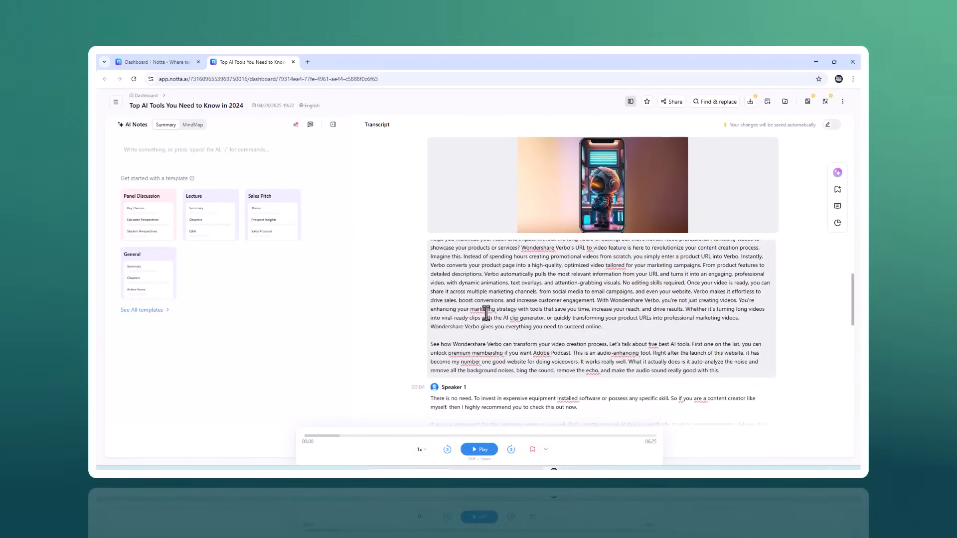
{"action": "scroll", "scroll_direction": "down", "scroll_amount": 3}
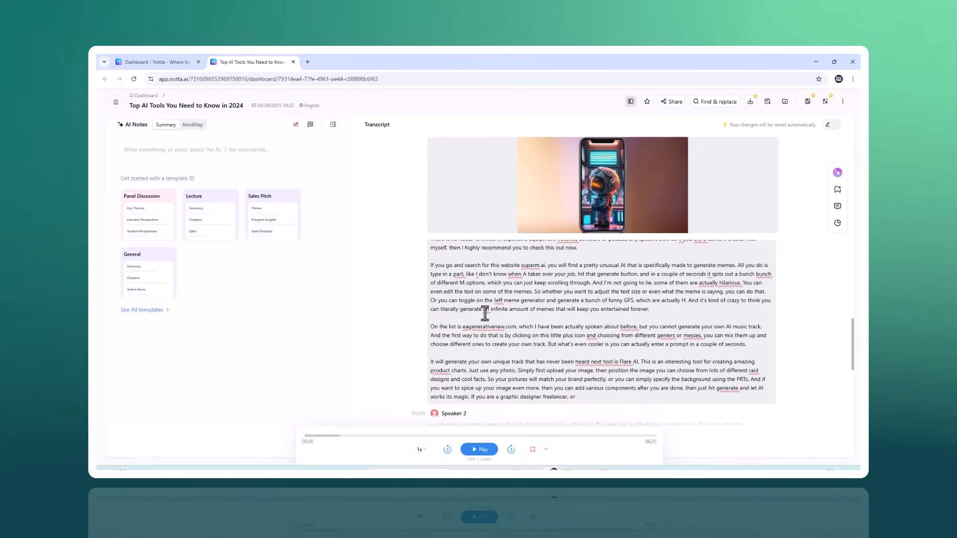
{"action": "scroll", "scroll_direction": "down", "scroll_amount": 3}
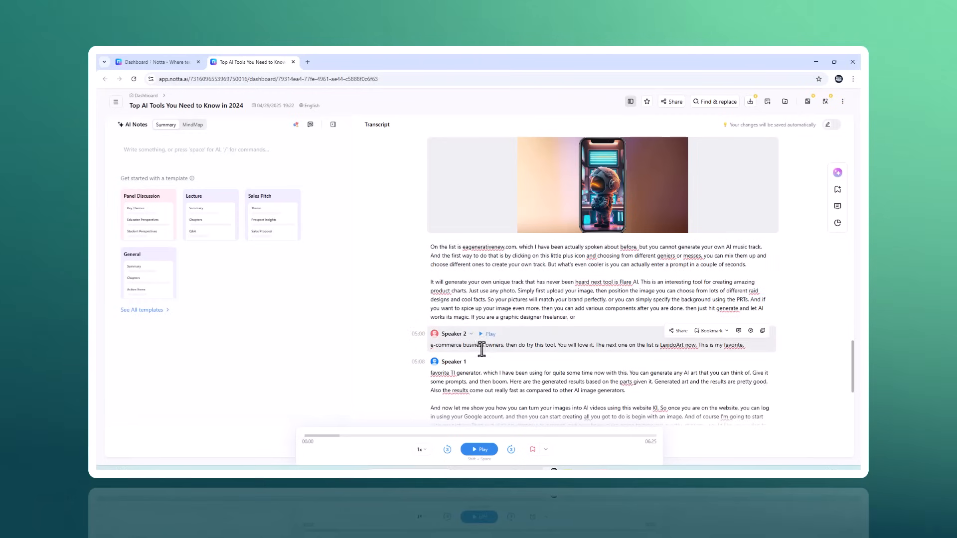
{"action": "scroll", "scroll_direction": "down", "scroll_amount": 3}
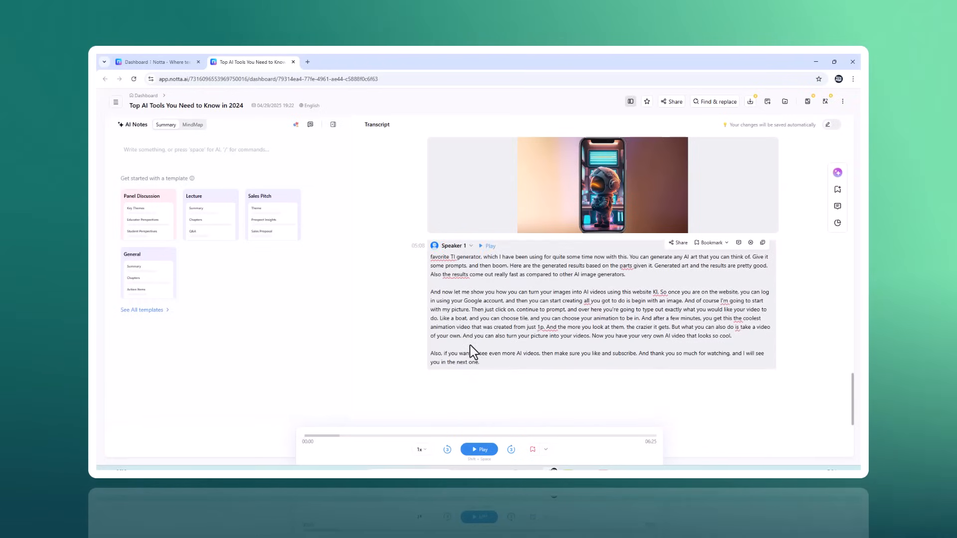
{"action": "scroll", "scroll_direction": "down", "scroll_amount": 3}
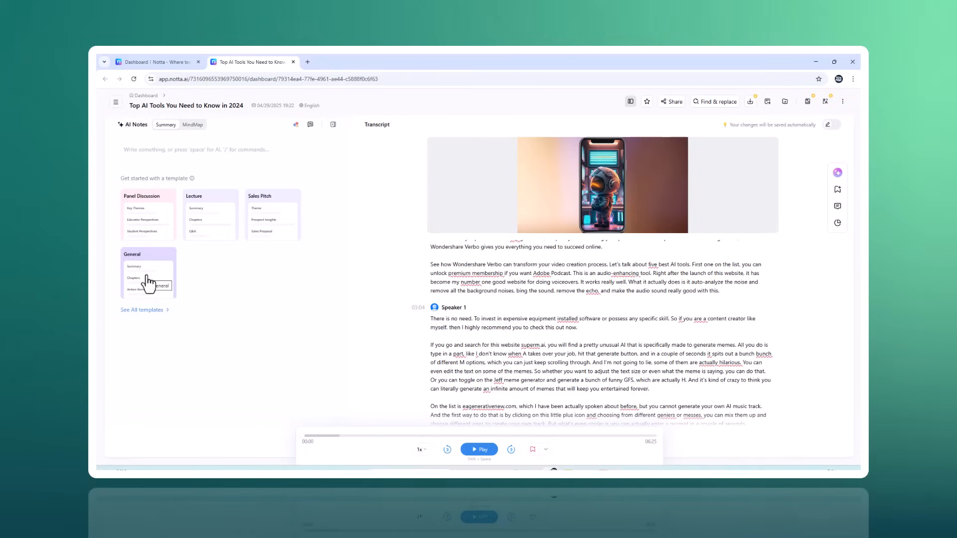
{"action": "mouse_move", "coordinate": [242, 198]}
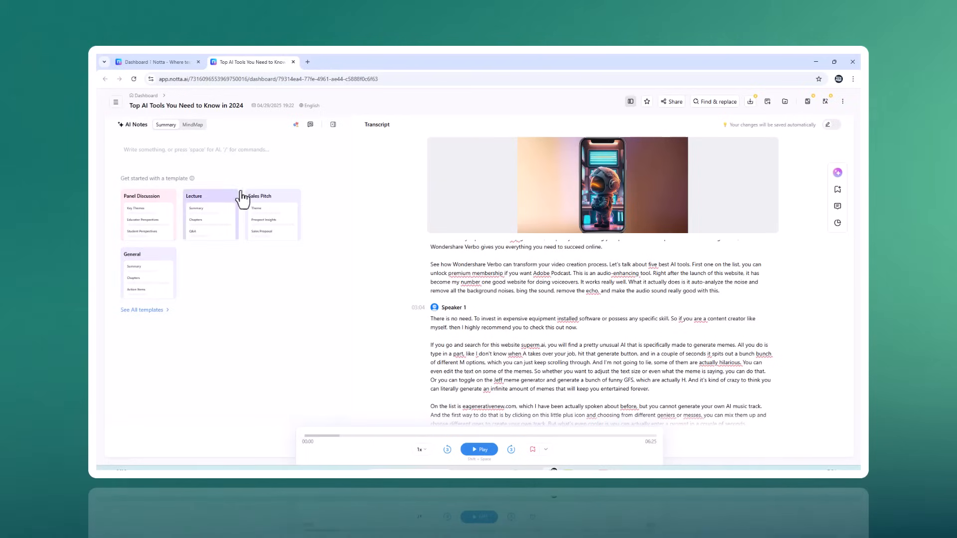
{"action": "mouse_move", "coordinate": [210, 230]}
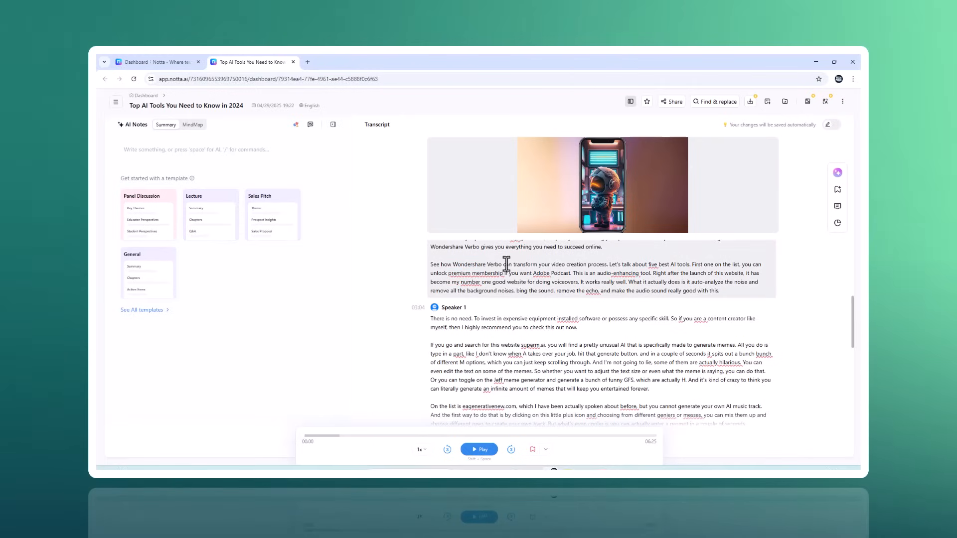
{"action": "mouse_move", "coordinate": [518, 320]}
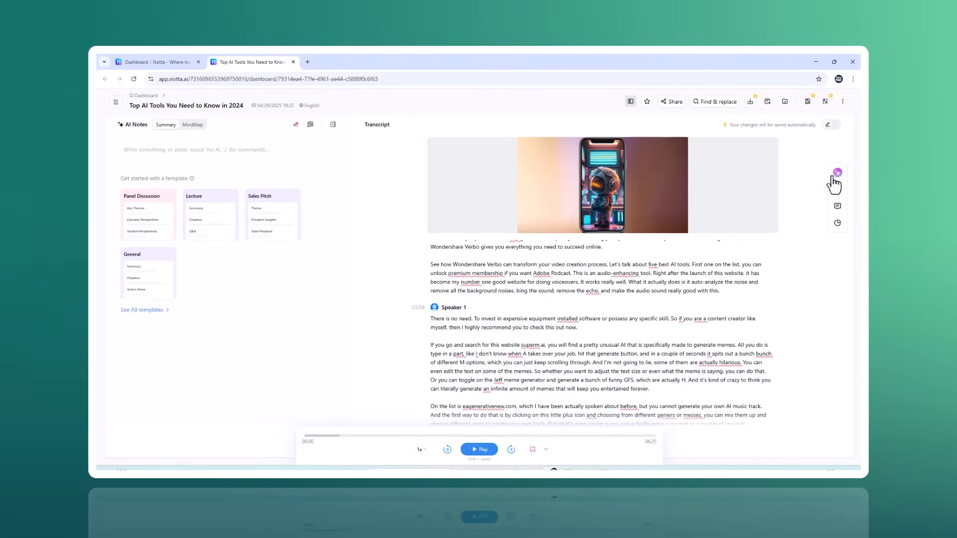
Step: Have the AI Chat summarize the current recording, listing the six AI tools covered
{"action": "left_click", "coordinate": [837, 172]}
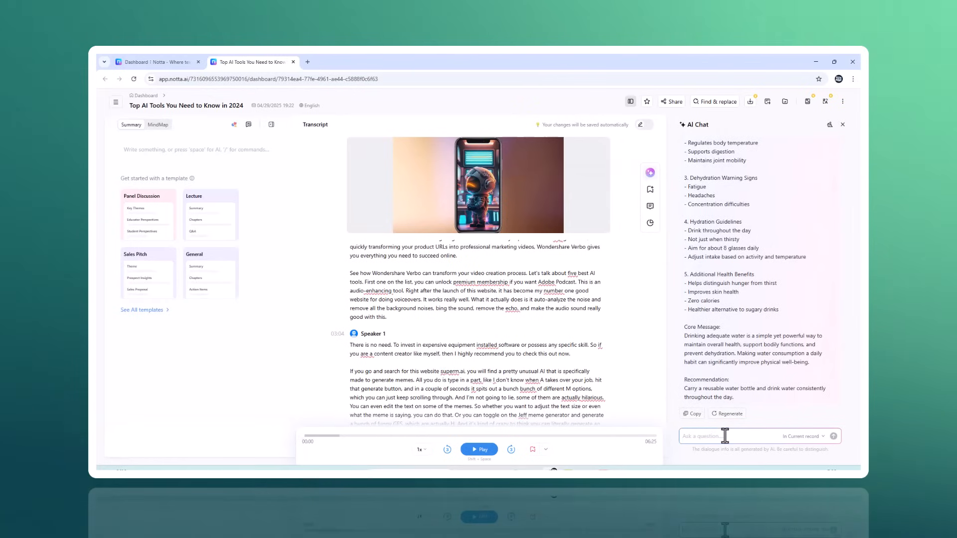
{"action": "type", "text": "SUM"}
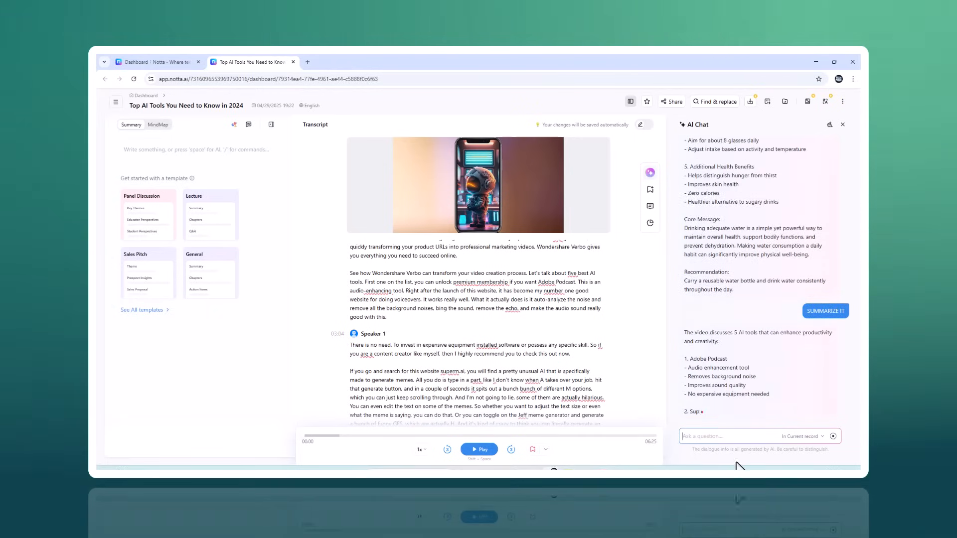
{"action": "scroll", "scroll_direction": "down", "scroll_amount": 3}
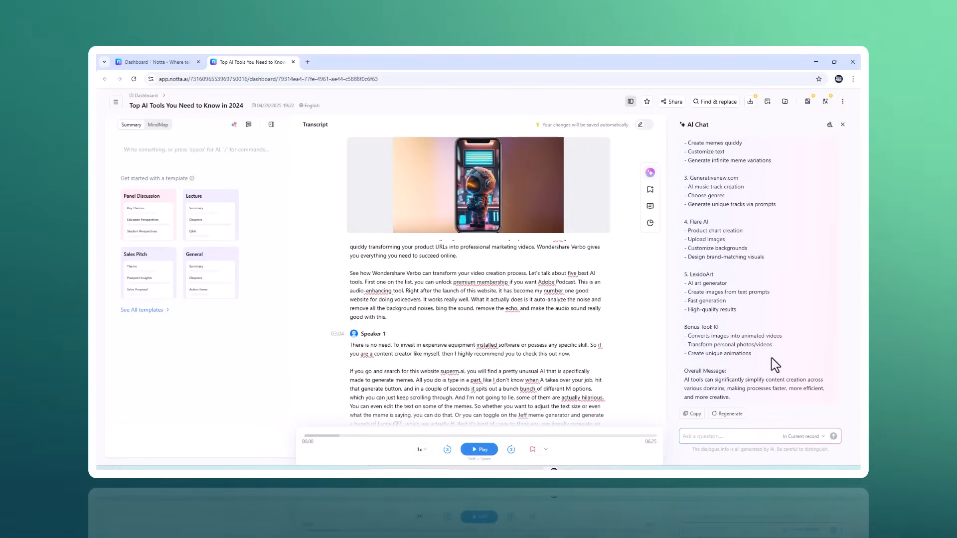
{"action": "mouse_move", "coordinate": [807, 353]}
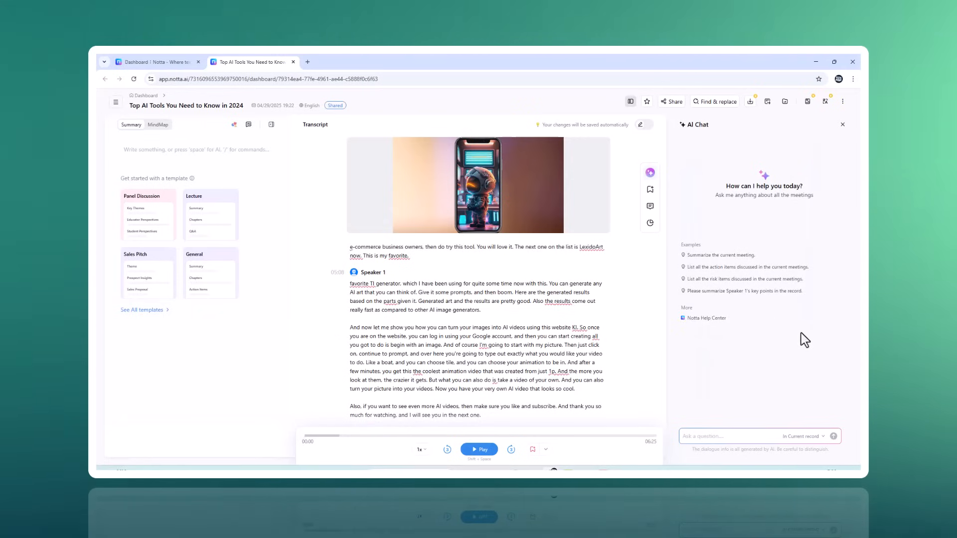
{"action": "mouse_move", "coordinate": [752, 262]}
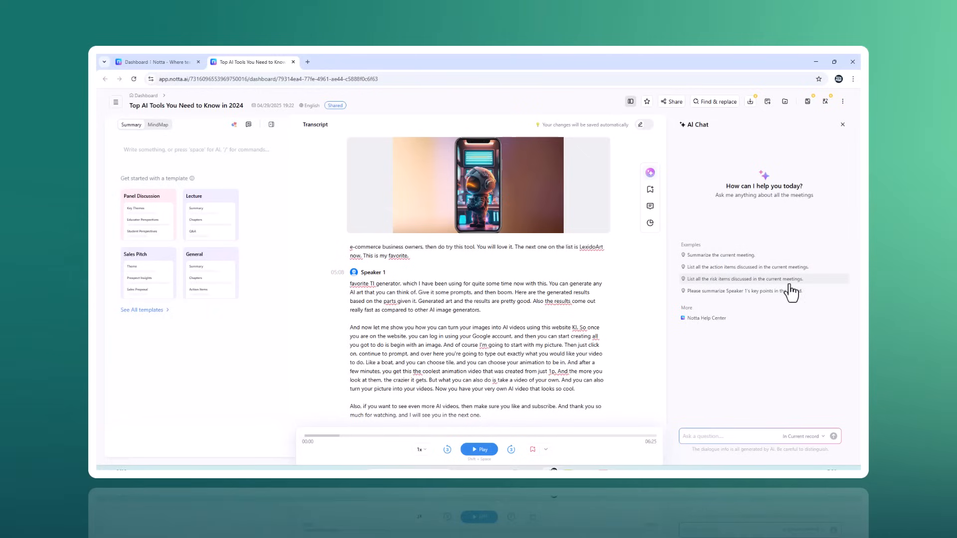
{"action": "mouse_move", "coordinate": [786, 292]}
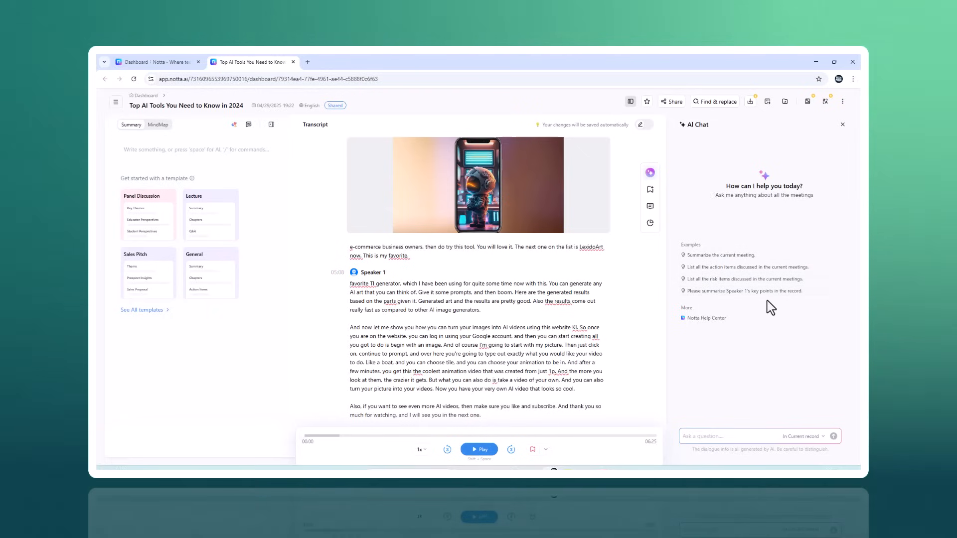
{"action": "mouse_move", "coordinate": [722, 276]}
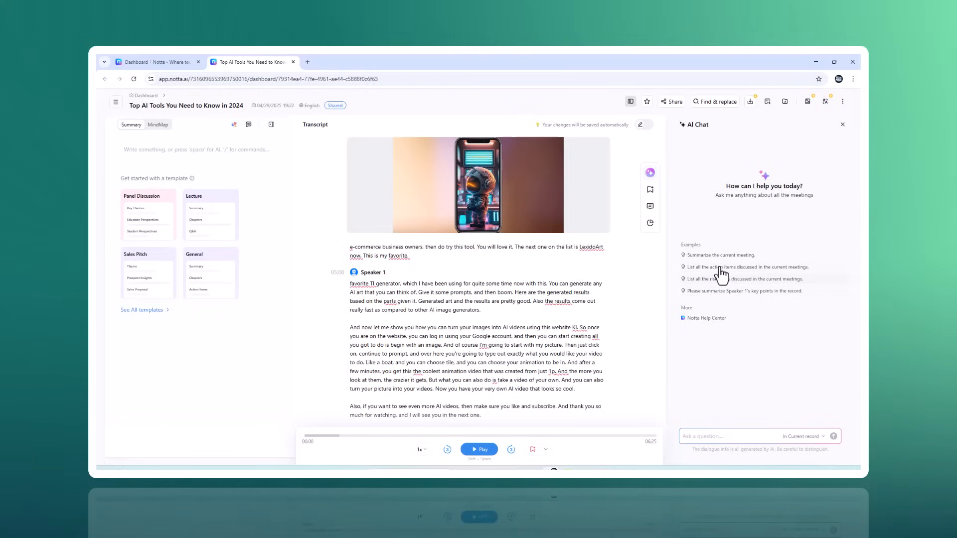
{"action": "mouse_move", "coordinate": [729, 262]}
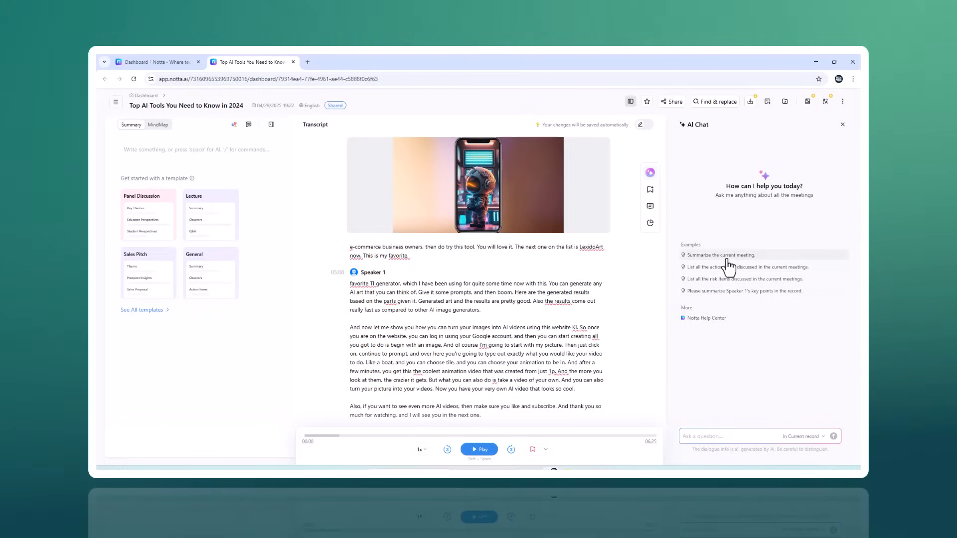
{"action": "left_click", "coordinate": [721, 254]}
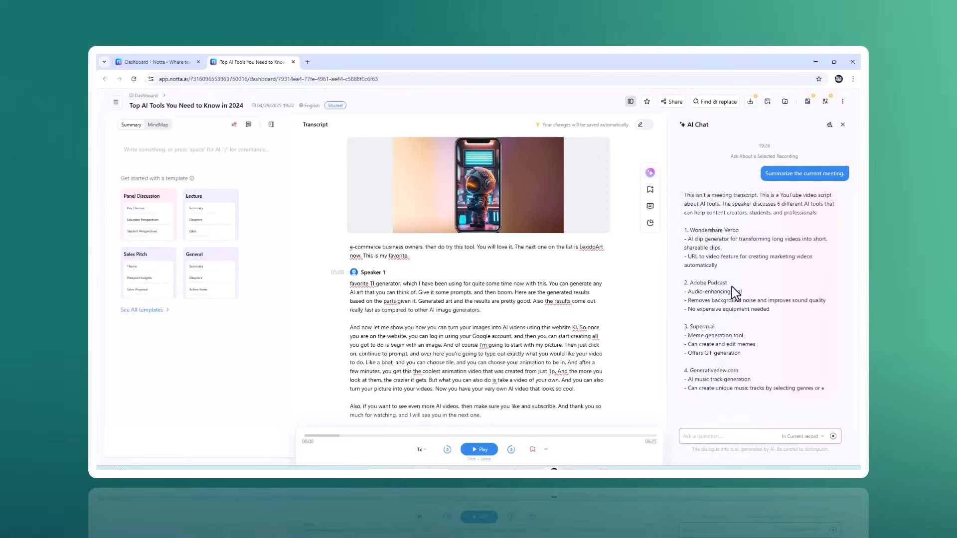
{"action": "scroll", "scroll_direction": "down", "scroll_amount": 3}
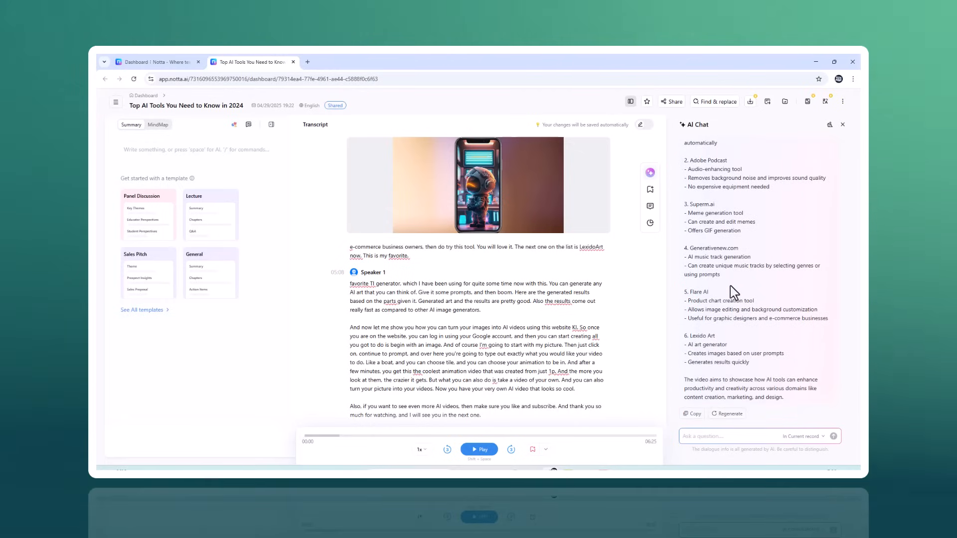
{"action": "mouse_move", "coordinate": [513, 322]}
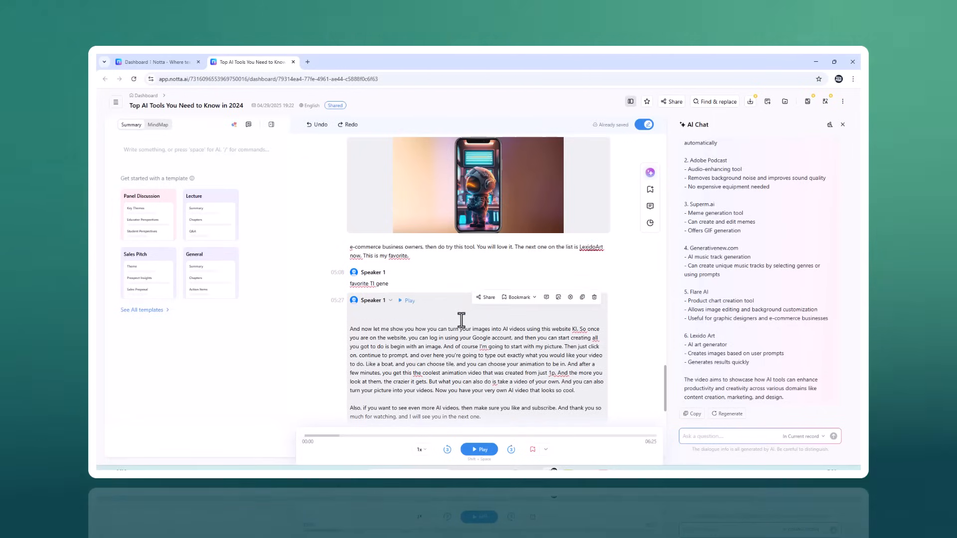
Step: Translate the transcript into Japanese beneath each passage, then bring up sharing options
{"action": "left_click", "coordinate": [715, 101]}
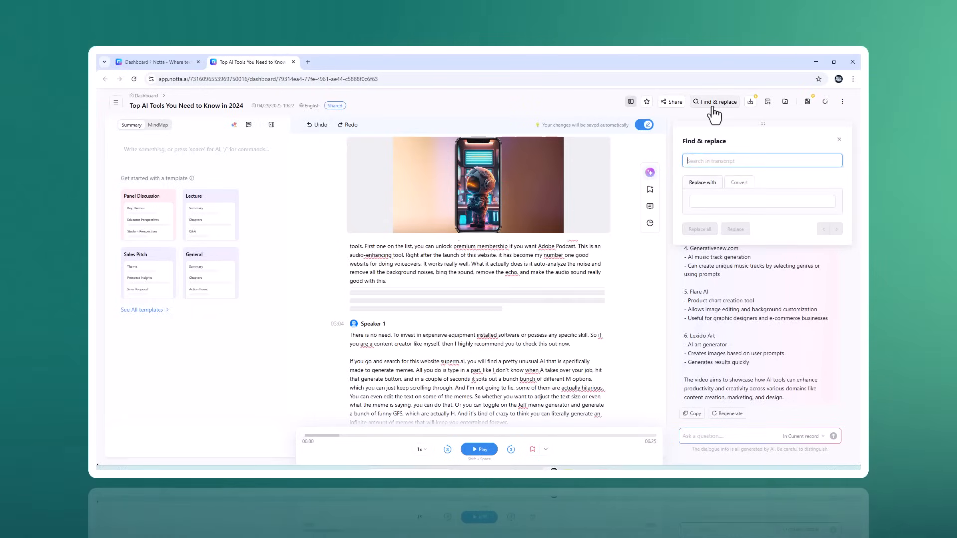
{"action": "mouse_move", "coordinate": [714, 143]}
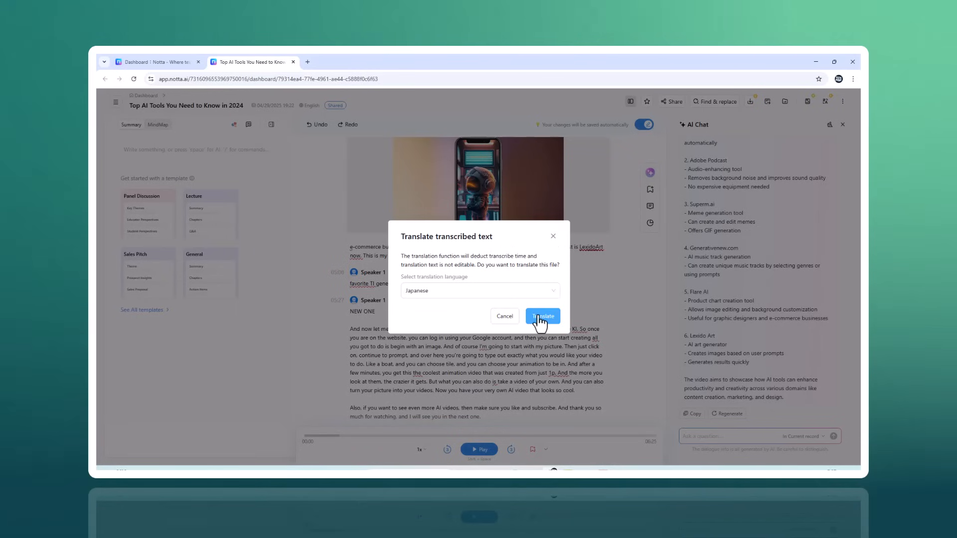
{"action": "left_click", "coordinate": [541, 316]}
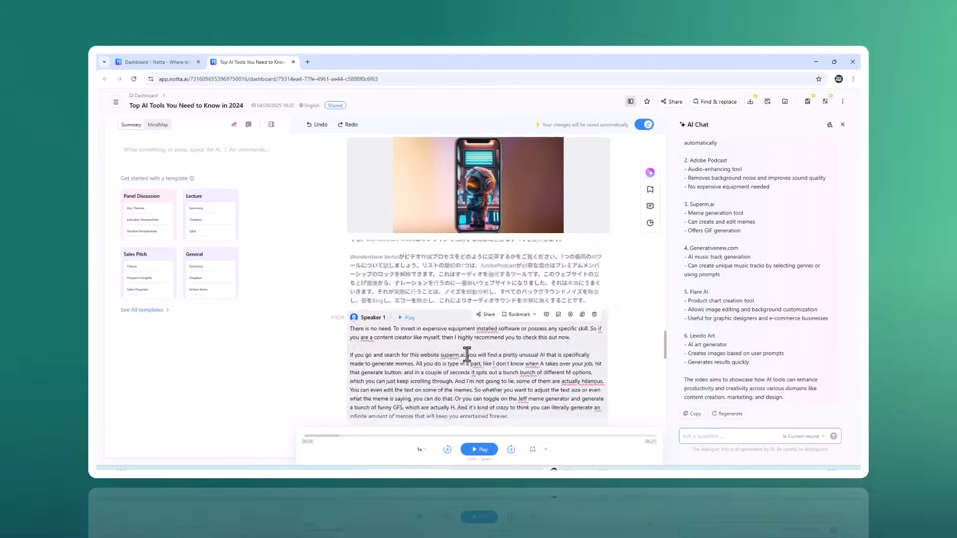
{"action": "left_click", "coordinate": [671, 102]}
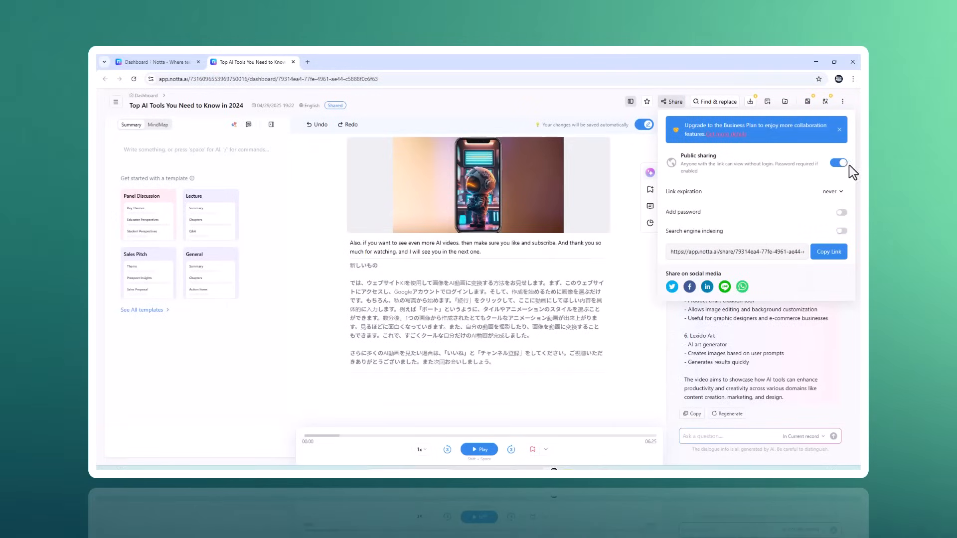
{"action": "left_click", "coordinate": [829, 251]}
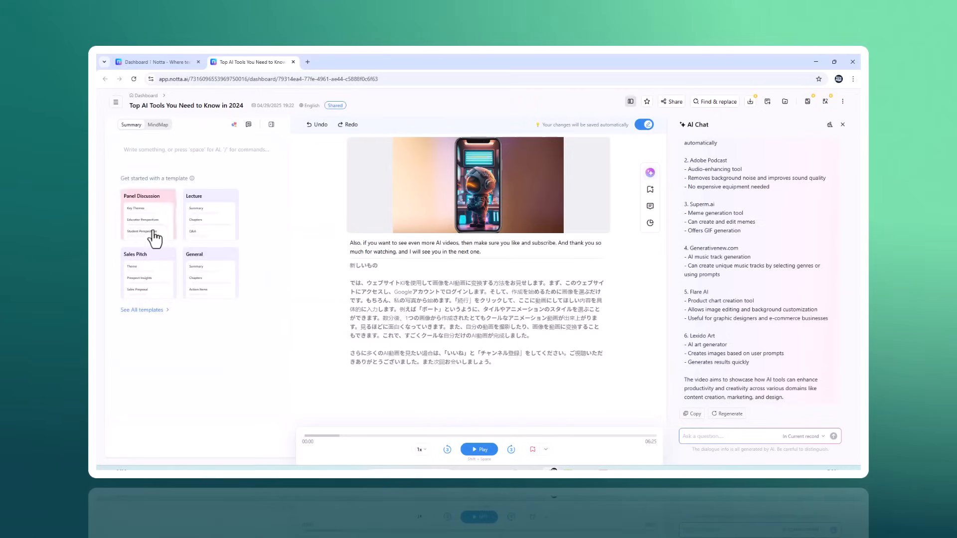
{"action": "mouse_move", "coordinate": [182, 282]}
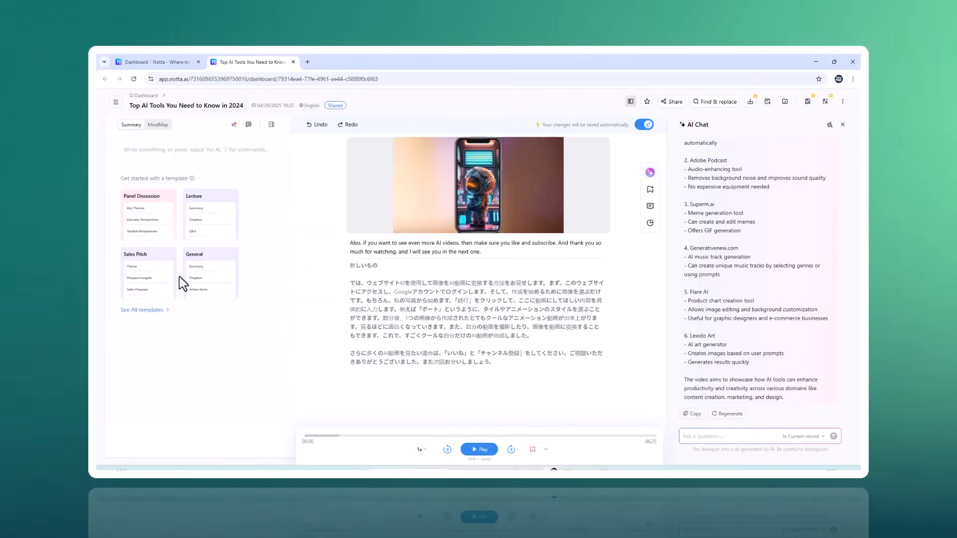
Step: Regenerate the AI notes with the Panel Discussion template from the template library
{"action": "left_click", "coordinate": [141, 309]}
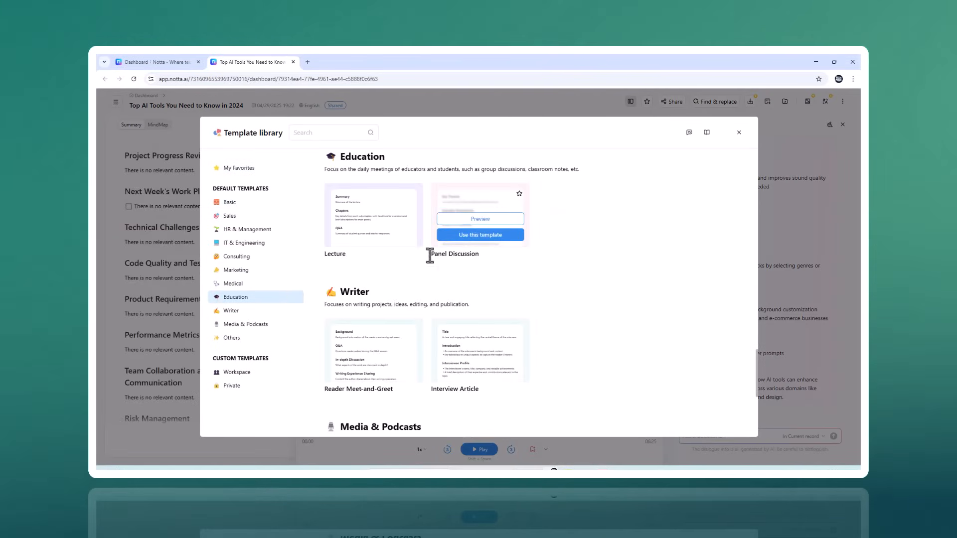
{"action": "left_click", "coordinate": [739, 132]}
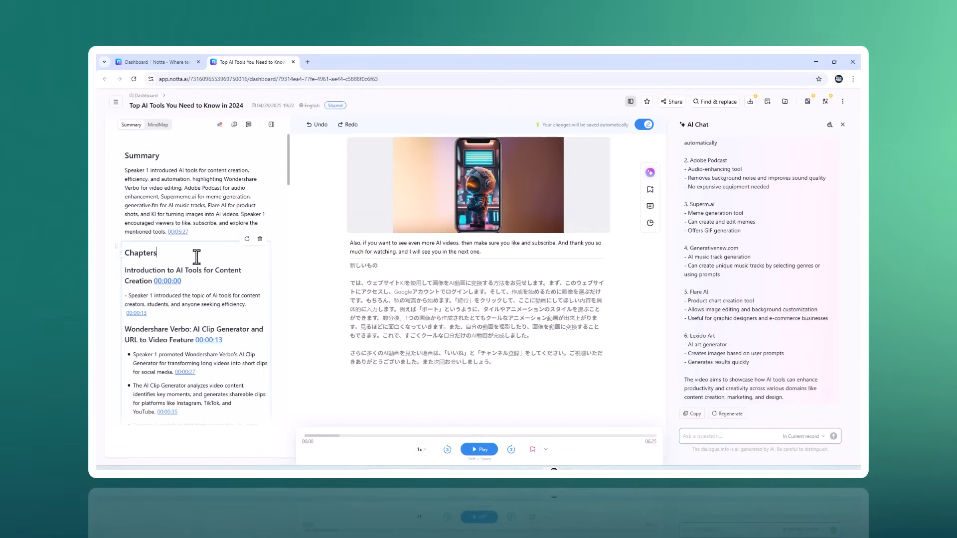
{"action": "scroll", "scroll_direction": "down", "scroll_amount": 3}
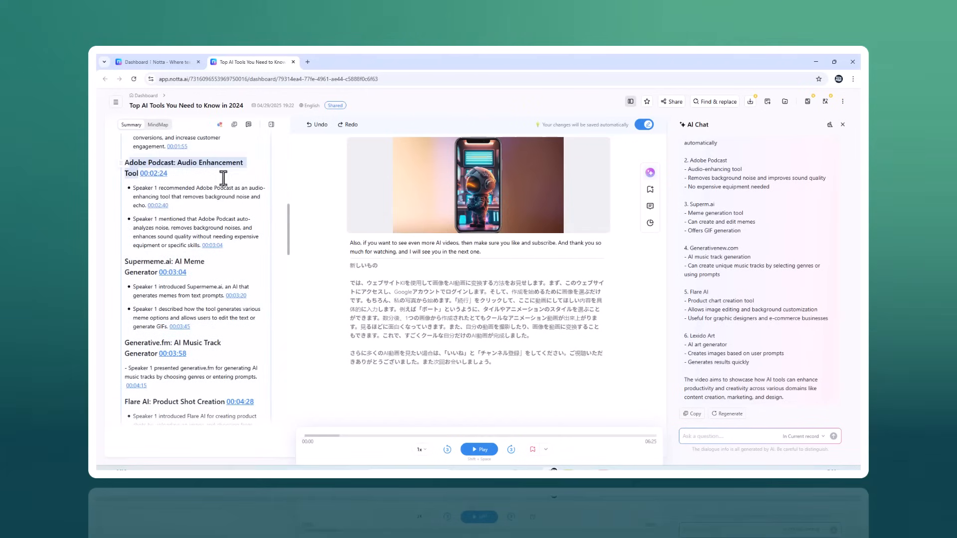
{"action": "double_click", "coordinate": [173, 342]}
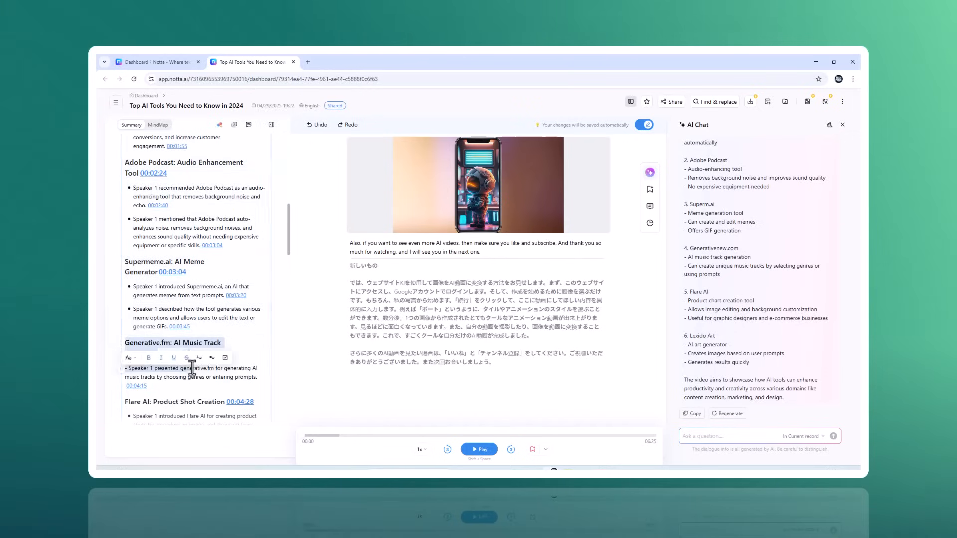
Step: Review the Key Themes and Educator Perspectives sections and show the Education templates
{"action": "scroll", "scroll_direction": "down", "scroll_amount": 3}
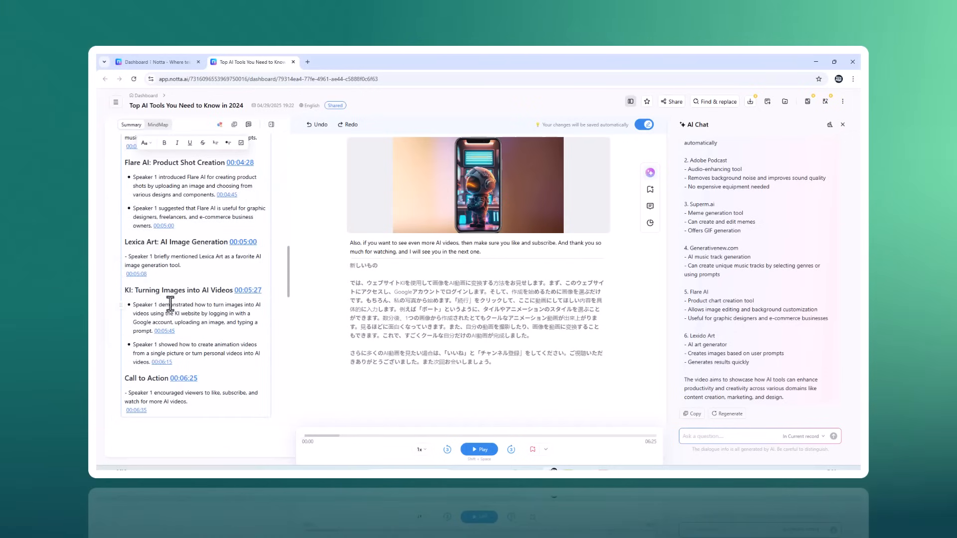
{"action": "scroll", "scroll_direction": "down", "scroll_amount": 3}
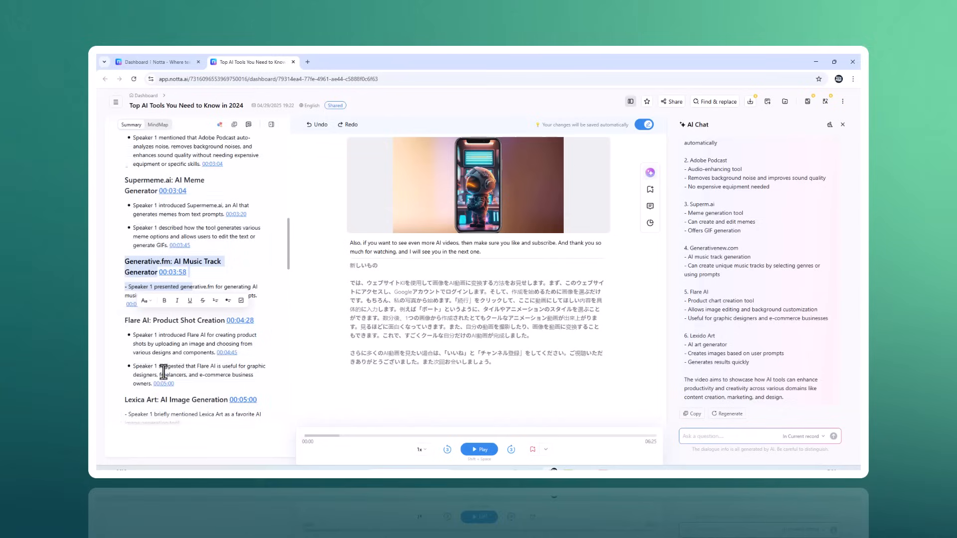
{"action": "scroll", "scroll_direction": "down", "scroll_amount": 3}
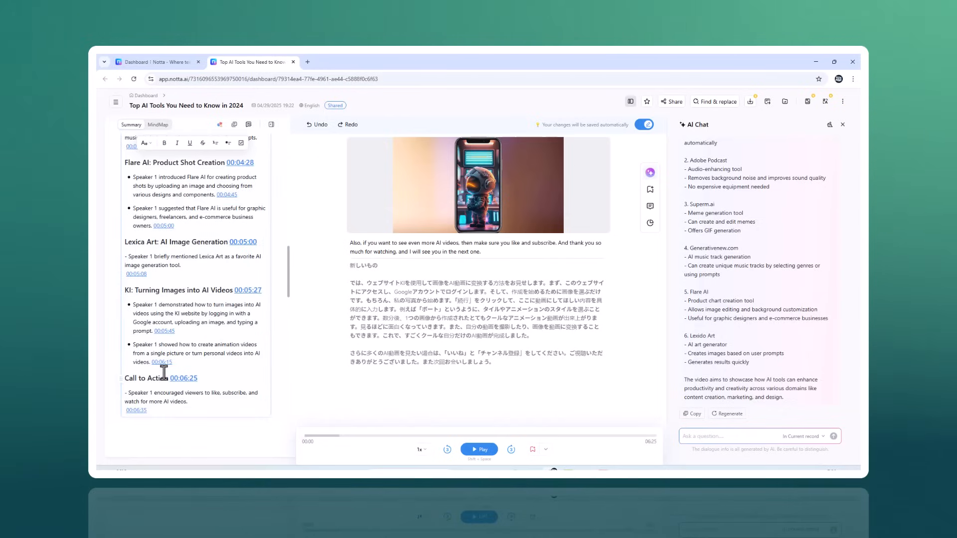
{"action": "scroll", "scroll_direction": "down", "scroll_amount": 3}
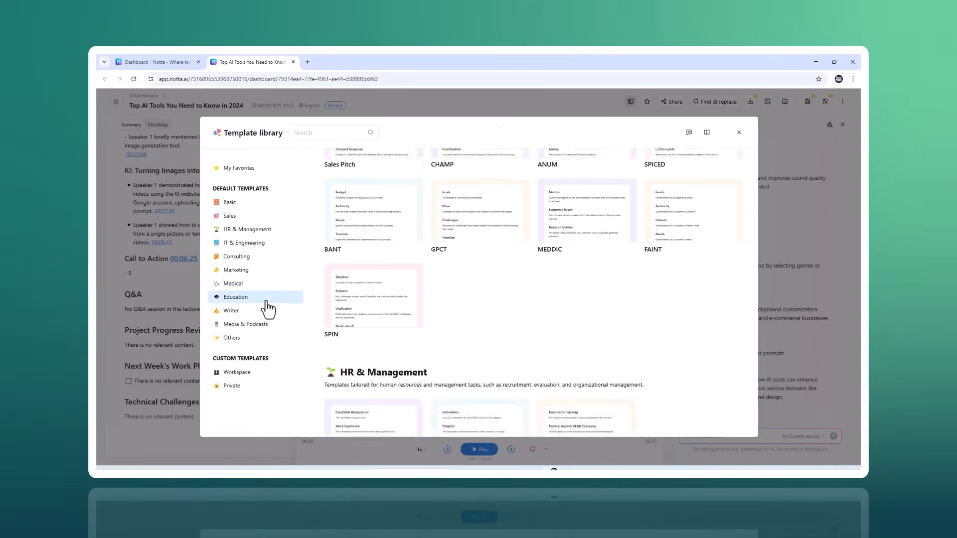
{"action": "left_click", "coordinate": [236, 297]}
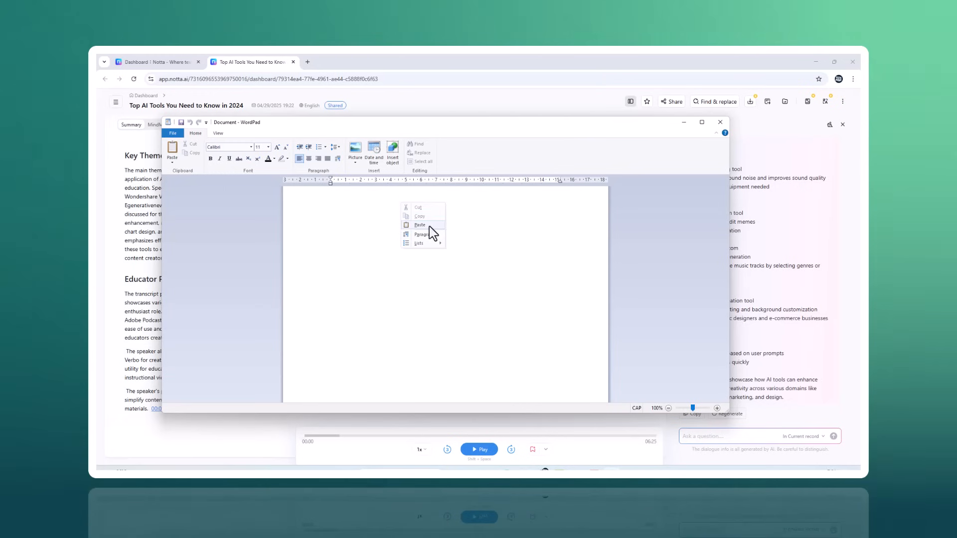
Step: Paste the panel-discussion notes into the blank WordPad document and close it to the save prompt
{"action": "left_click", "coordinate": [420, 225]}
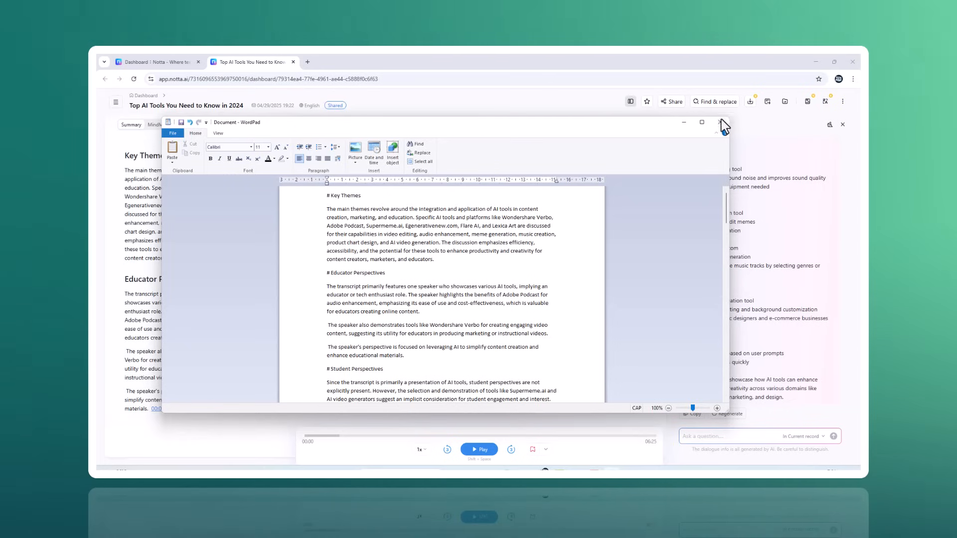
{"action": "left_click", "coordinate": [723, 122]}
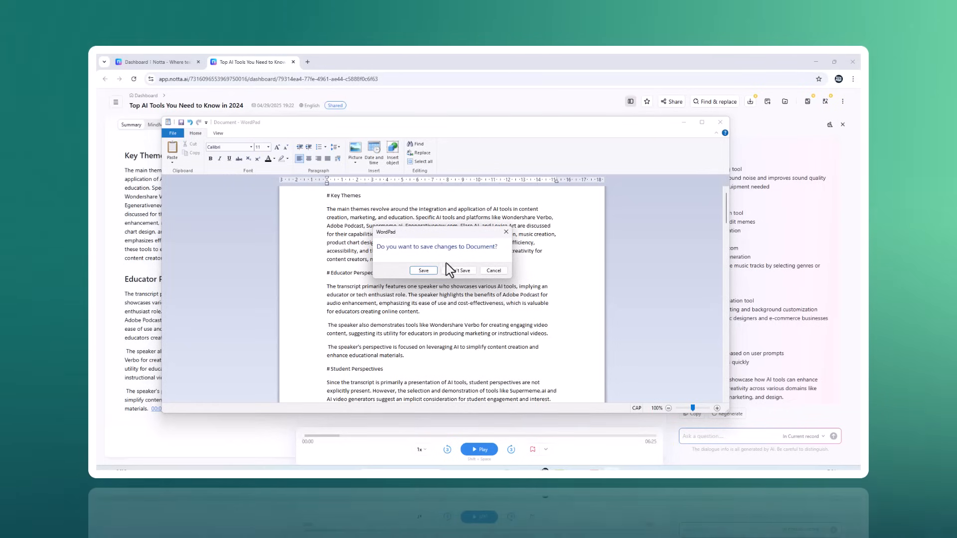
Step: Discard the WordPad document and open Record online meeting ready for an invite link
{"action": "left_click", "coordinate": [462, 271]}
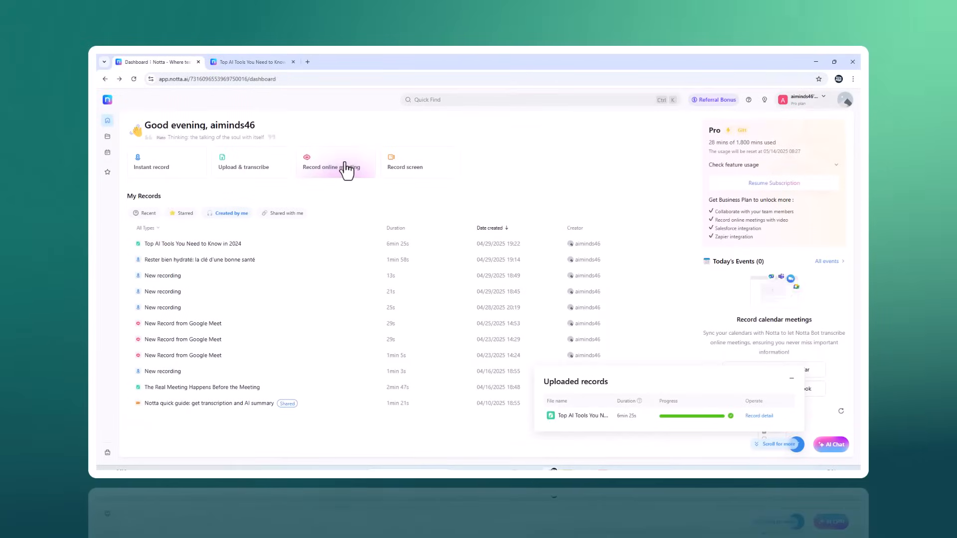
{"action": "left_click", "coordinate": [331, 161]}
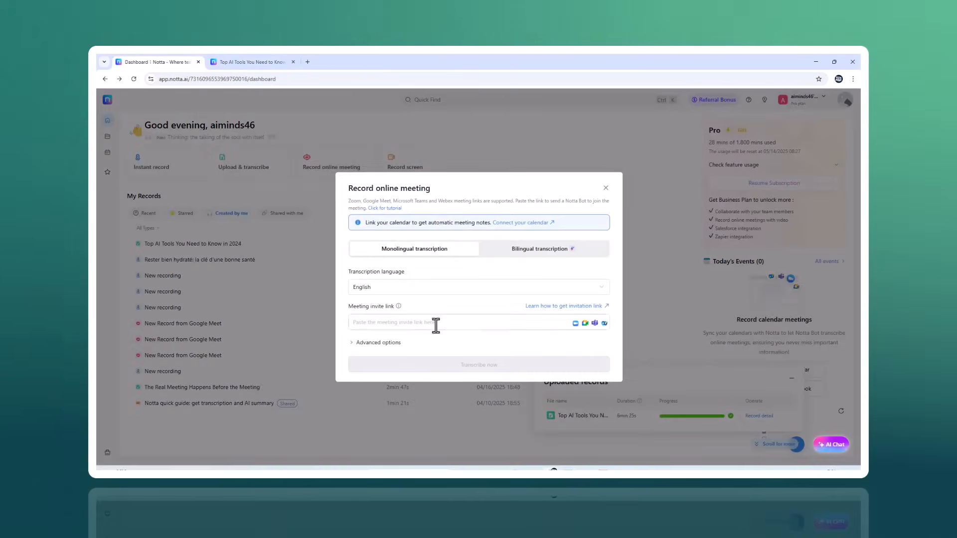
{"action": "left_click", "coordinate": [428, 322]}
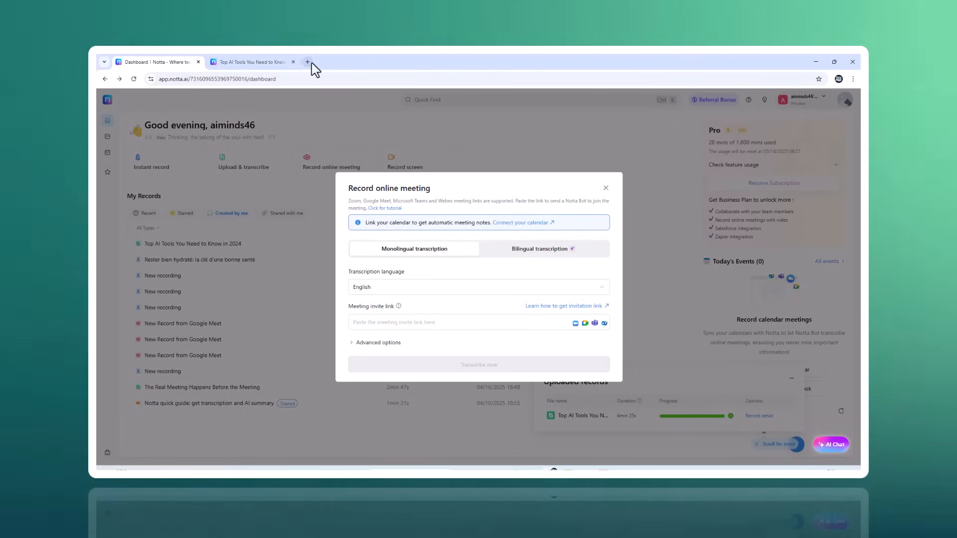
Step: Search 'google meet link', reach meet.google.com and start an instant meeting to get its invite link
{"action": "type", "text": "GOO"}
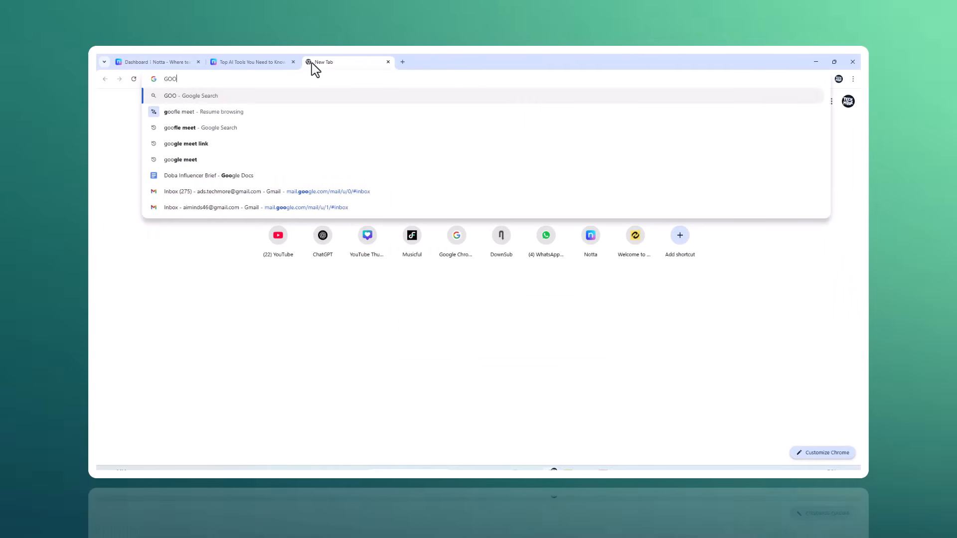
{"action": "left_click", "coordinate": [185, 143]}
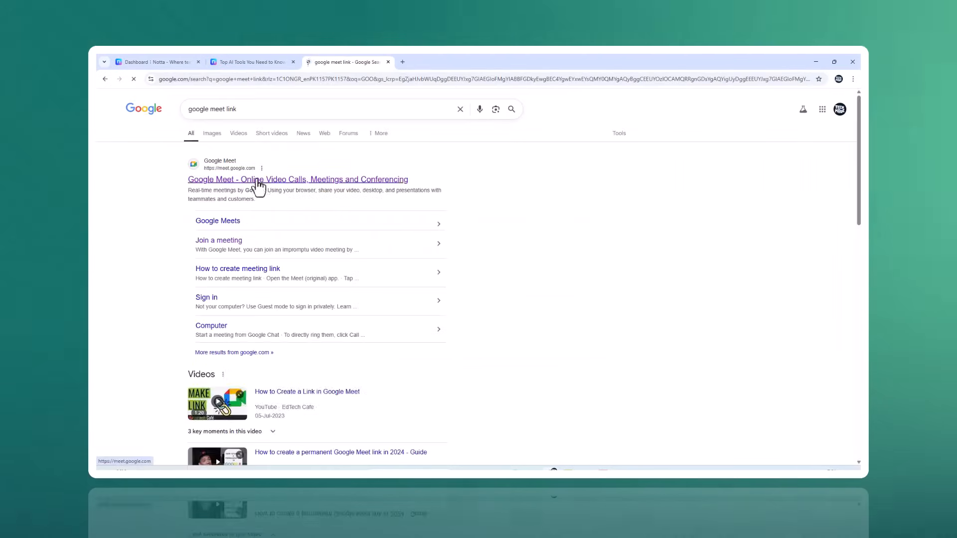
{"action": "left_click", "coordinate": [297, 179]}
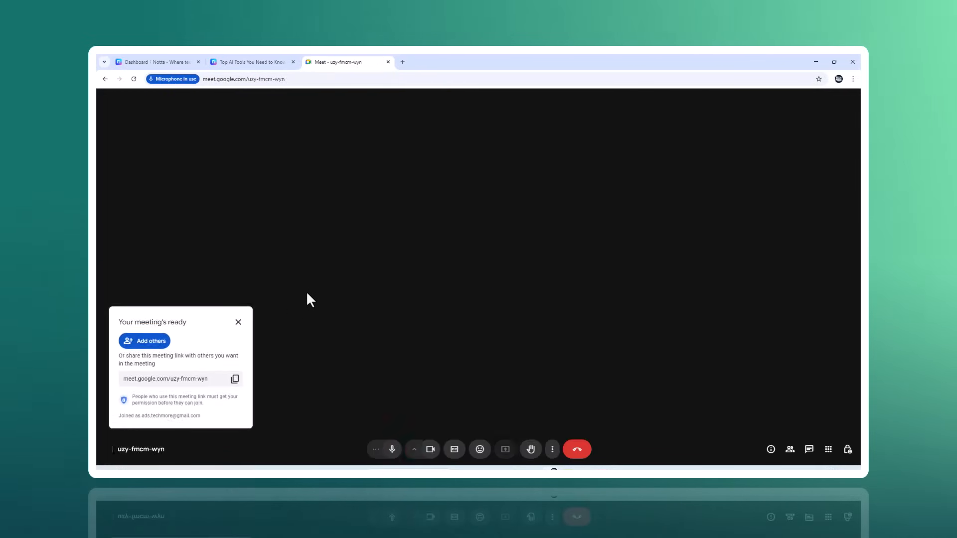
{"action": "left_click", "coordinate": [235, 379]}
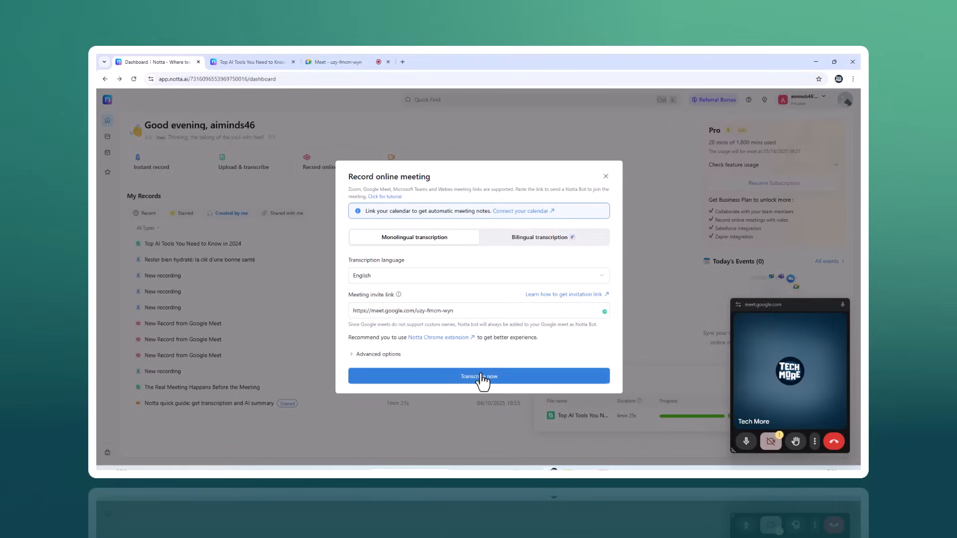
Step: Send the Notta bot with Transcribe now and admit Notta Bot into the Google Meet call
{"action": "left_click", "coordinate": [478, 376]}
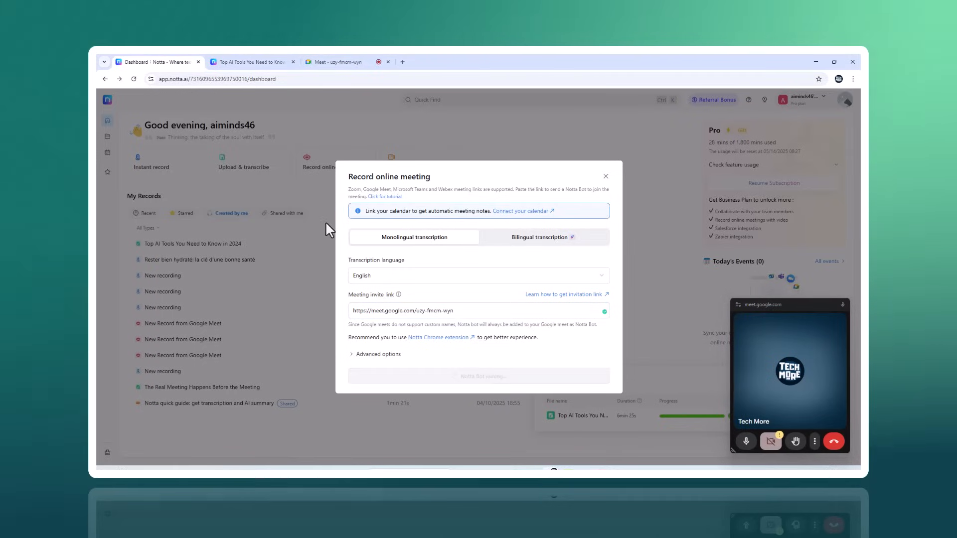
{"action": "left_click", "coordinate": [479, 375]}
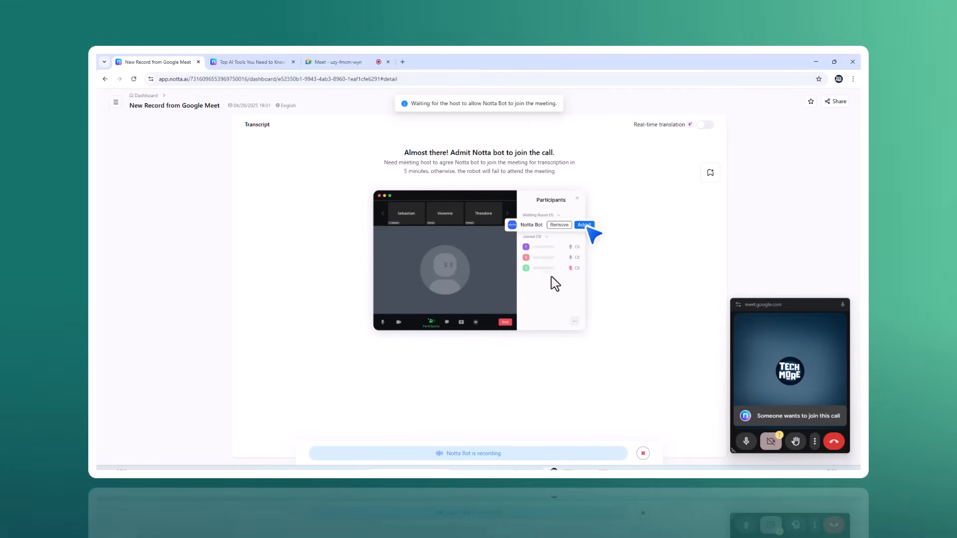
{"action": "left_click", "coordinate": [336, 61]}
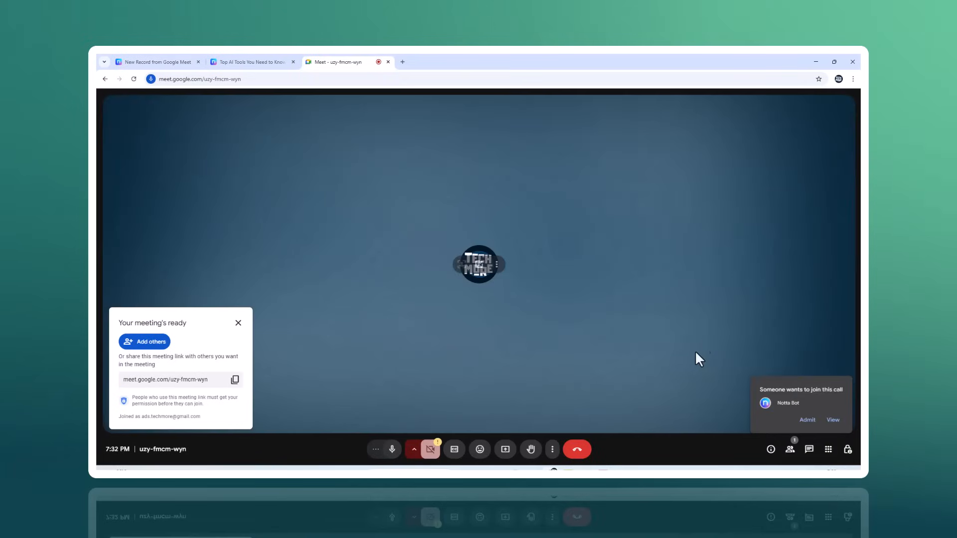
{"action": "left_click", "coordinate": [807, 419]}
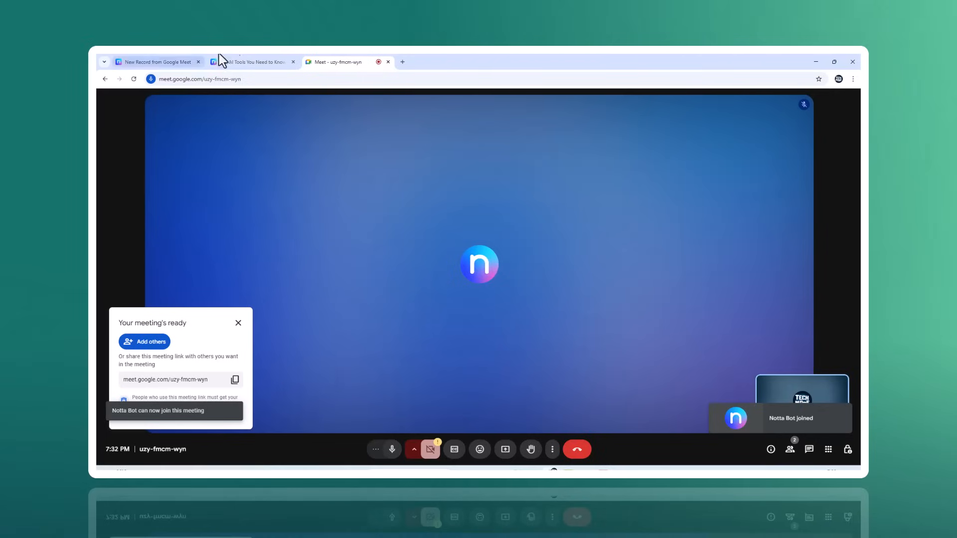
{"action": "left_click", "coordinate": [154, 62]}
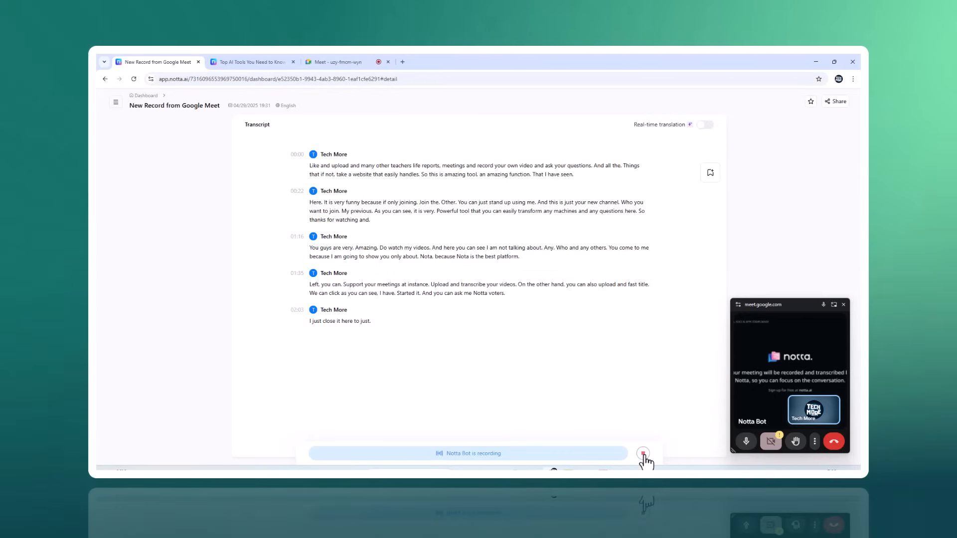
Step: Stop the bot's recording and generate AI notes with Urdu as the summary language
{"action": "left_click", "coordinate": [643, 453]}
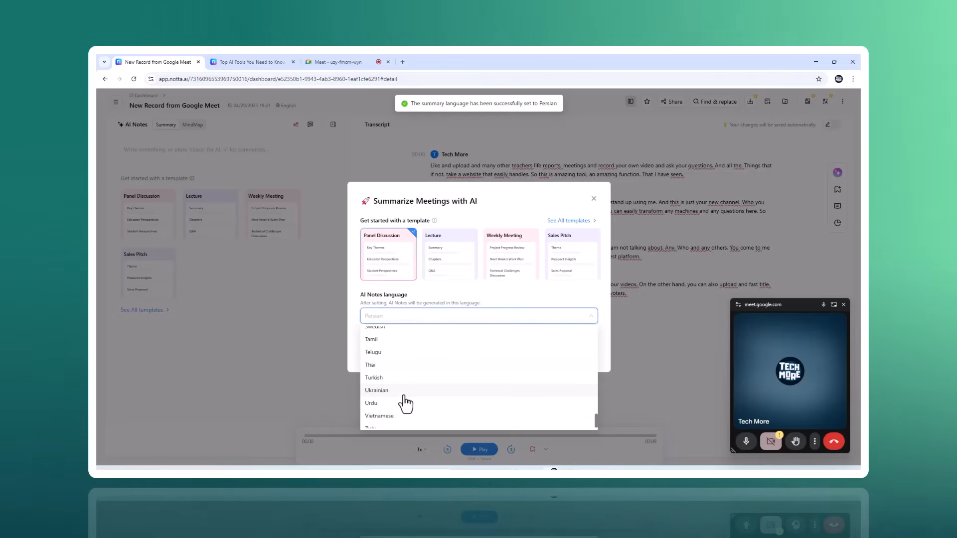
{"action": "left_click", "coordinate": [371, 403]}
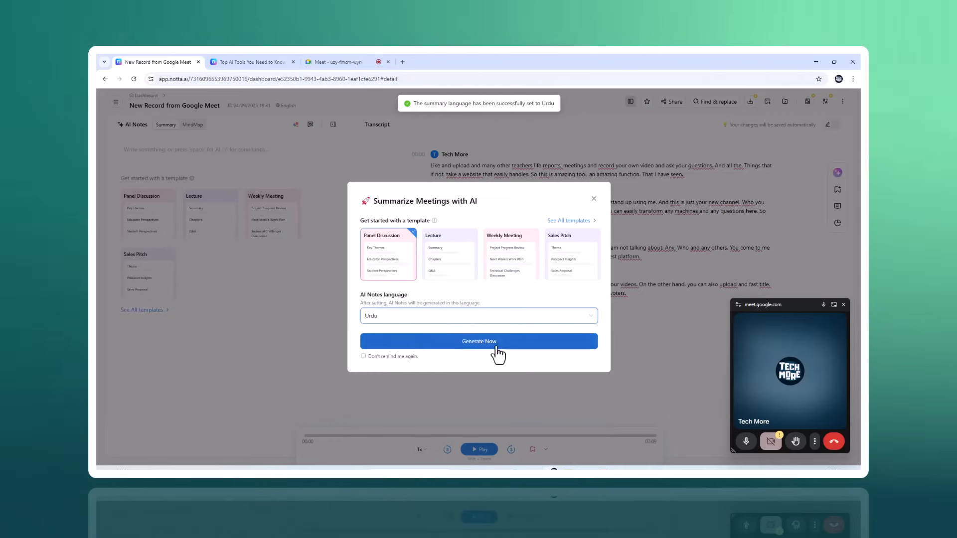
{"action": "left_click", "coordinate": [479, 341]}
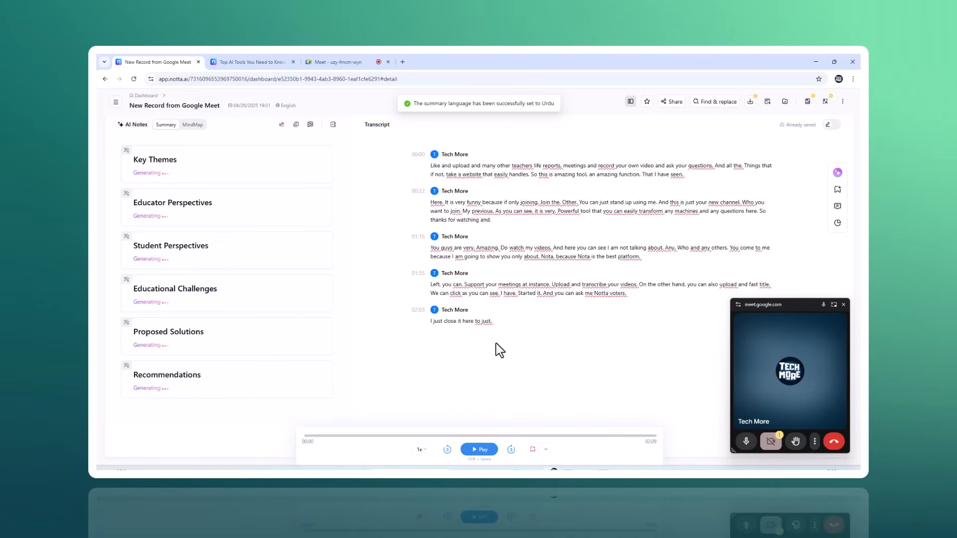
{"action": "mouse_move", "coordinate": [529, 272]}
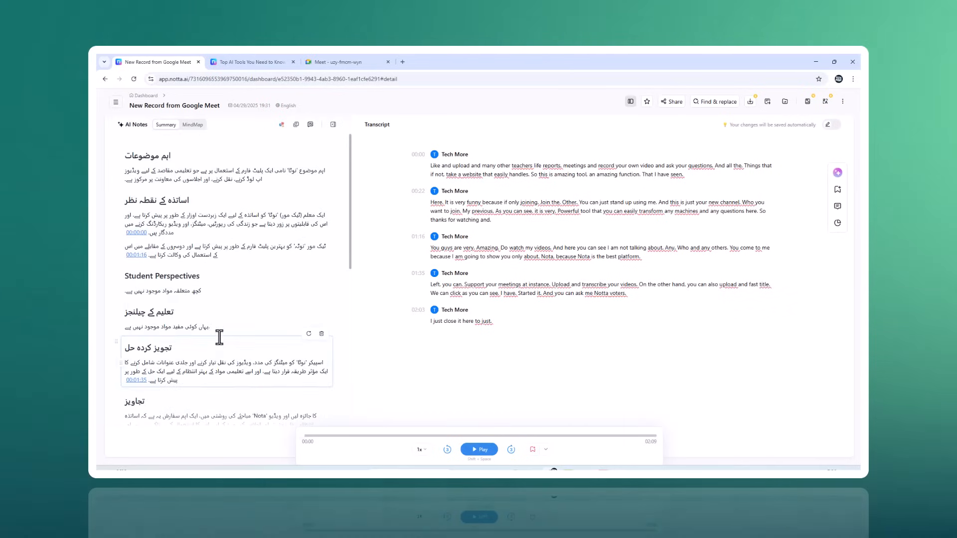
{"action": "mouse_move", "coordinate": [282, 125]}
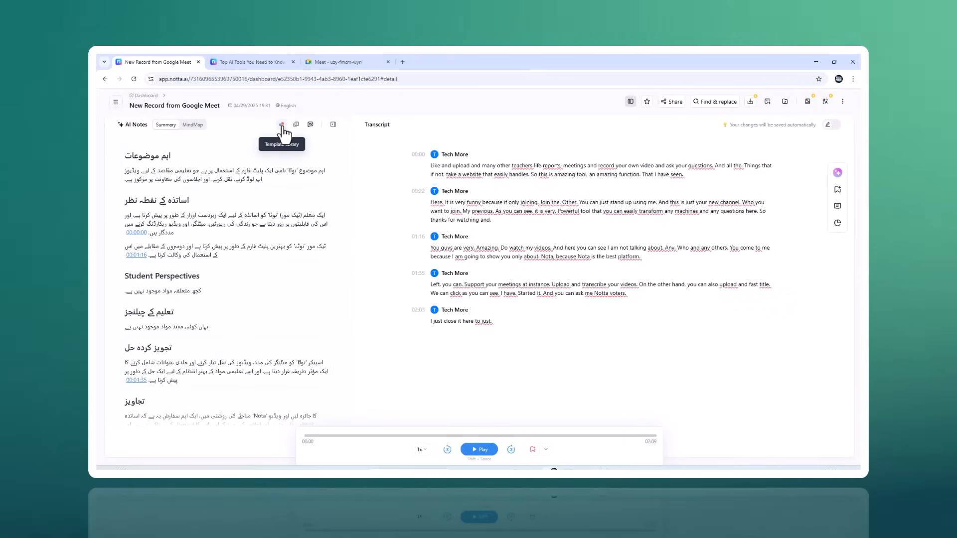
Step: From the Template library, apply the Consulting Meeting template so notes regenerate with Summary, Issue, Solution
{"action": "left_click", "coordinate": [282, 125]}
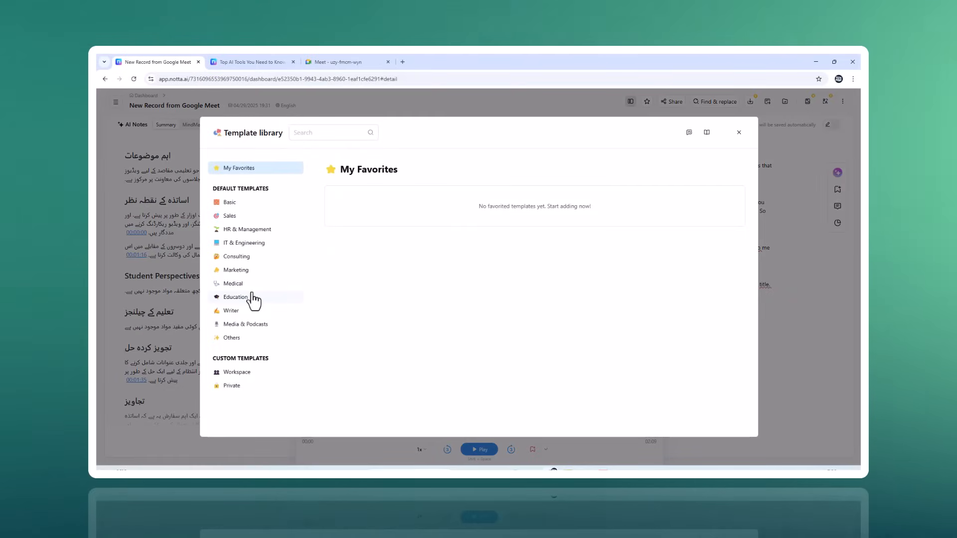
{"action": "left_click", "coordinate": [233, 283]}
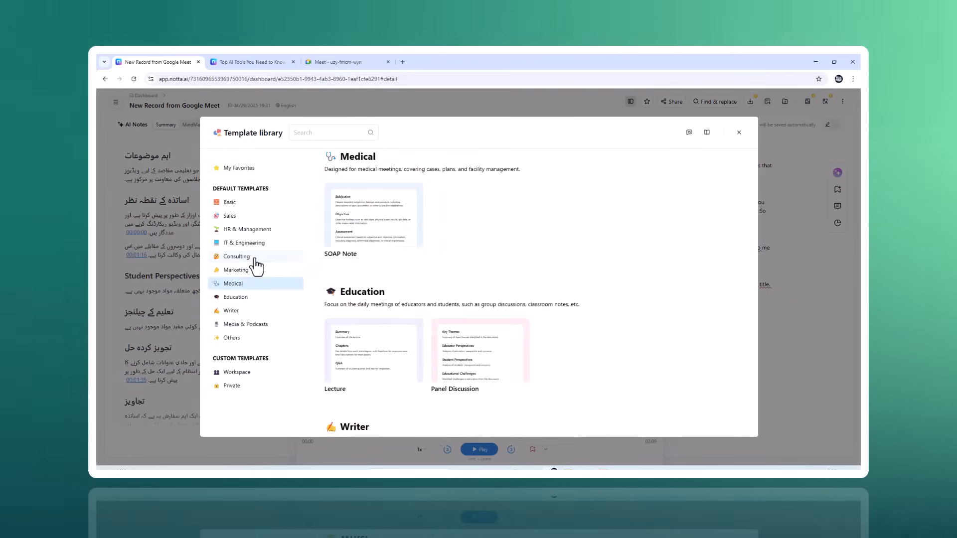
{"action": "left_click", "coordinate": [238, 256]}
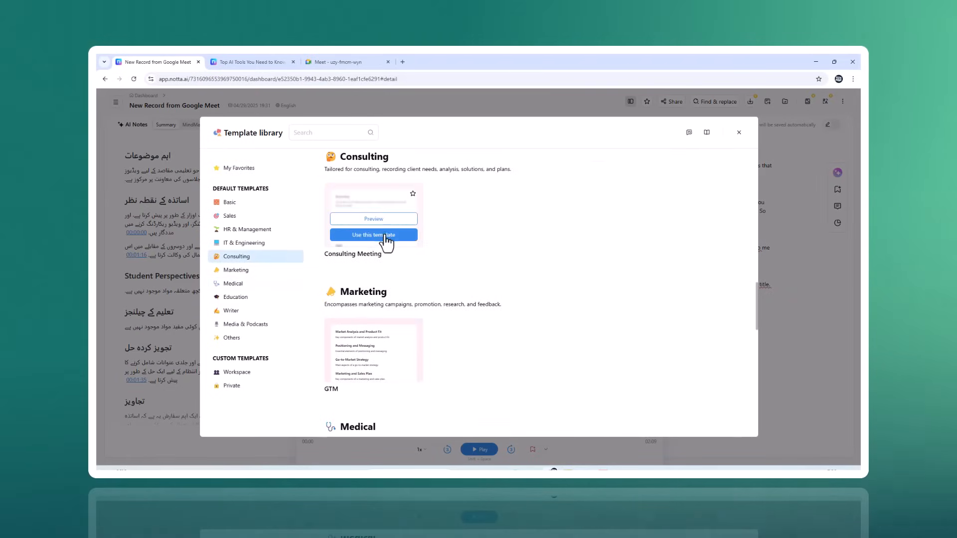
{"action": "left_click", "coordinate": [373, 236]}
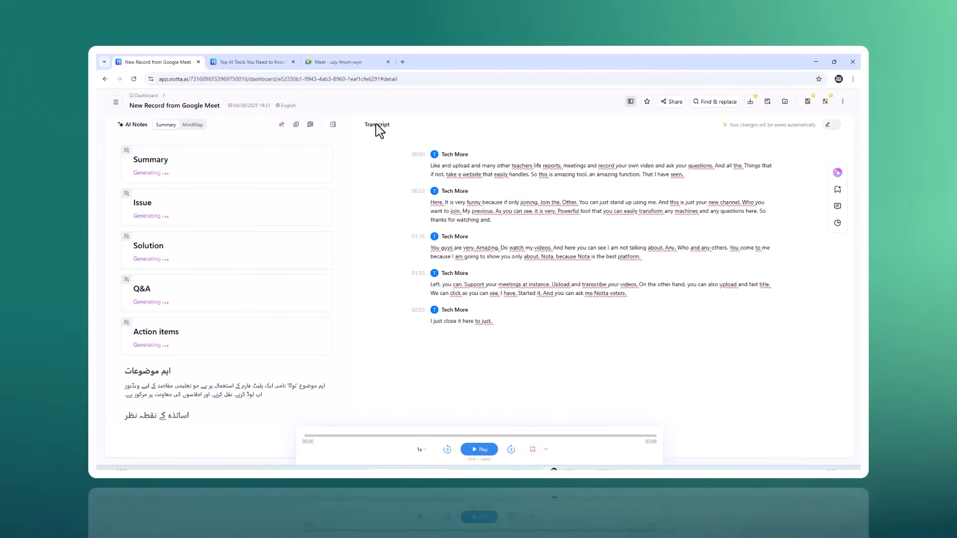
{"action": "mouse_move", "coordinate": [808, 101]}
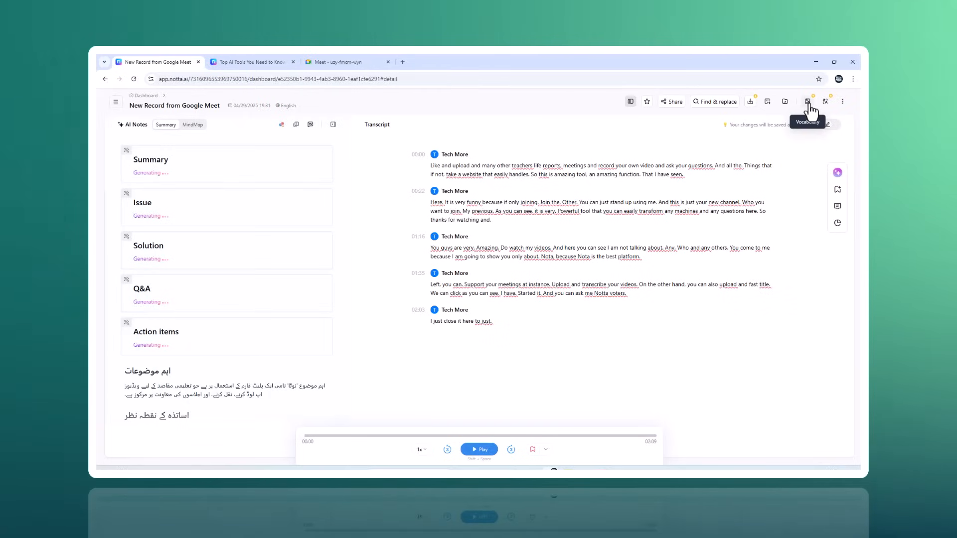
Step: Translate the Meet transcript into Japanese, then return to the Notta dashboard
{"action": "left_click", "coordinate": [807, 102]}
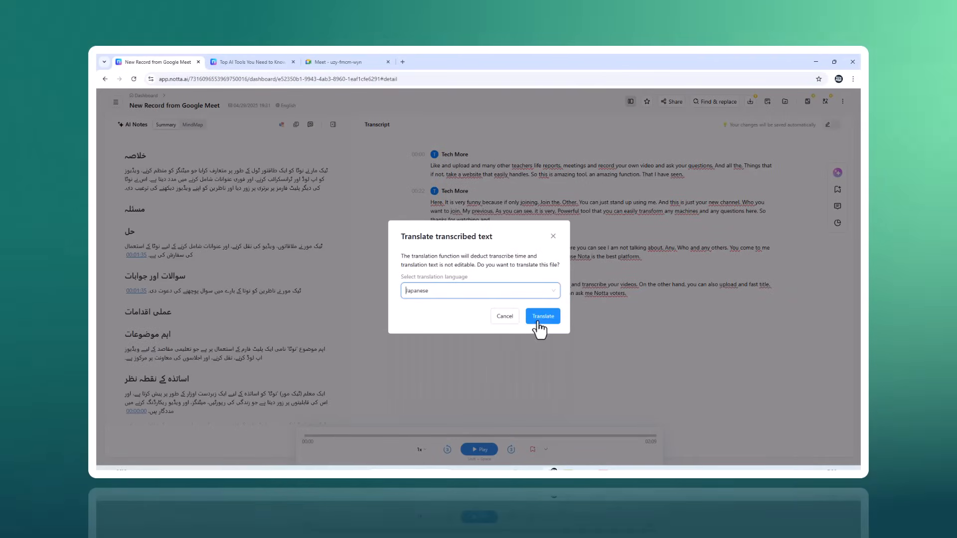
{"action": "left_click", "coordinate": [541, 316]}
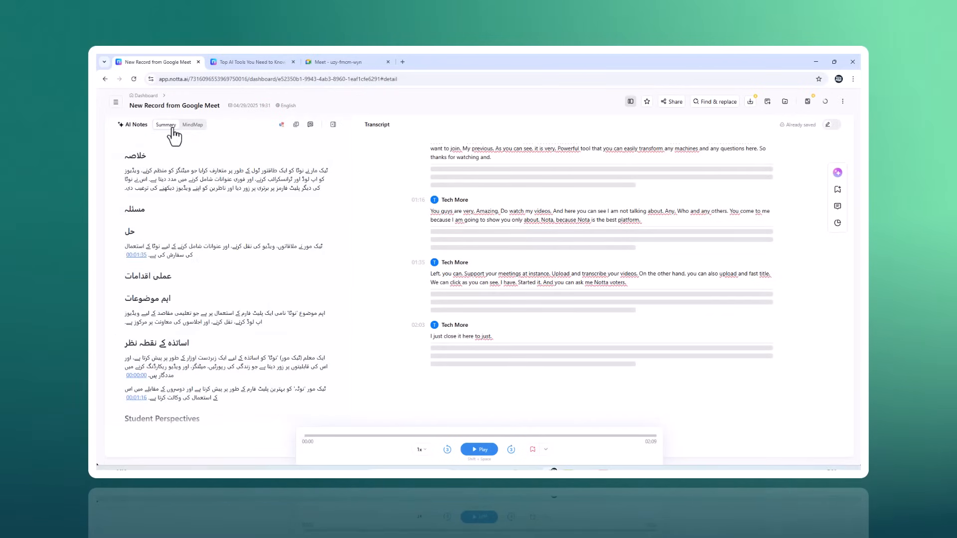
{"action": "left_click", "coordinate": [115, 102]}
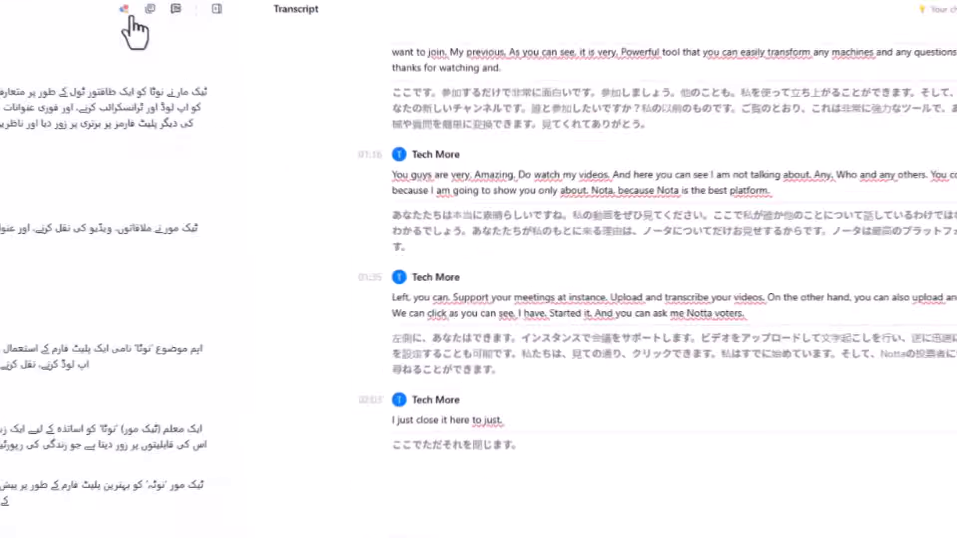
{"action": "left_click", "coordinate": [124, 9]}
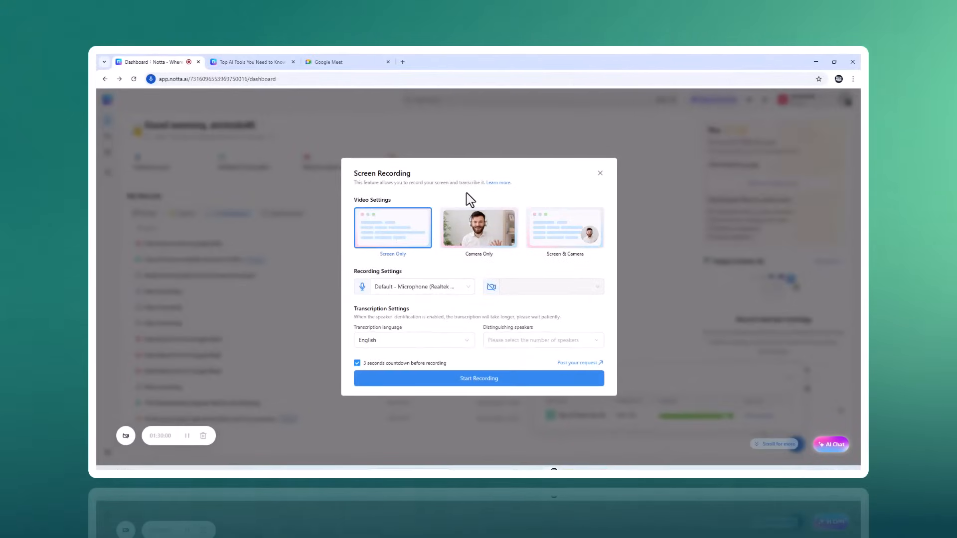
{"action": "mouse_move", "coordinate": [453, 281]}
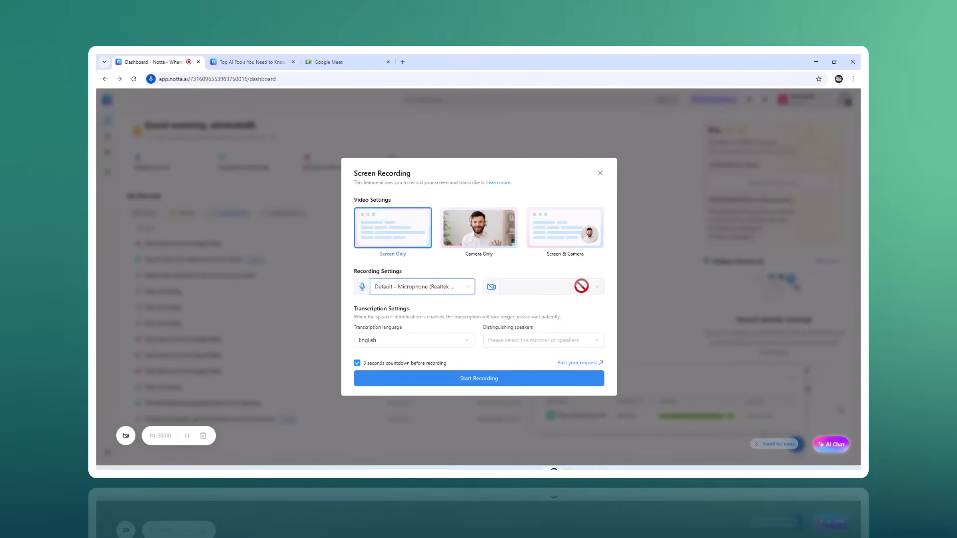
{"action": "mouse_move", "coordinate": [402, 251]}
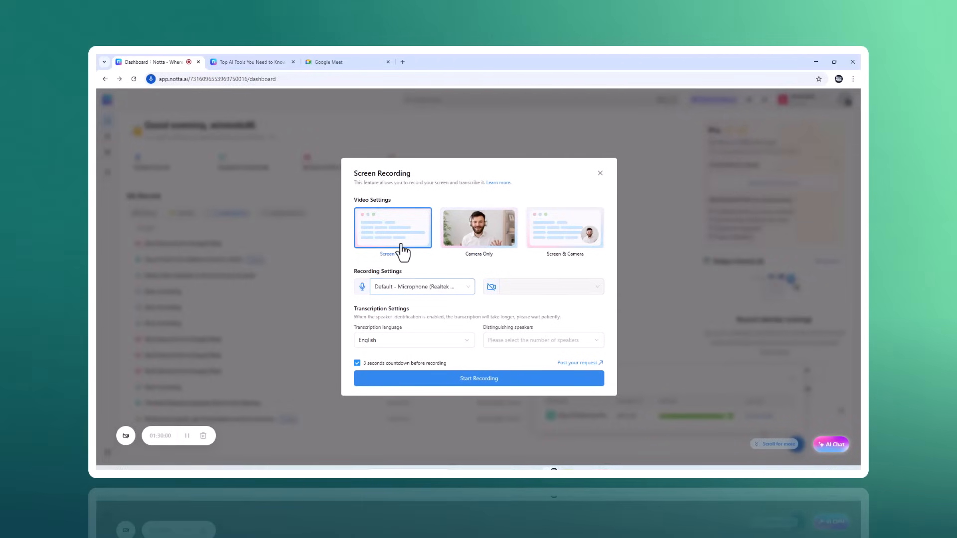
{"action": "mouse_move", "coordinate": [440, 273]}
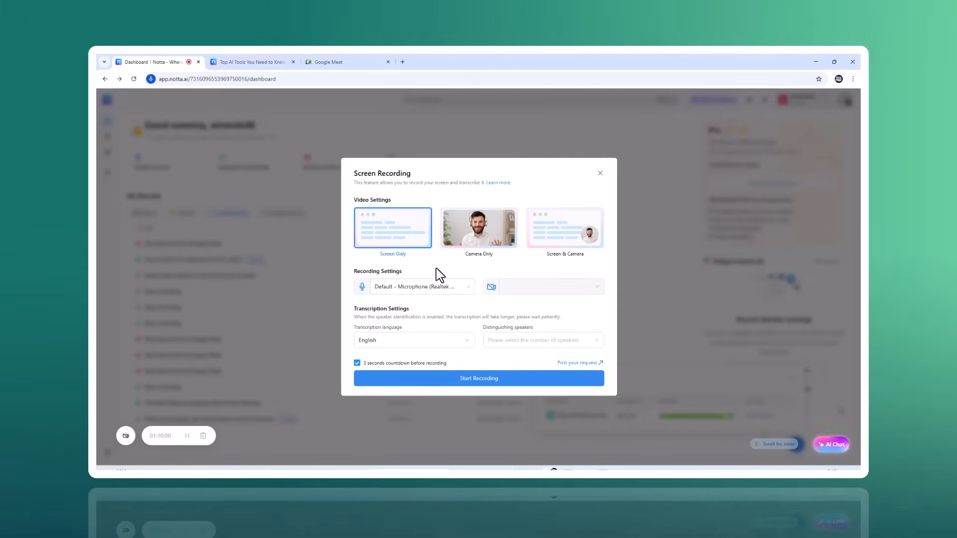
Step: Set Distinguishing speakers to Two-person meeting and start the screen-only English recording
{"action": "left_click", "coordinate": [542, 340]}
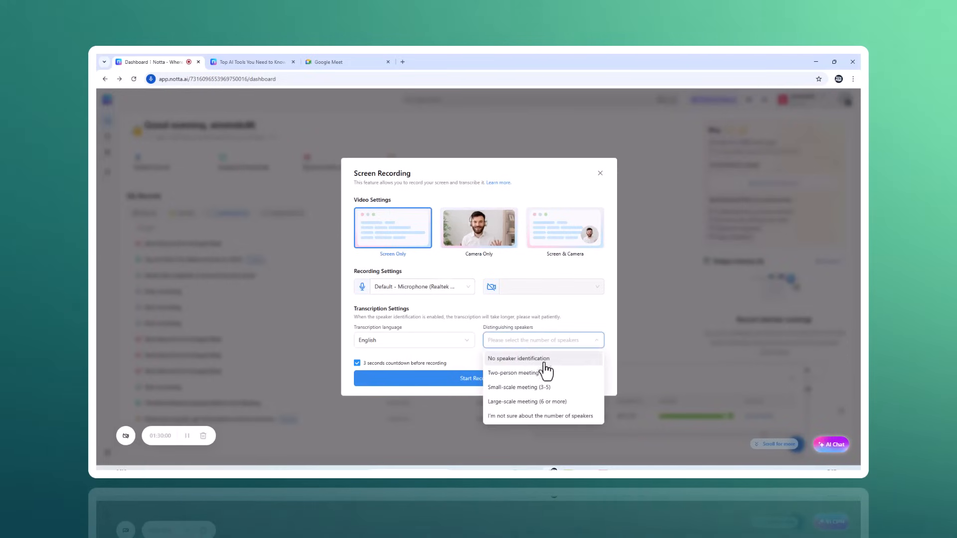
{"action": "left_click", "coordinate": [516, 373]}
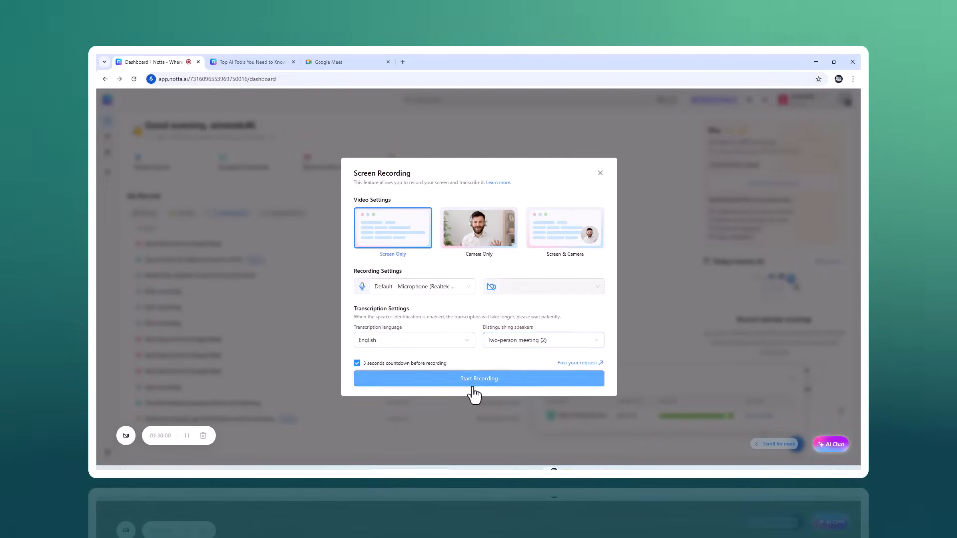
{"action": "left_click", "coordinate": [479, 378]}
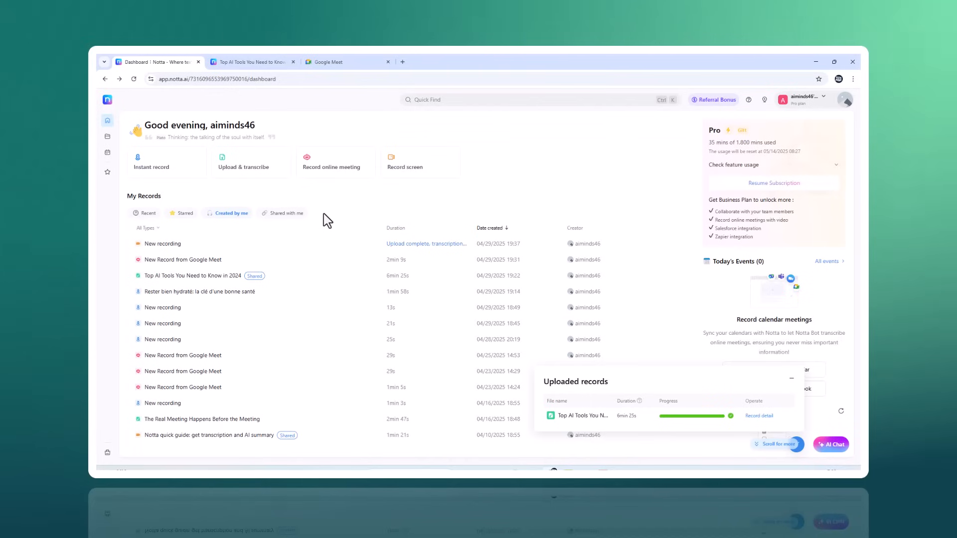
{"action": "mouse_move", "coordinate": [713, 221]}
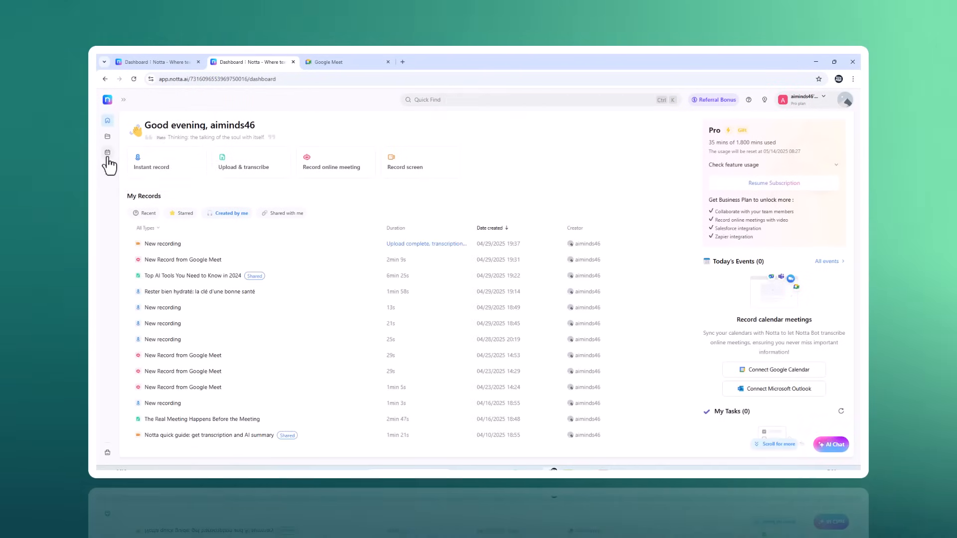
{"action": "left_click", "coordinate": [108, 153]}
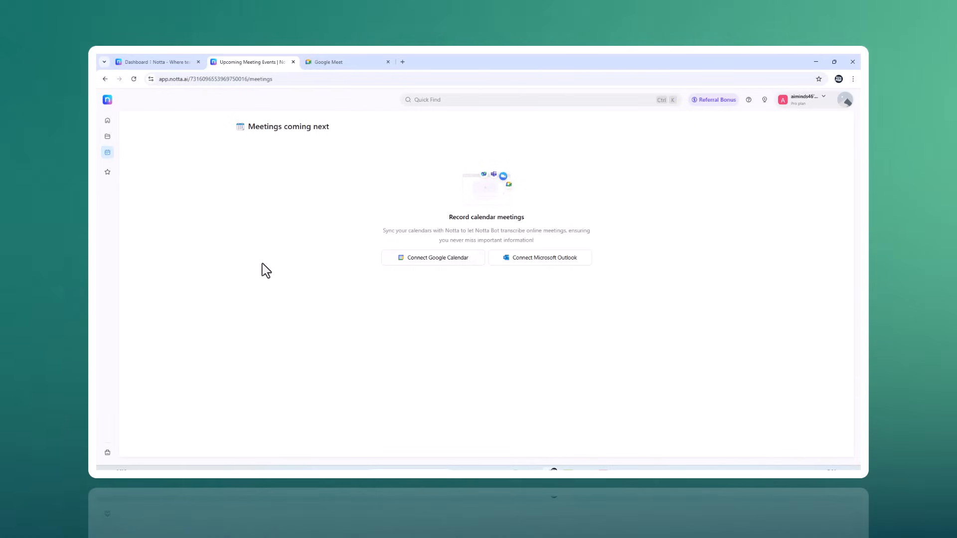
{"action": "left_click", "coordinate": [108, 137]}
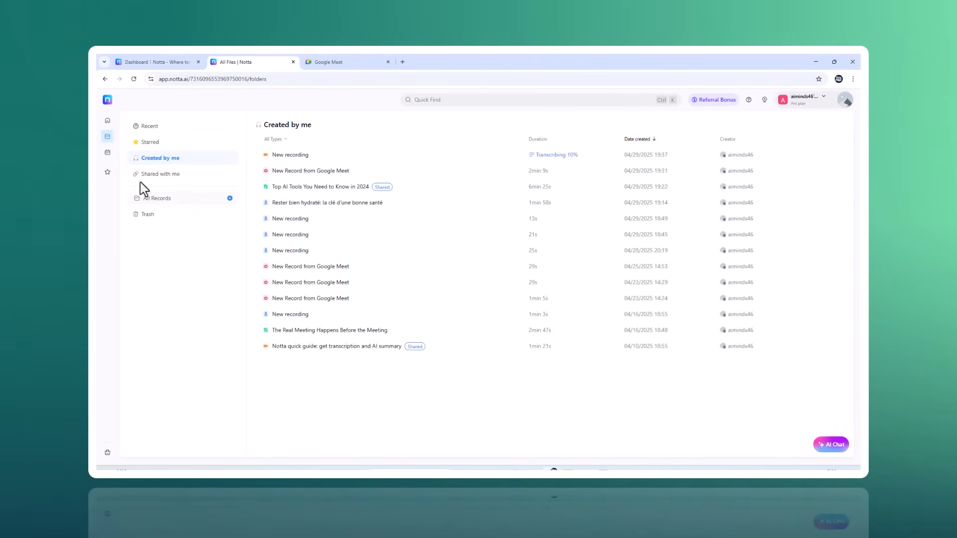
{"action": "left_click", "coordinate": [107, 120]}
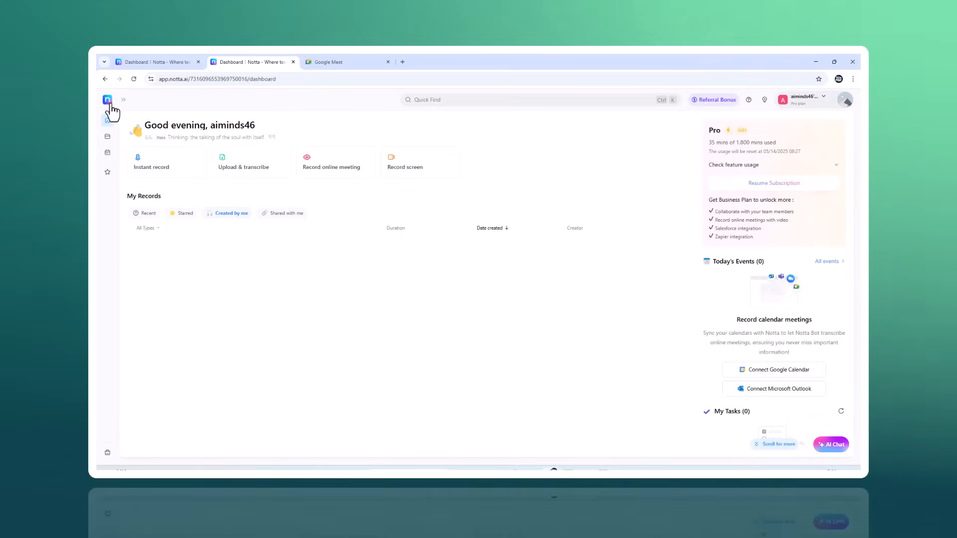
{"action": "mouse_move", "coordinate": [123, 100]}
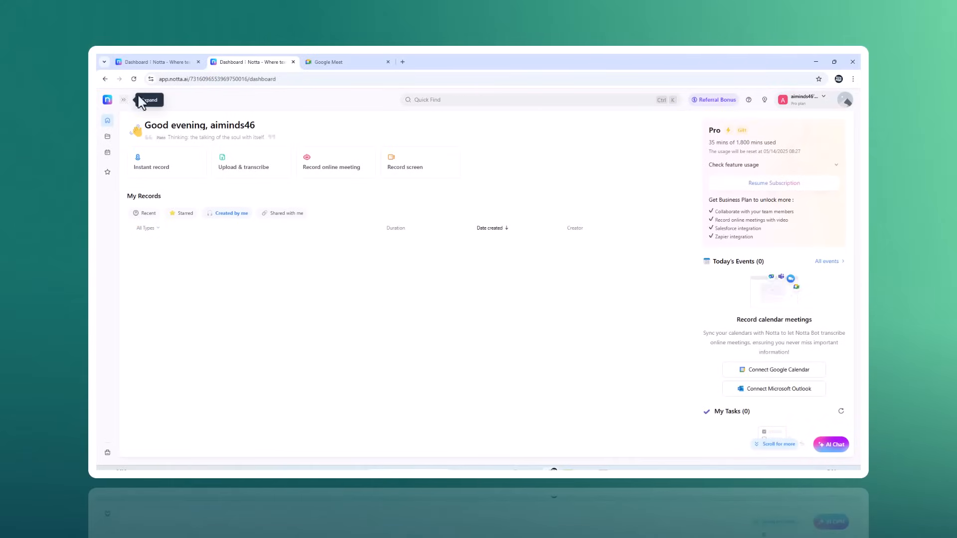
{"action": "mouse_move", "coordinate": [275, 60]}
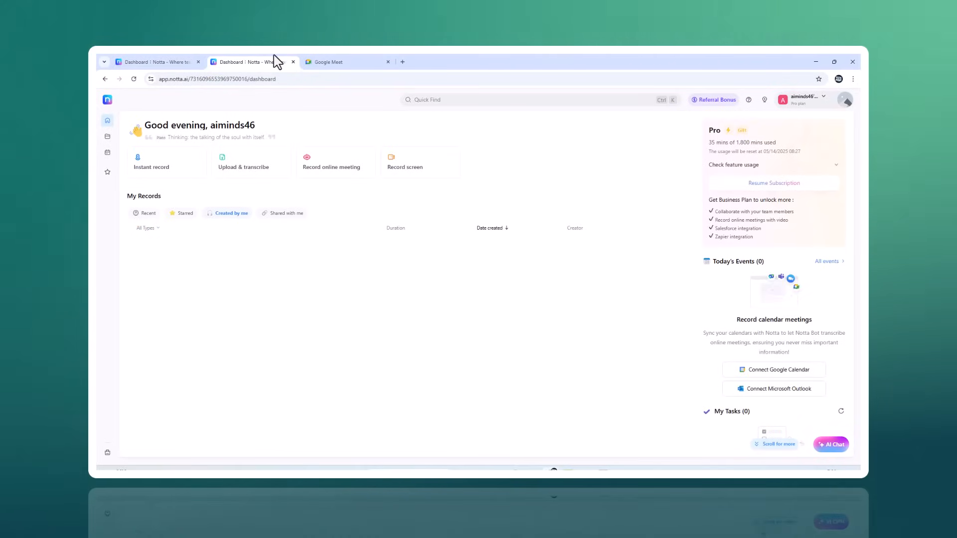